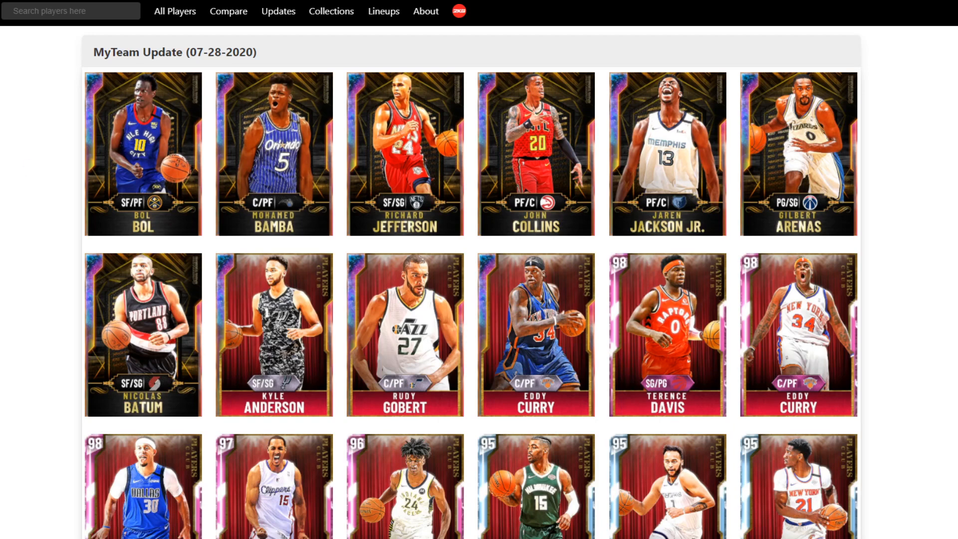
Open the 07-28-2020 MyTeam update card grid and scroll through its cards
{"action": "left_click", "coordinate": [278, 11]}
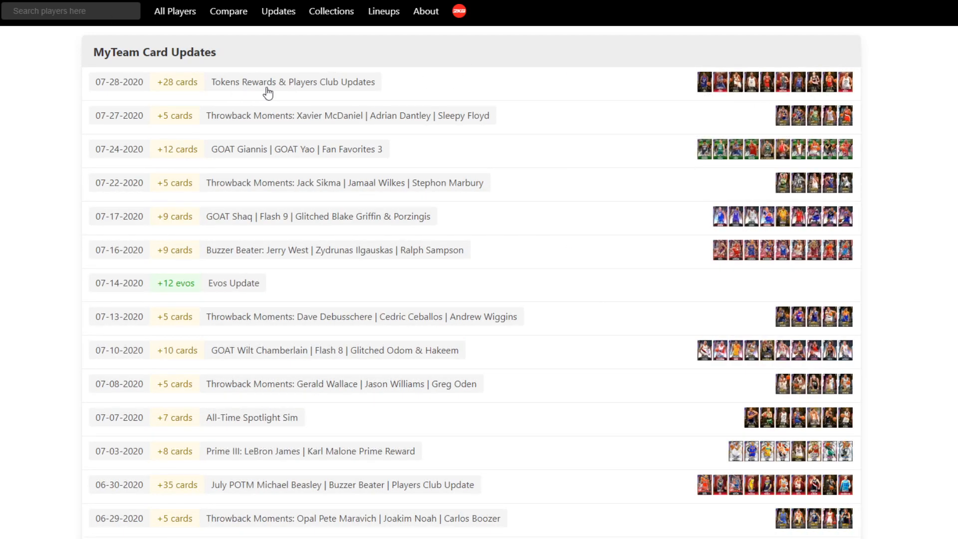
{"action": "left_click", "coordinate": [292, 81]}
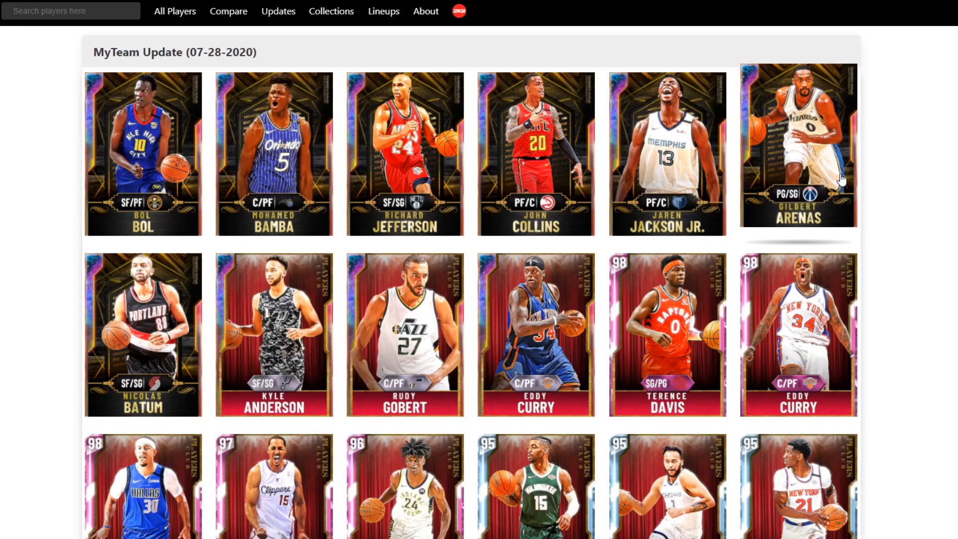
{"action": "scroll", "scroll_direction": "down", "scroll_amount": 3}
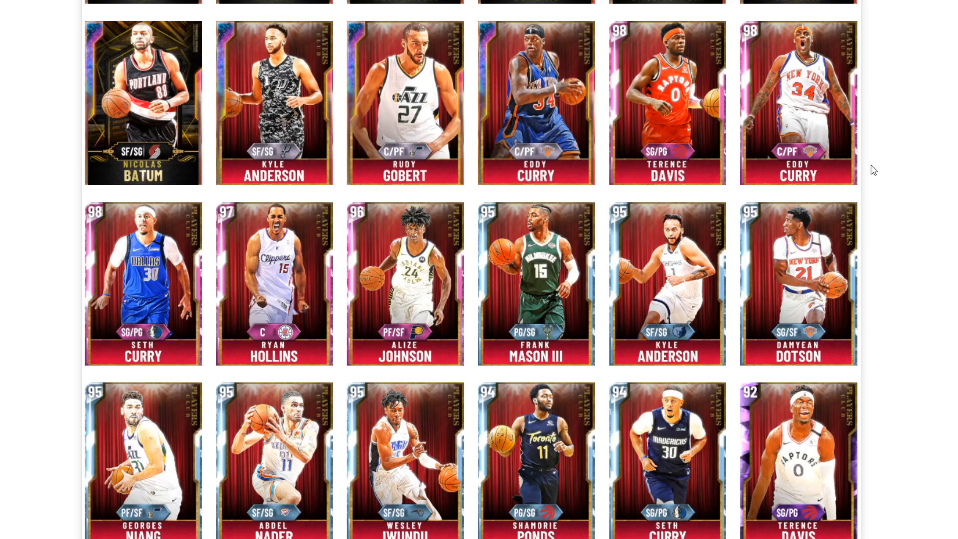
{"action": "scroll", "scroll_direction": "down", "scroll_amount": 3}
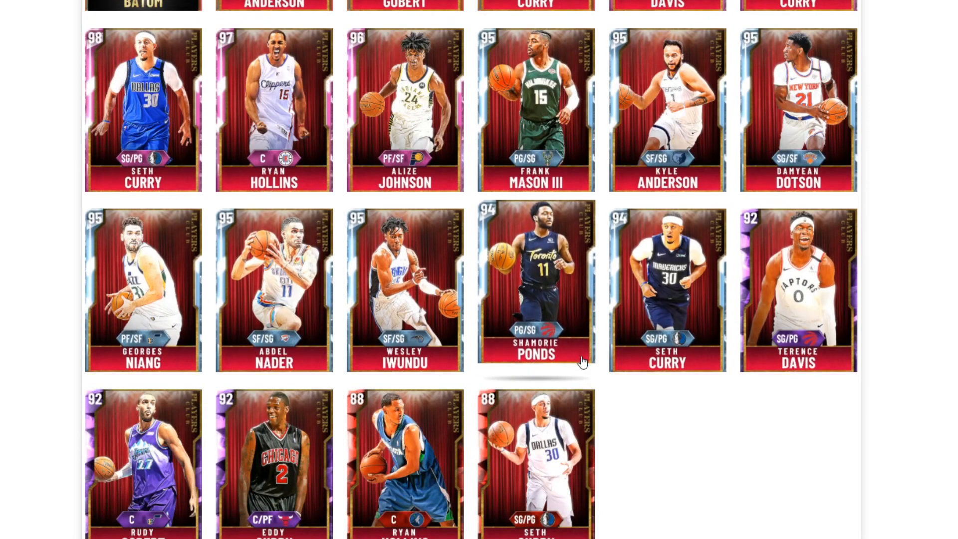
{"action": "scroll", "scroll_direction": "down", "scroll_amount": 3}
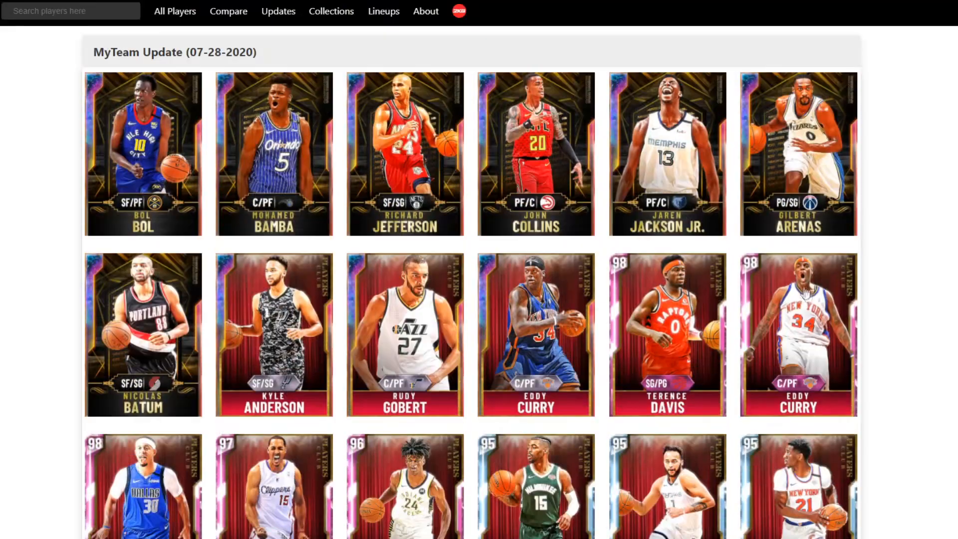
{"action": "left_click", "coordinate": [143, 334]}
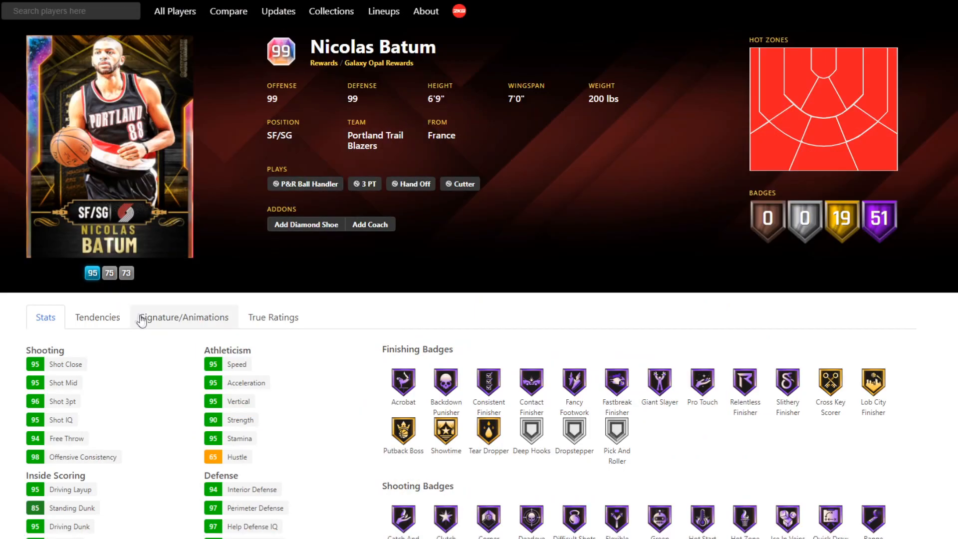
{"action": "mouse_move", "coordinate": [411, 297]}
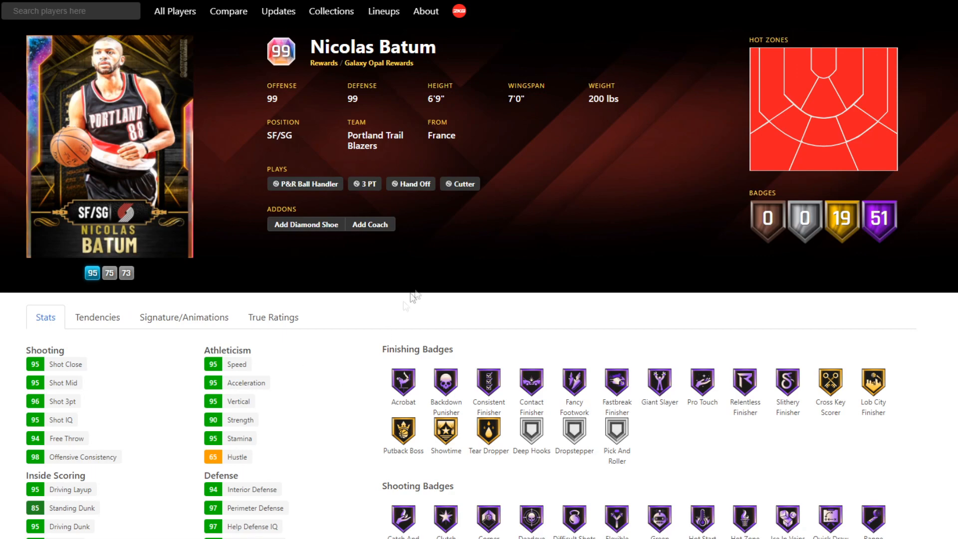
{"action": "left_click", "coordinate": [305, 224]}
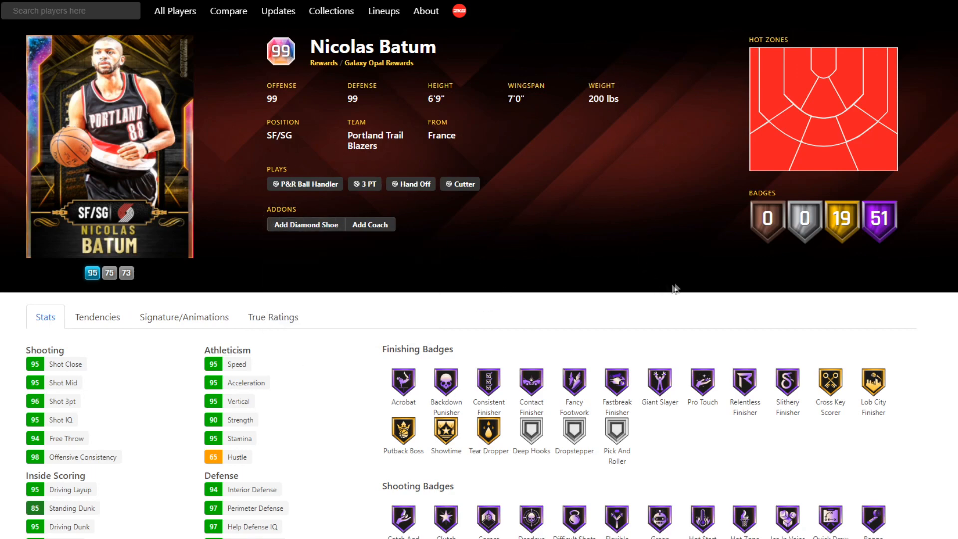
{"action": "scroll", "scroll_direction": "down", "scroll_amount": 3}
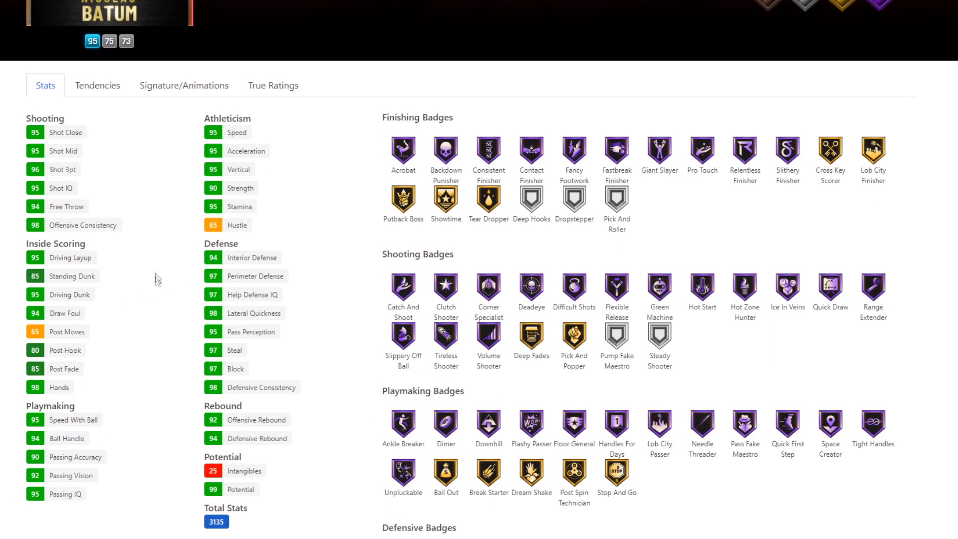
{"action": "mouse_move", "coordinate": [103, 448]}
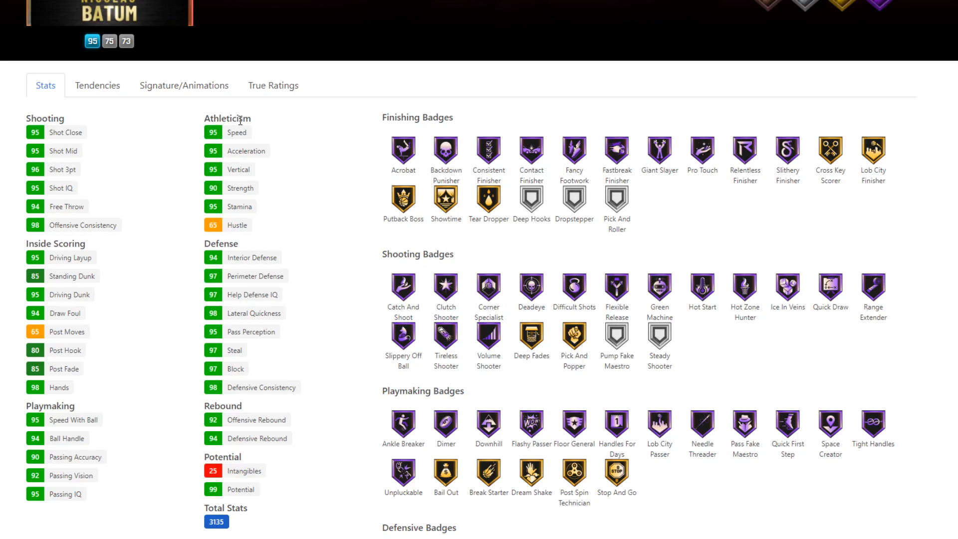
{"action": "scroll", "scroll_direction": "down", "scroll_amount": 3}
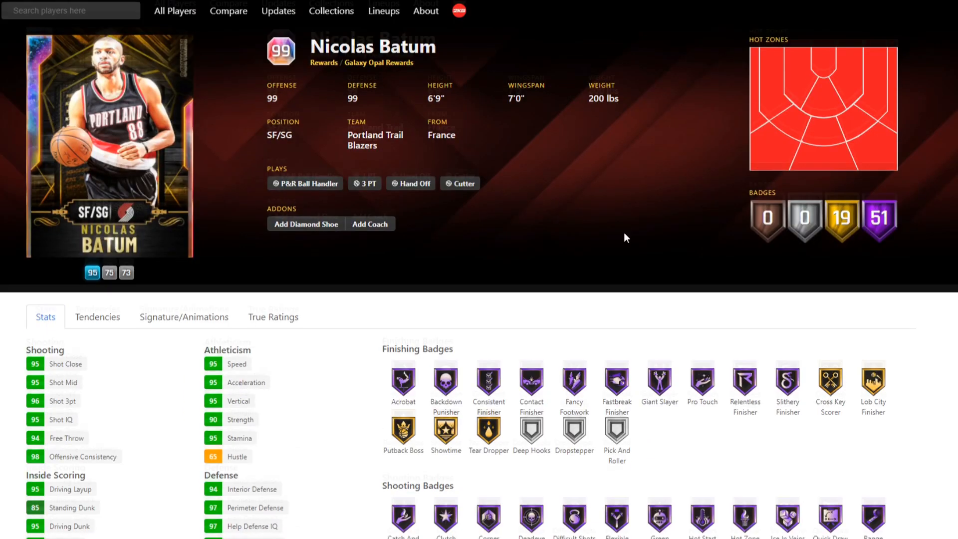
{"action": "scroll", "scroll_direction": "down", "scroll_amount": 3}
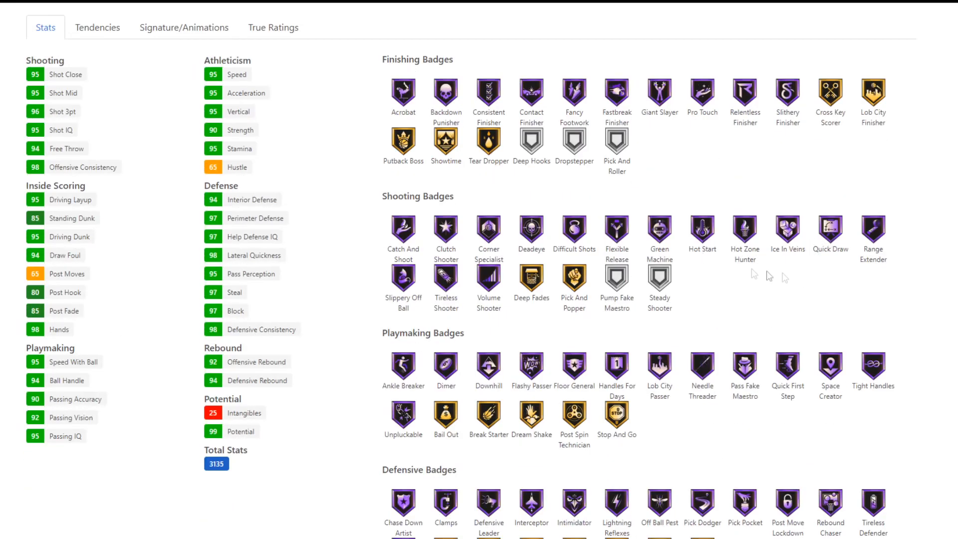
{"action": "scroll", "scroll_direction": "down", "scroll_amount": 3}
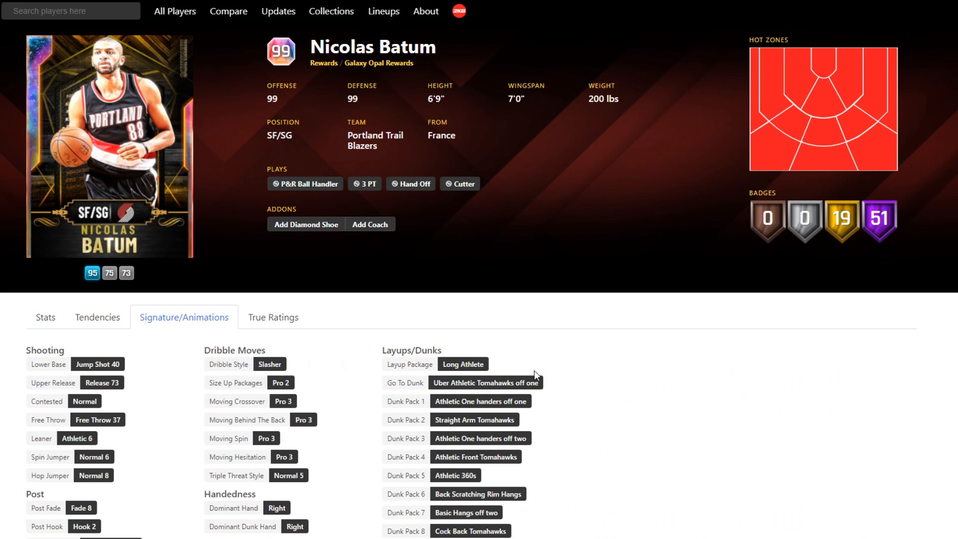
Browse Batum's signature animations, then view his True Ratings
{"action": "left_click", "coordinate": [97, 364]}
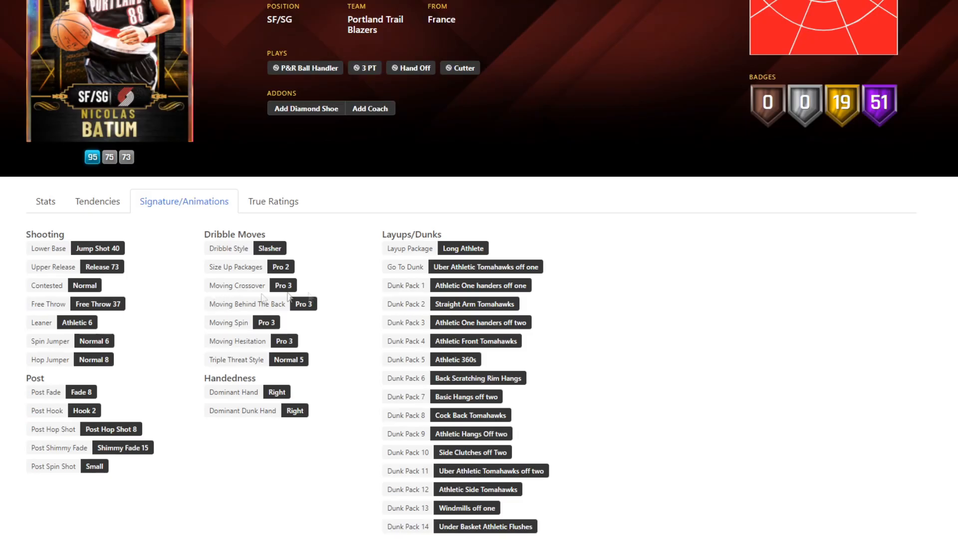
{"action": "left_click", "coordinate": [282, 285]}
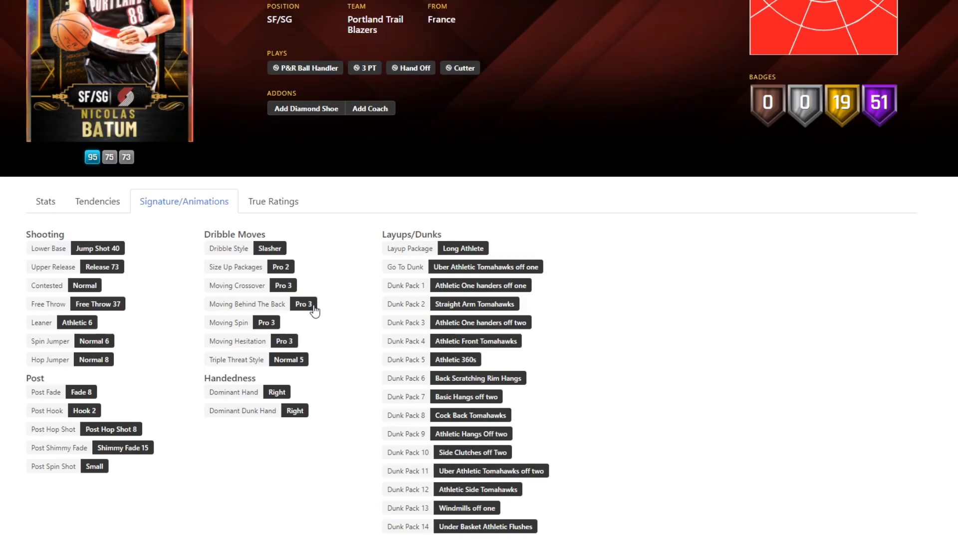
{"action": "mouse_move", "coordinate": [233, 299]}
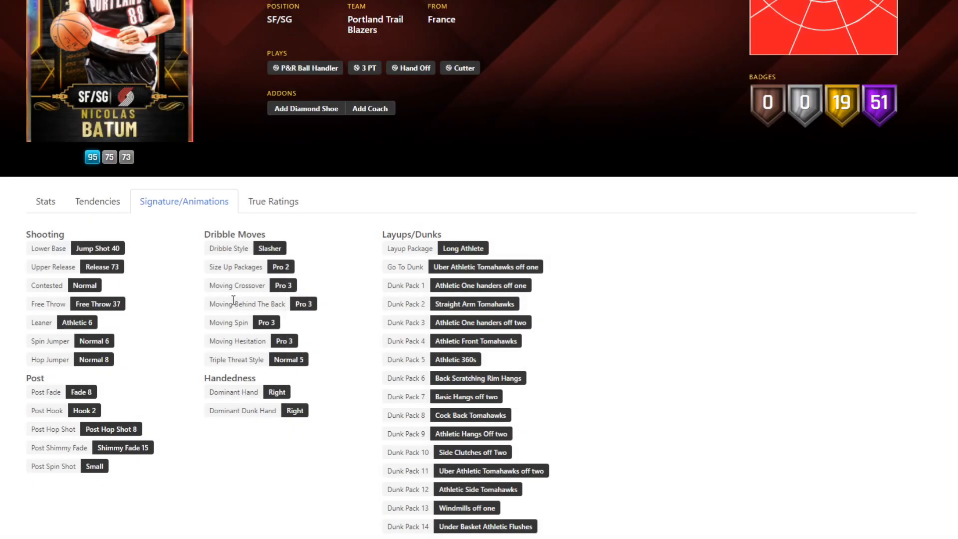
{"action": "scroll", "scroll_direction": "down", "scroll_amount": 3}
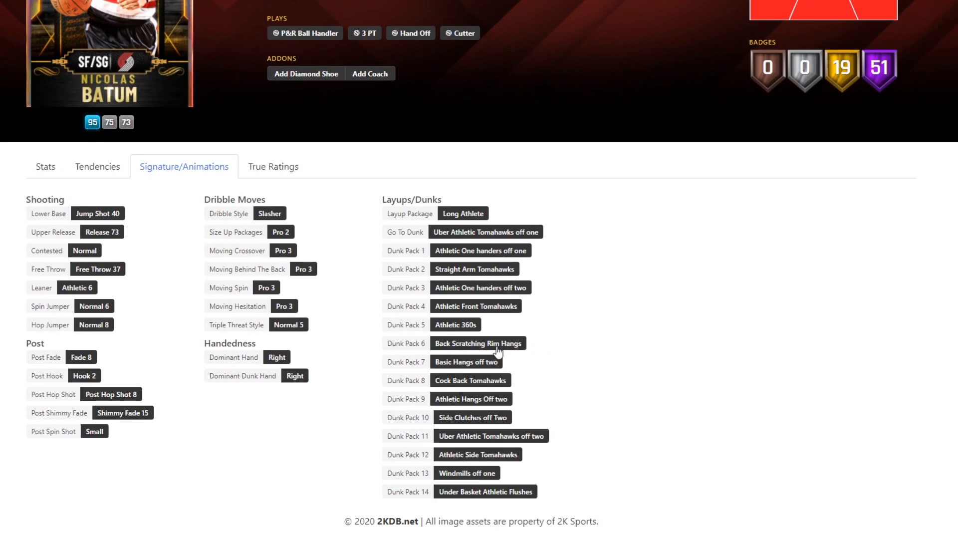
{"action": "left_click", "coordinate": [272, 166]}
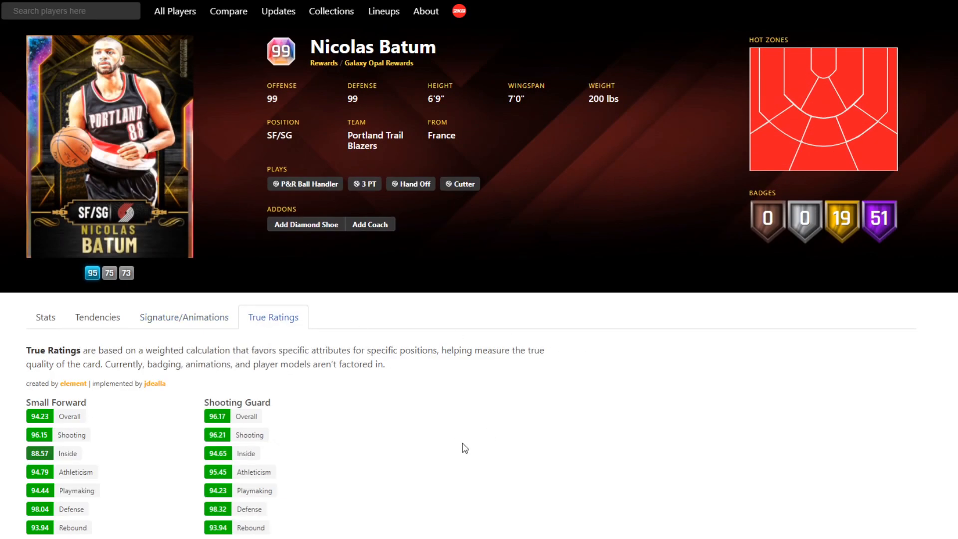
{"action": "scroll", "scroll_direction": "down", "scroll_amount": 3}
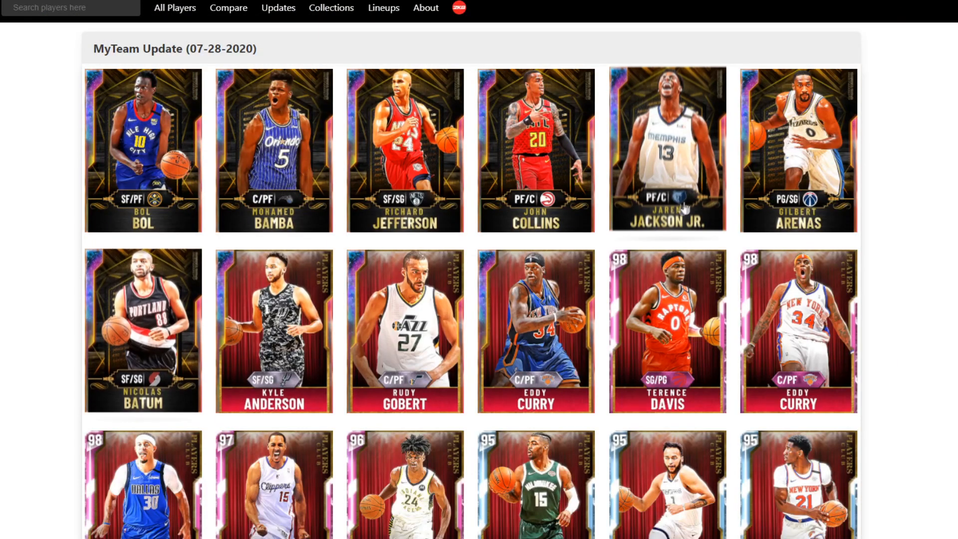
{"action": "left_click", "coordinate": [797, 149]}
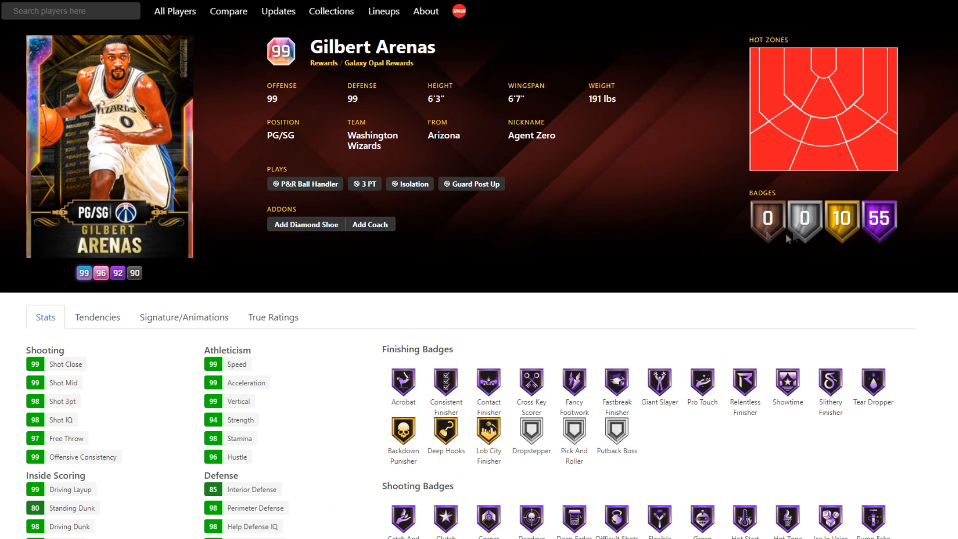
{"action": "mouse_move", "coordinate": [718, 259]}
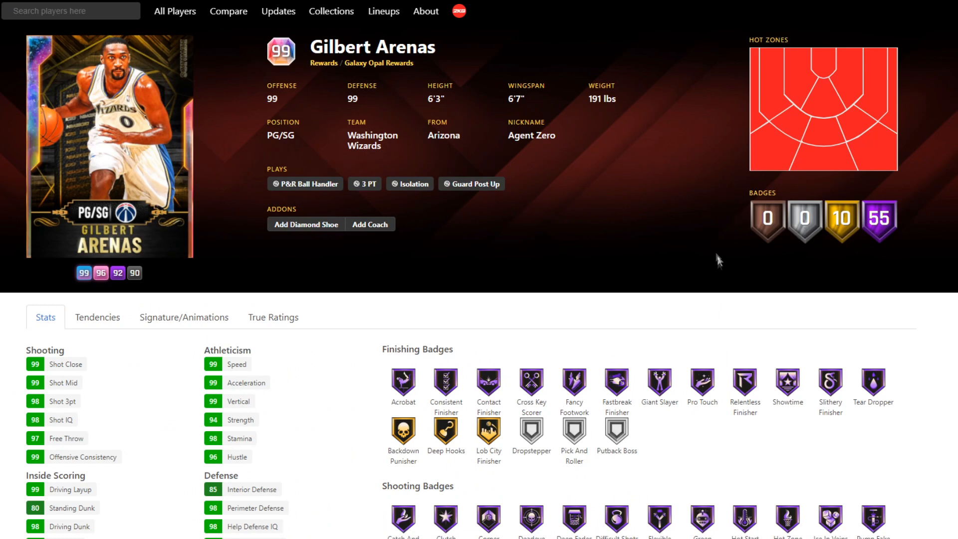
{"action": "mouse_move", "coordinate": [480, 104]}
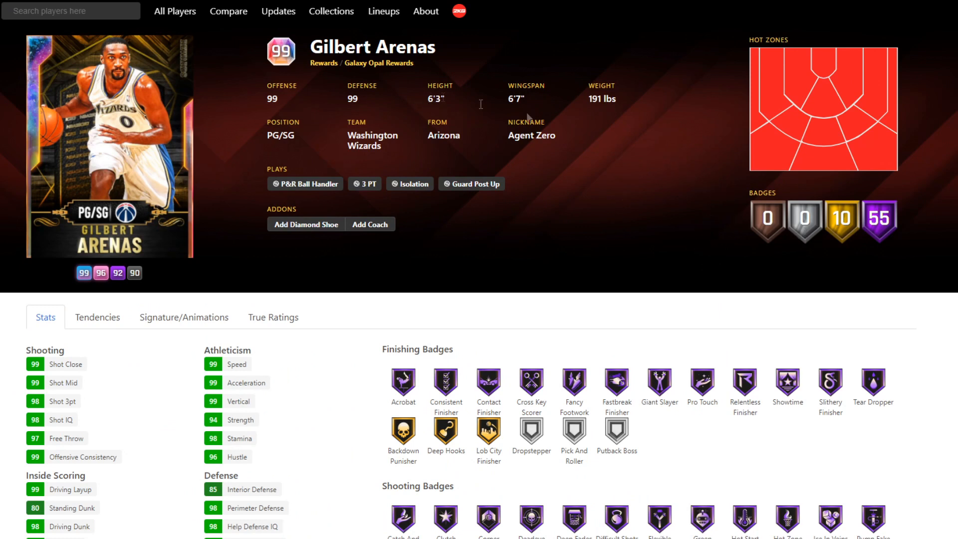
{"action": "scroll", "scroll_direction": "down", "scroll_amount": 3}
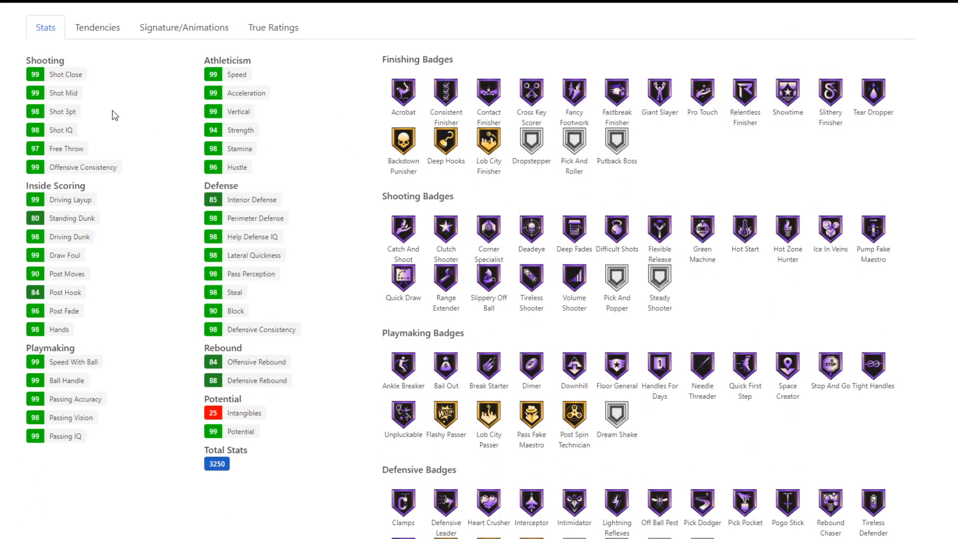
{"action": "mouse_move", "coordinate": [135, 105]}
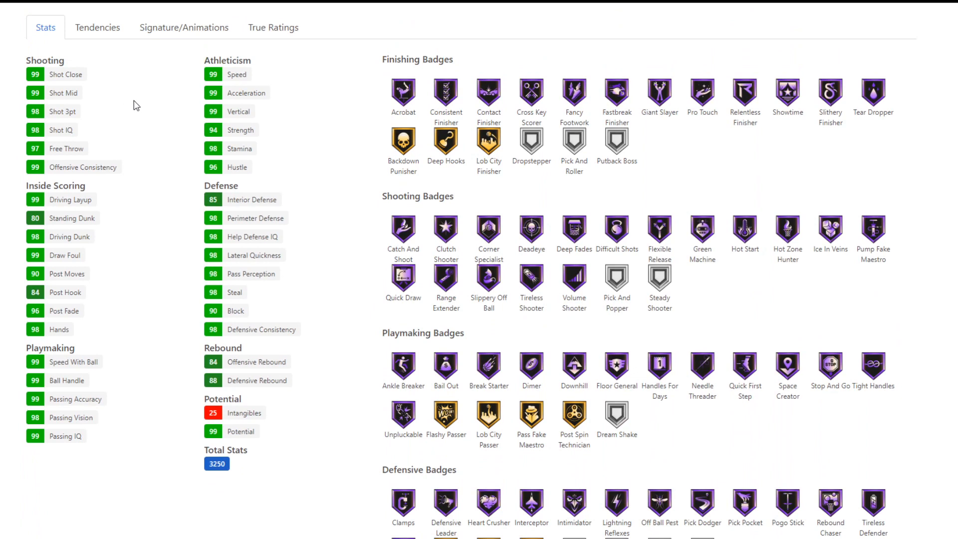
{"action": "mouse_move", "coordinate": [71, 198]}
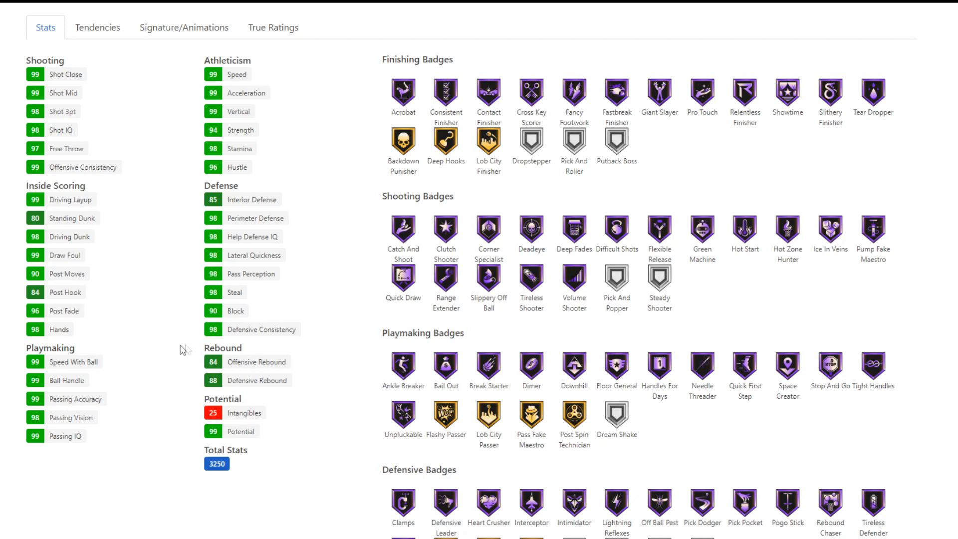
{"action": "mouse_move", "coordinate": [68, 305]}
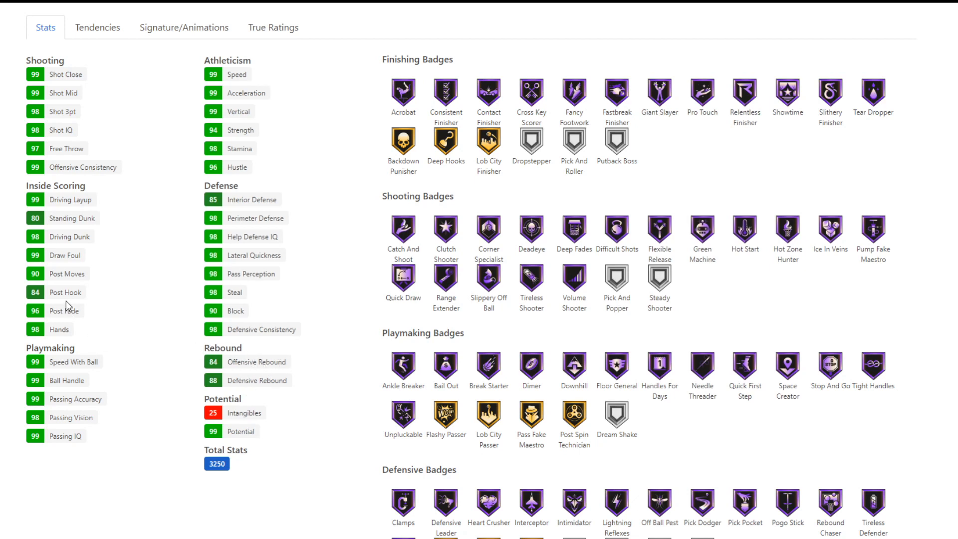
{"action": "mouse_move", "coordinate": [76, 308]}
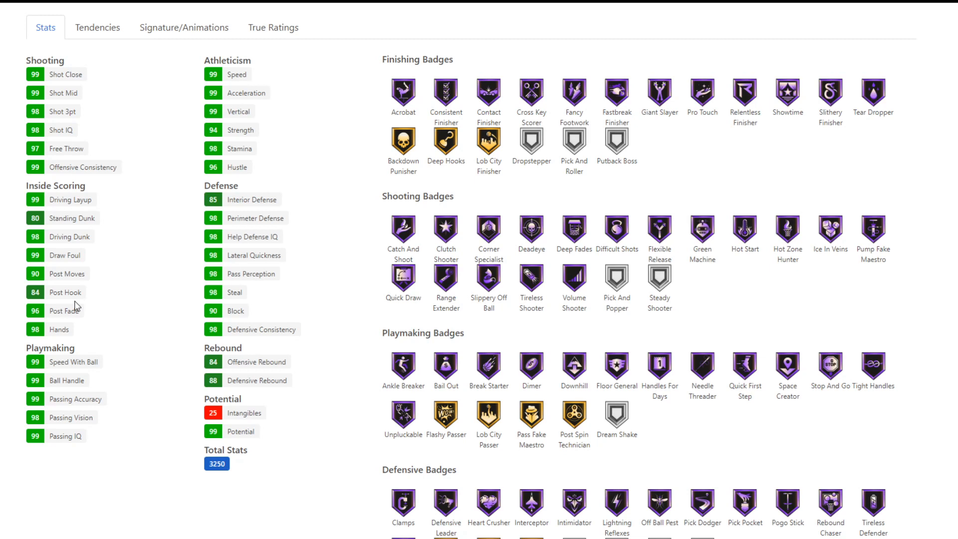
{"action": "mouse_move", "coordinate": [182, 170]}
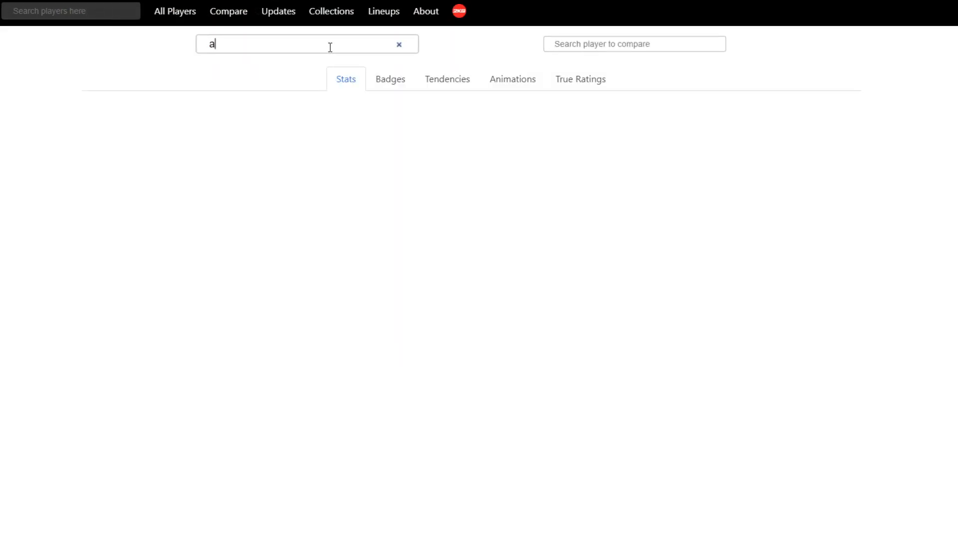
Search 'Gilbert Arenas' to add his Historic Spotlight Sim card to the comparison
{"action": "type", "text": "re"}
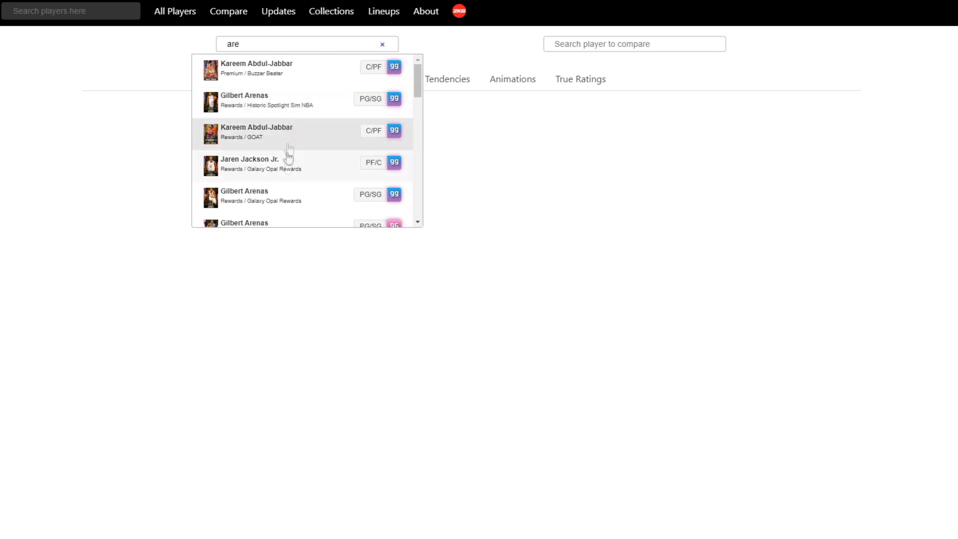
{"action": "left_click", "coordinate": [257, 195]}
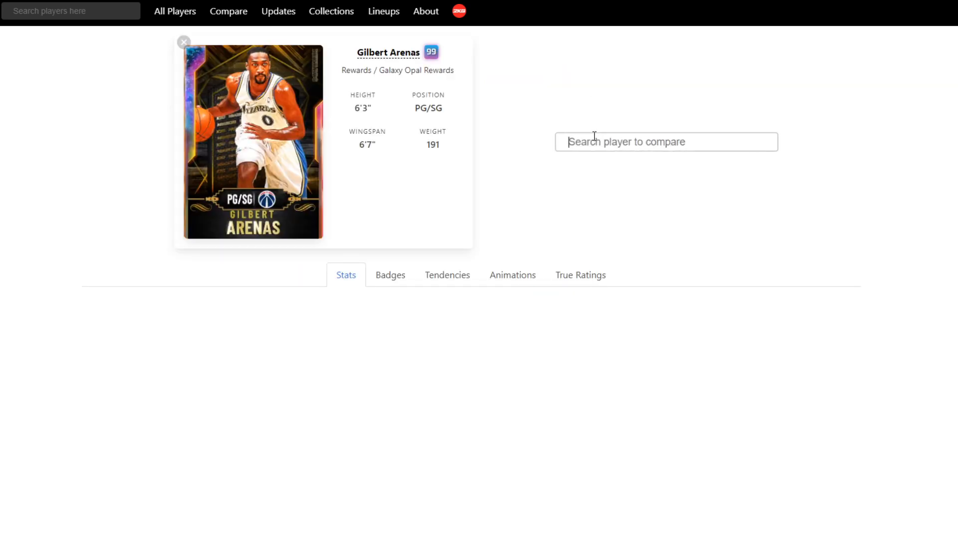
{"action": "type", "text": "Gilbert Arenas"}
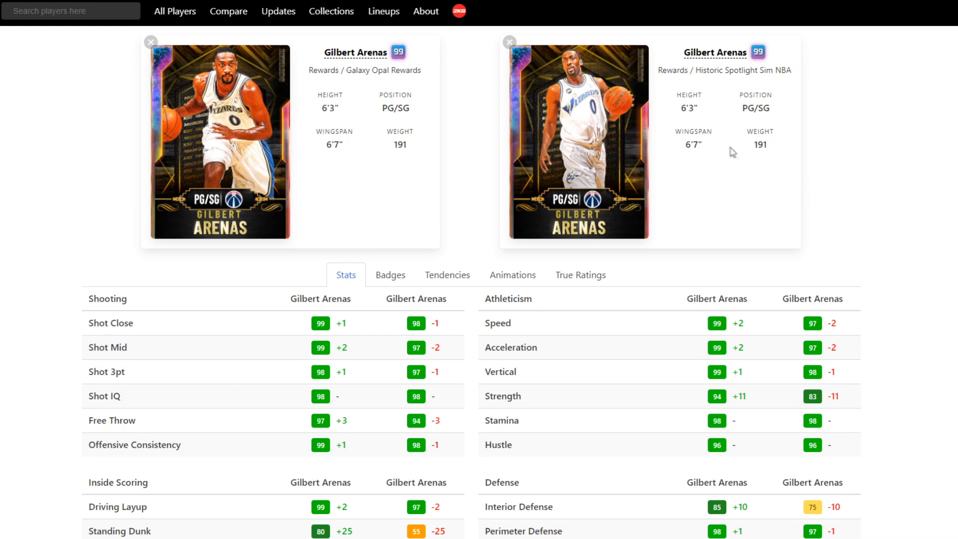
{"action": "scroll", "scroll_direction": "down", "scroll_amount": 3}
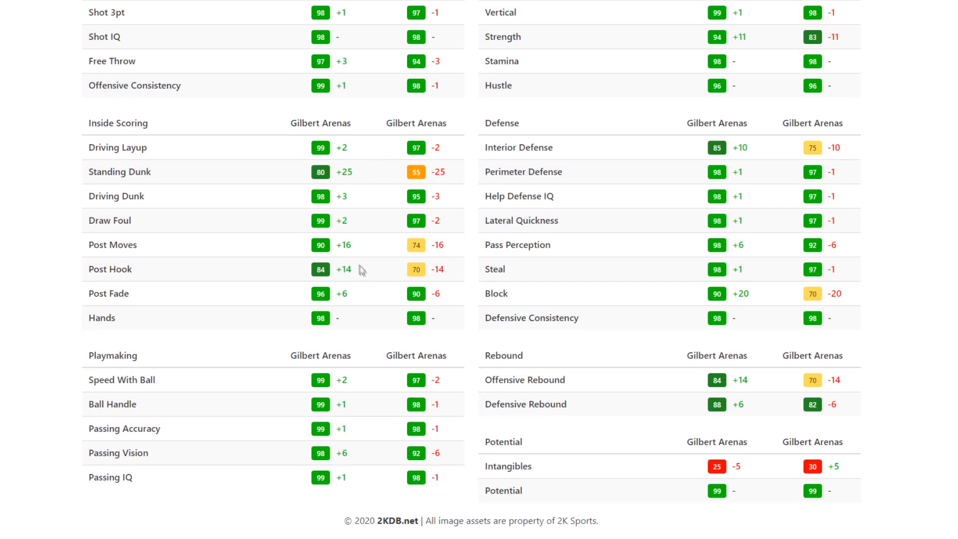
{"action": "mouse_move", "coordinate": [398, 281]}
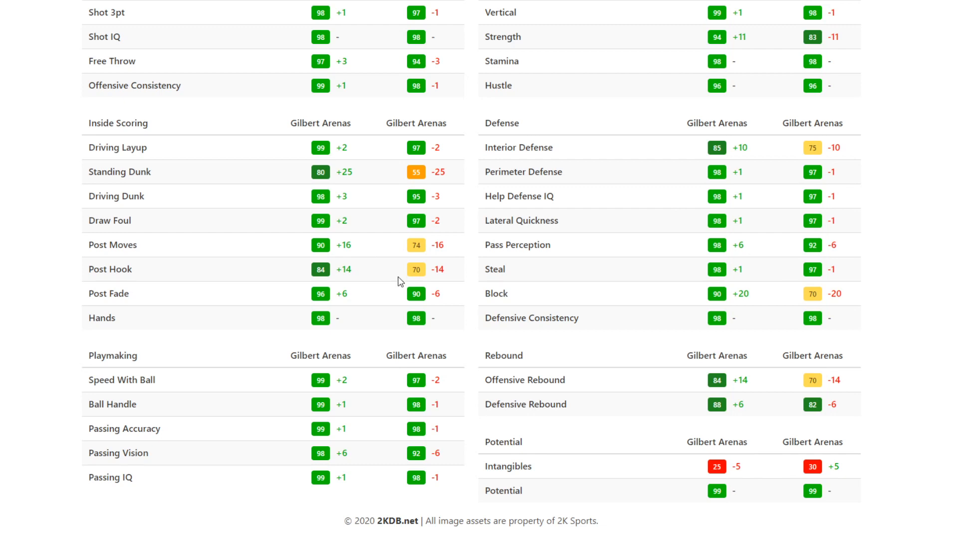
{"action": "mouse_move", "coordinate": [408, 418]}
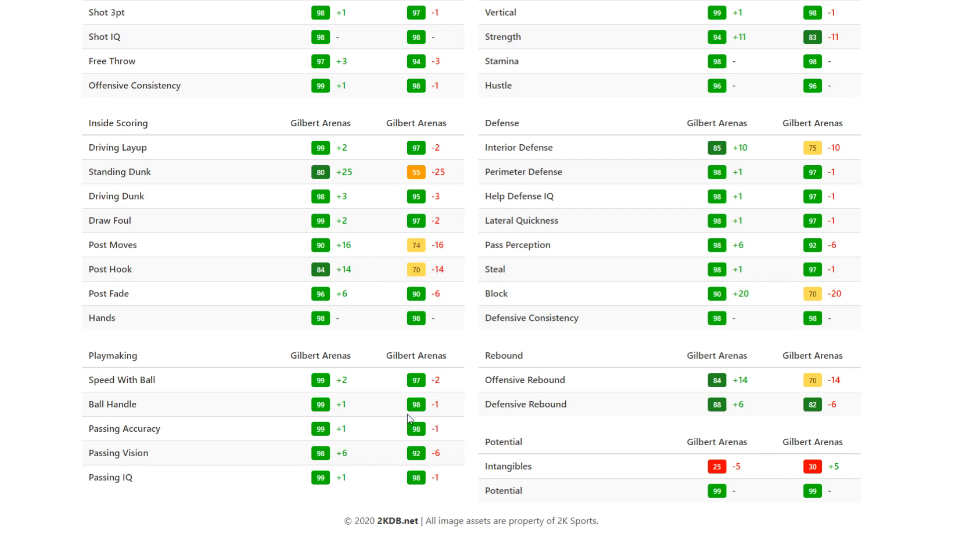
Compare both Arenas cards' stats and tendencies, then return to the update grid
{"action": "scroll", "scroll_direction": "up", "scroll_amount": 3}
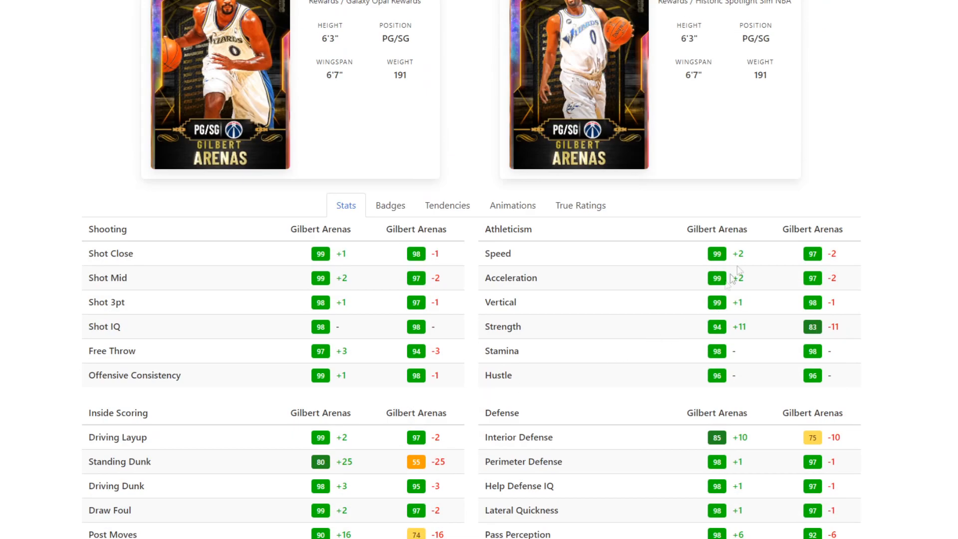
{"action": "scroll", "scroll_direction": "down", "scroll_amount": 3}
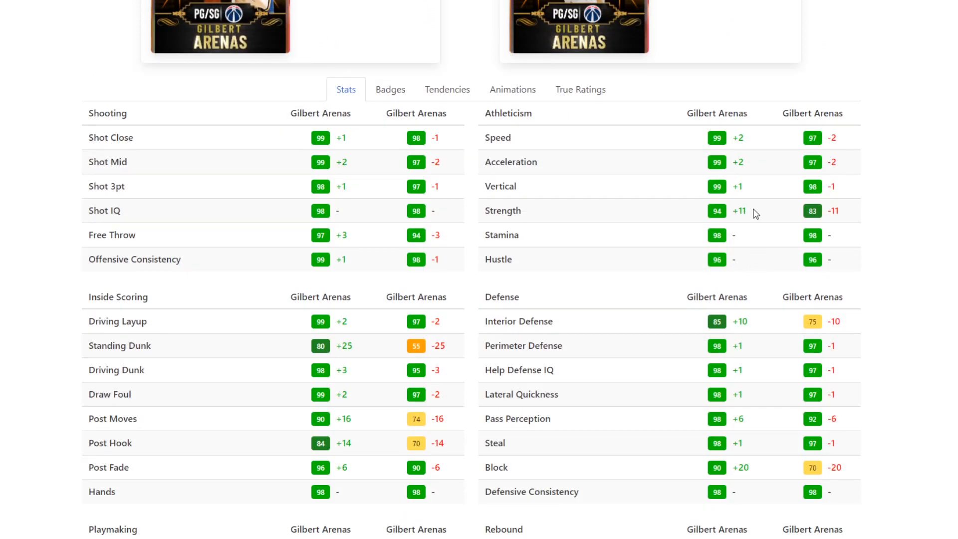
{"action": "scroll", "scroll_direction": "down", "scroll_amount": 3}
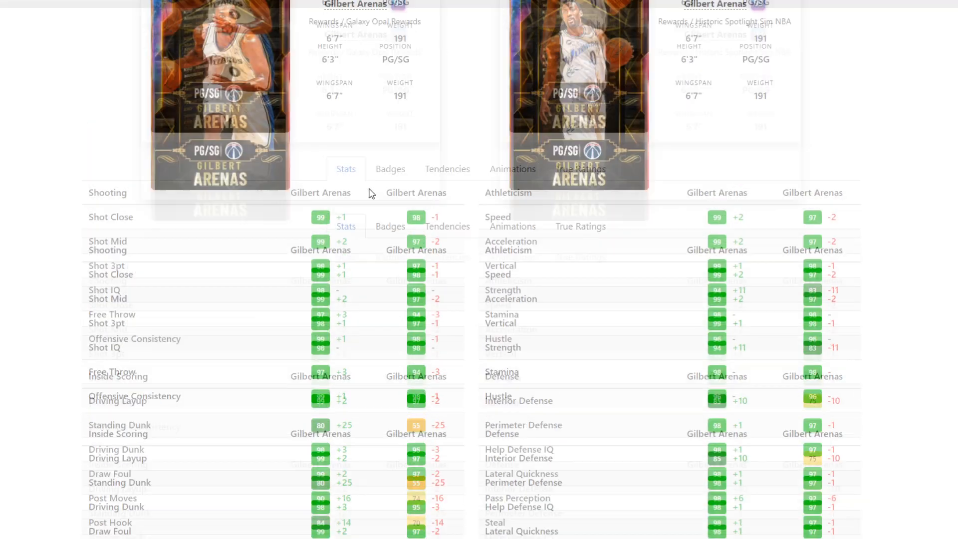
{"action": "left_click", "coordinate": [390, 169]}
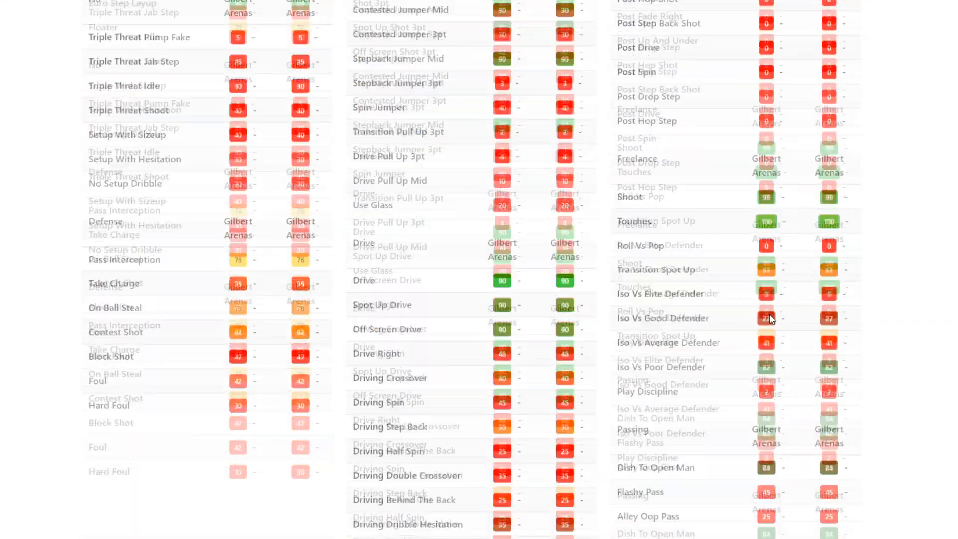
{"action": "scroll", "scroll_direction": "down", "scroll_amount": 3}
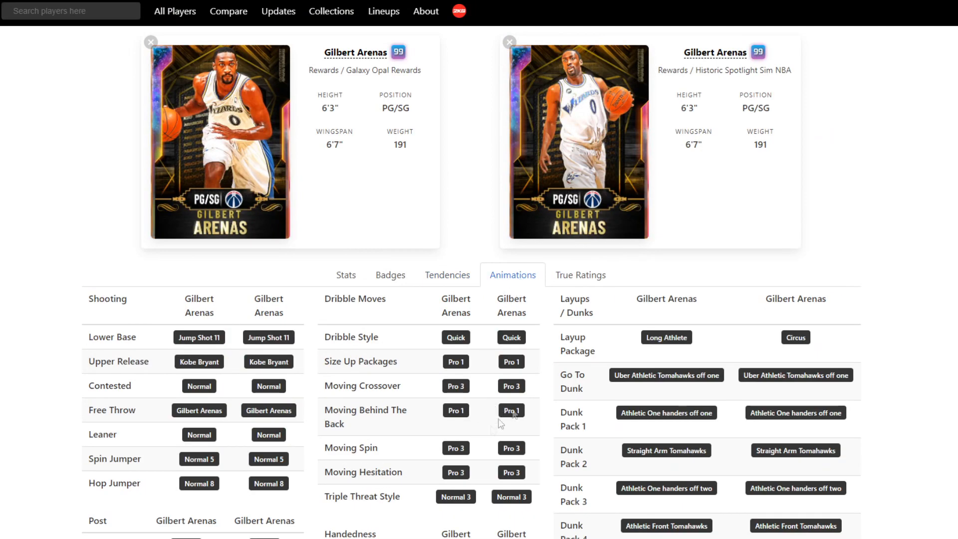
{"action": "left_click", "coordinate": [579, 274]}
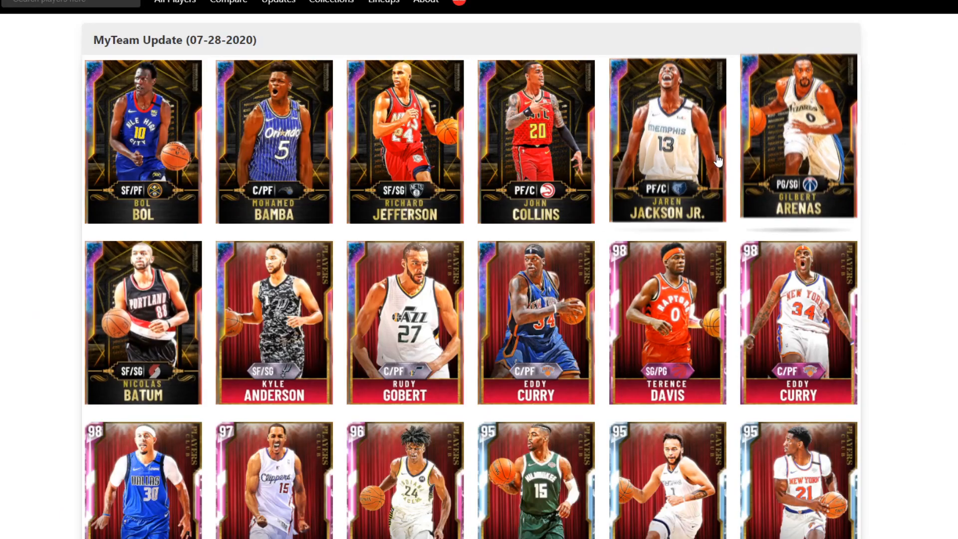
Open Jaren Jackson Jr.'s card, view his animations and players sharing Jump Shot 109
{"action": "left_click", "coordinate": [667, 141]}
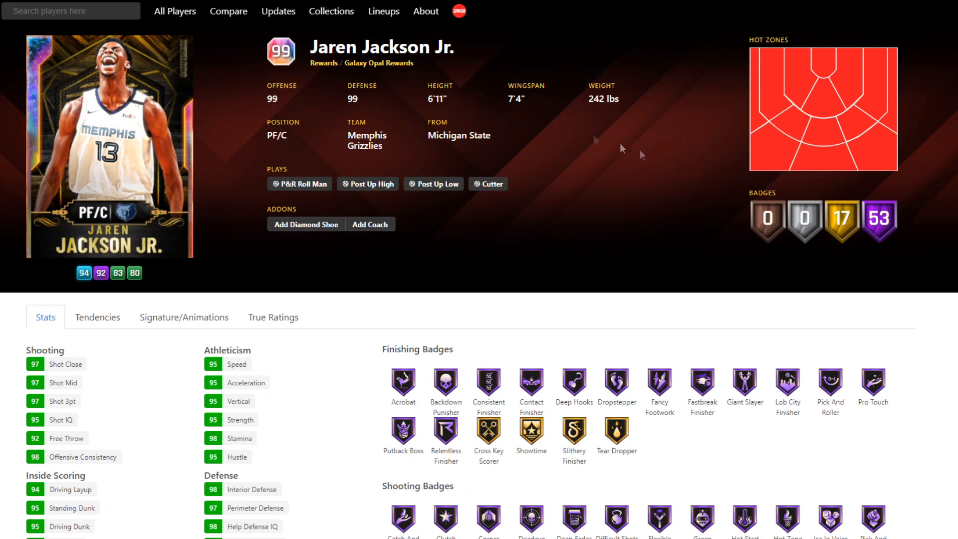
{"action": "mouse_move", "coordinate": [451, 98]}
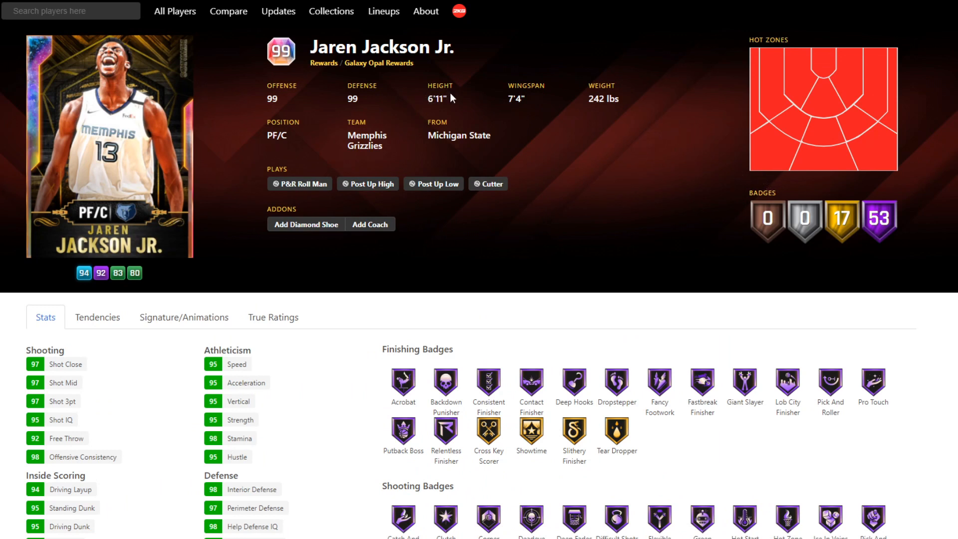
{"action": "mouse_move", "coordinate": [602, 149]}
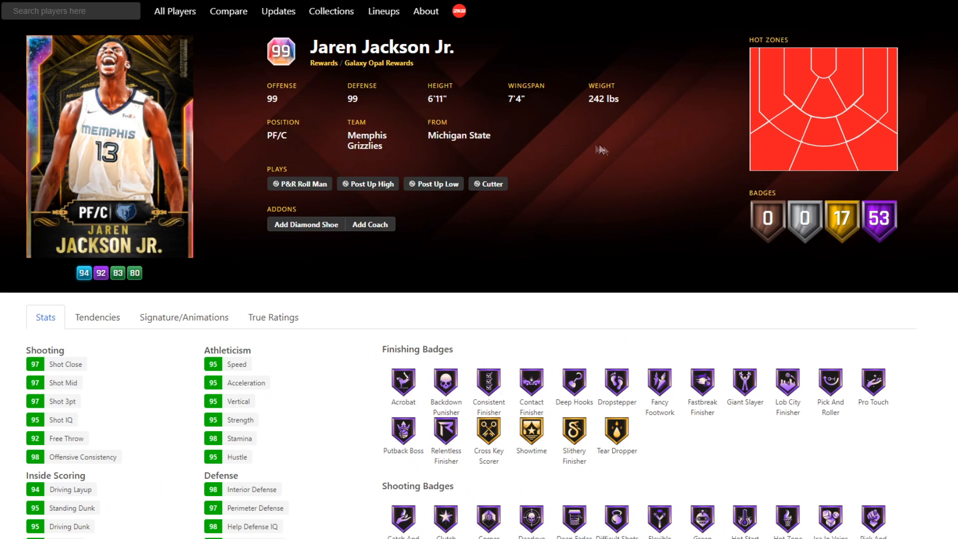
{"action": "left_click", "coordinate": [184, 318]}
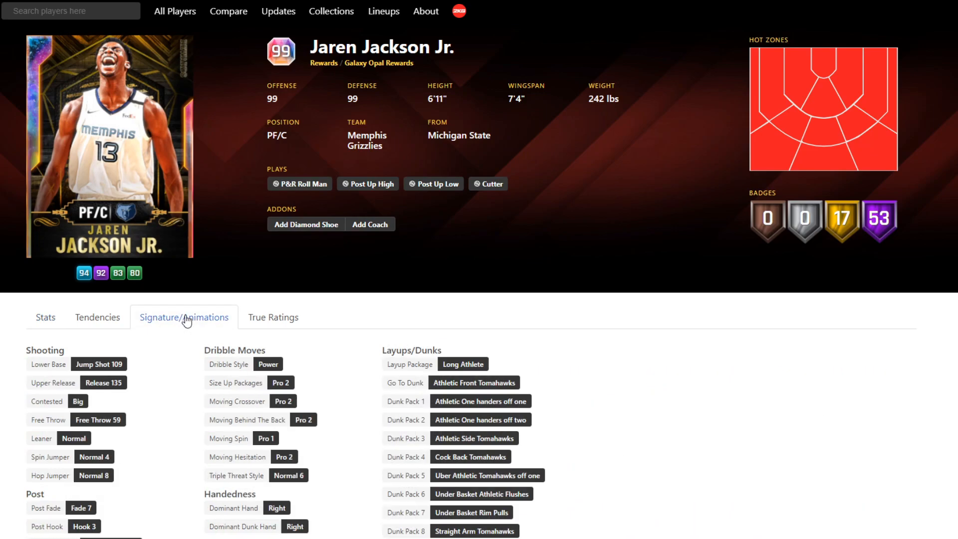
{"action": "left_click", "coordinate": [99, 364]}
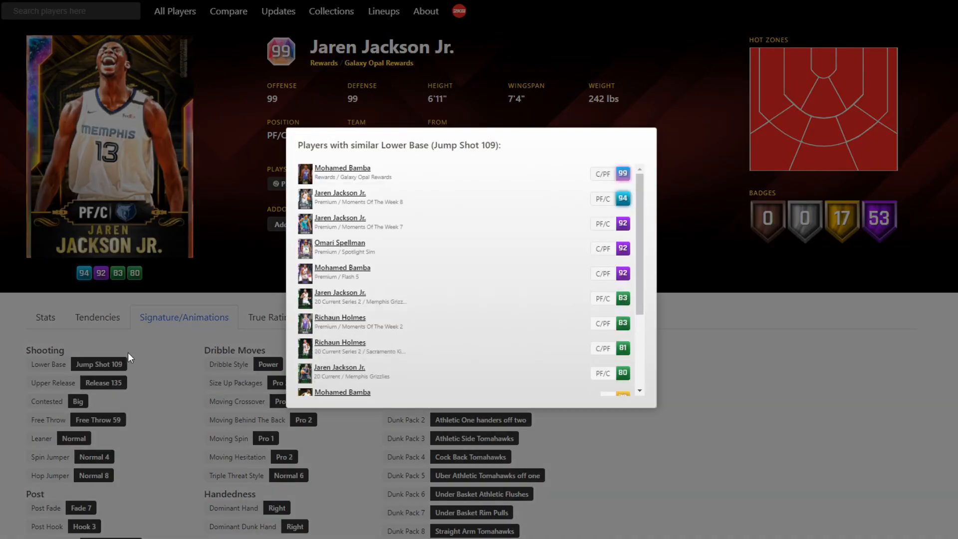
{"action": "mouse_move", "coordinate": [361, 177]}
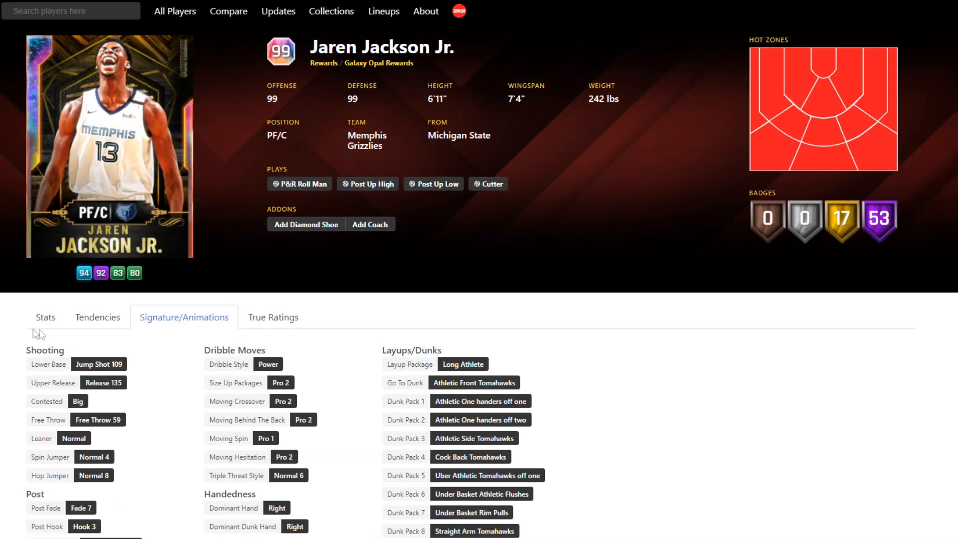
{"action": "scroll", "scroll_direction": "down", "scroll_amount": 3}
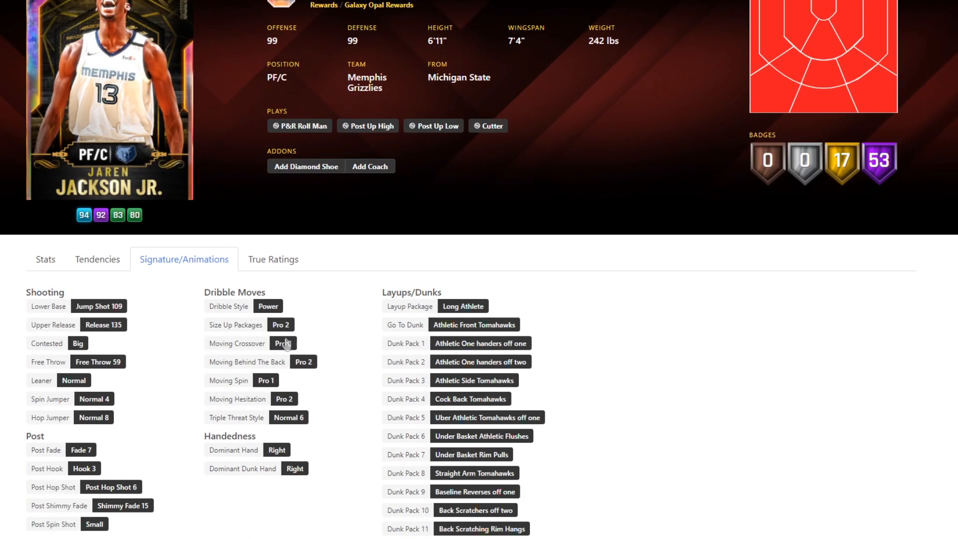
Switch to Jaren Jackson Jr.'s Stats tab and scroll through his badge groups
{"action": "left_click", "coordinate": [97, 259]}
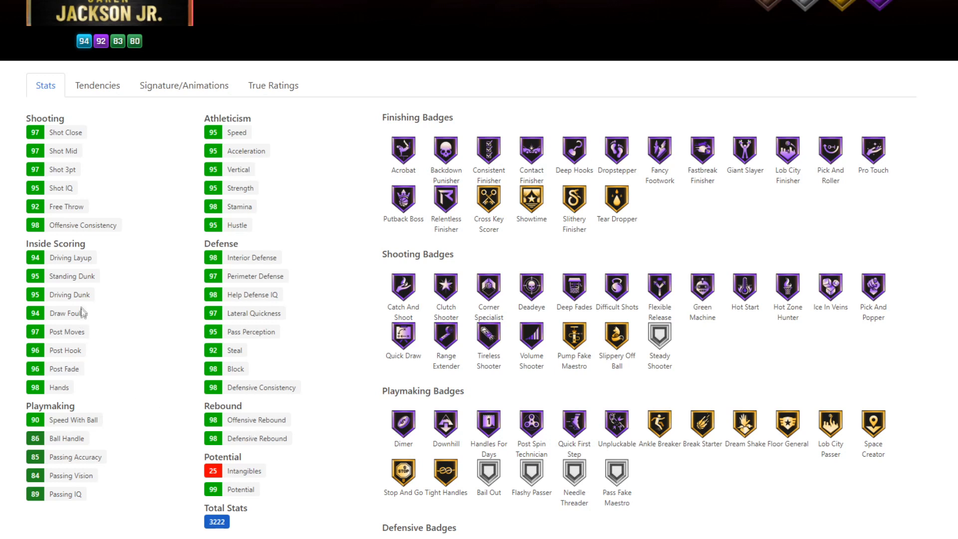
{"action": "mouse_move", "coordinate": [272, 152]}
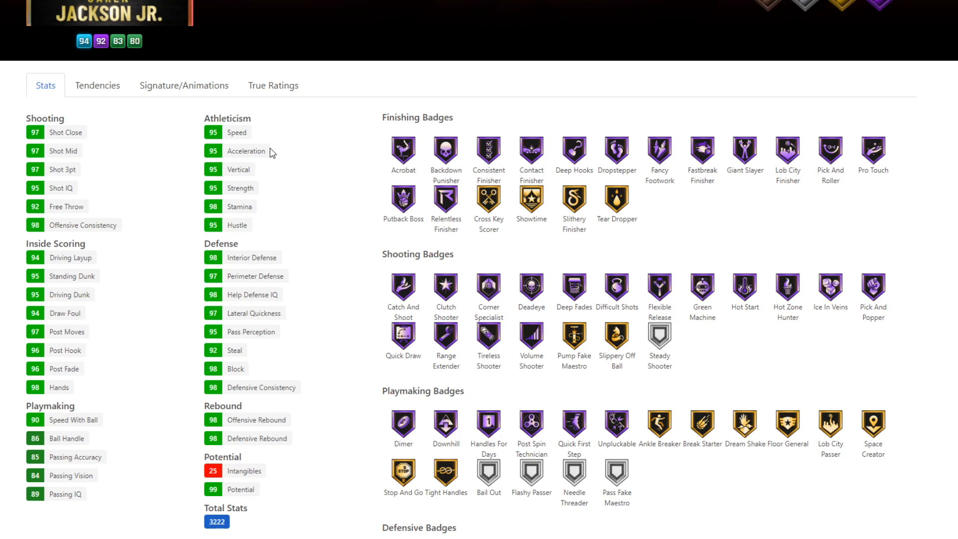
{"action": "mouse_move", "coordinate": [220, 176]}
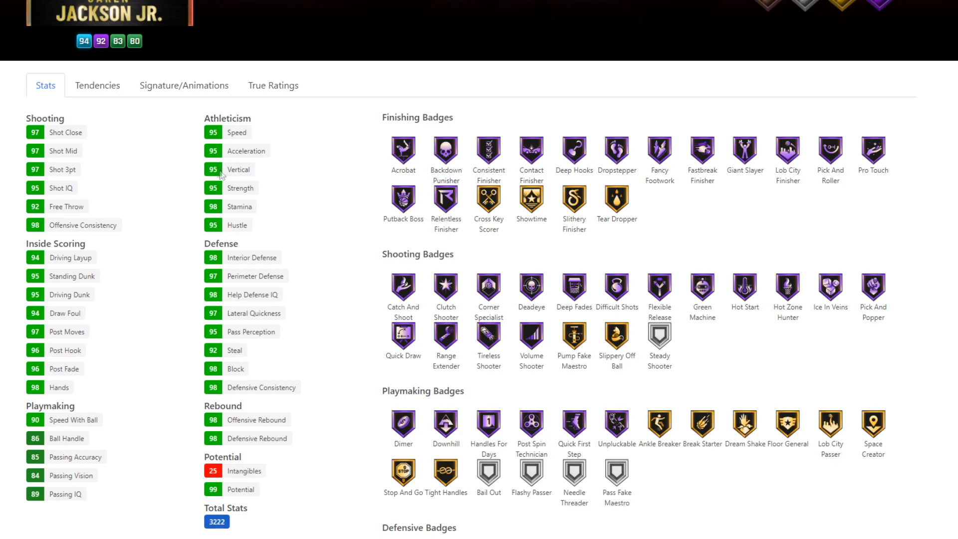
{"action": "mouse_move", "coordinate": [66, 256]}
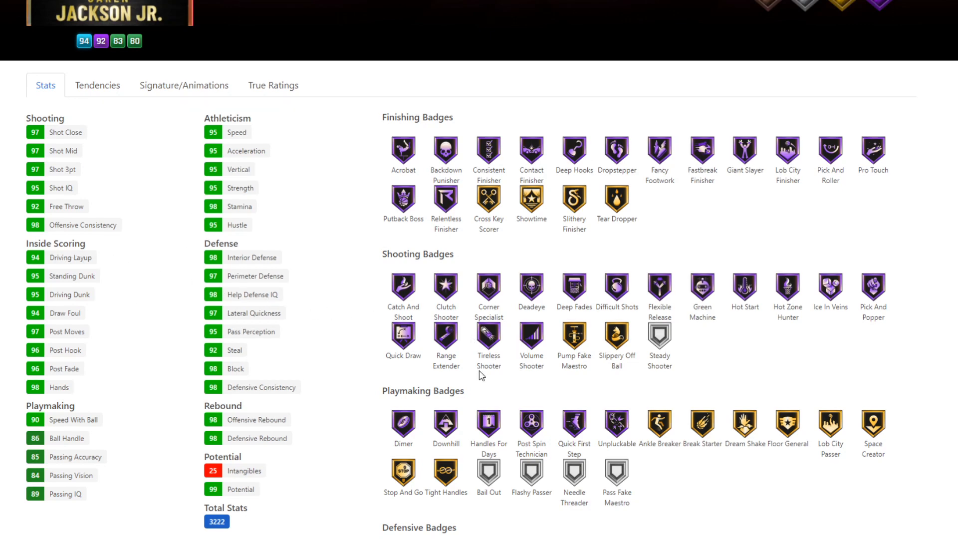
{"action": "scroll", "scroll_direction": "down", "scroll_amount": 3}
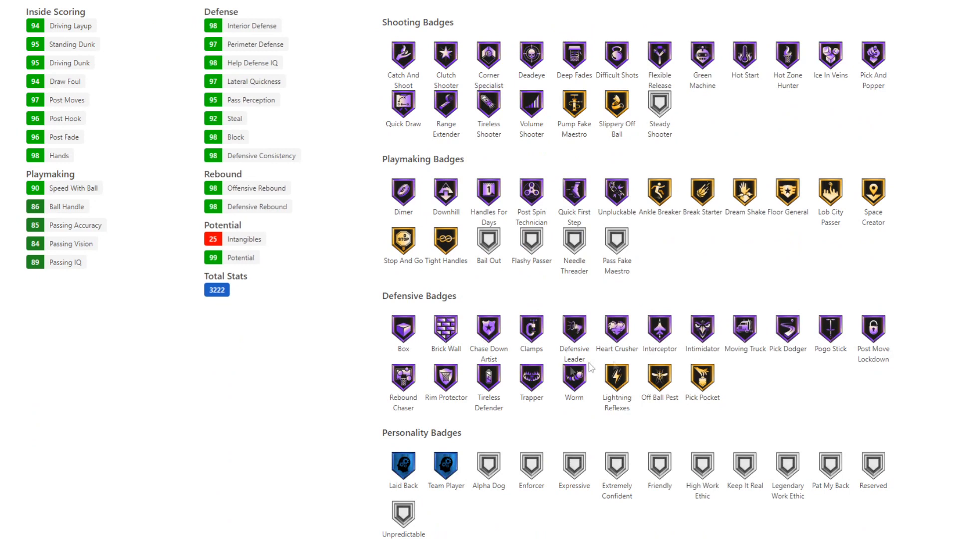
{"action": "scroll", "scroll_direction": "up", "scroll_amount": 3}
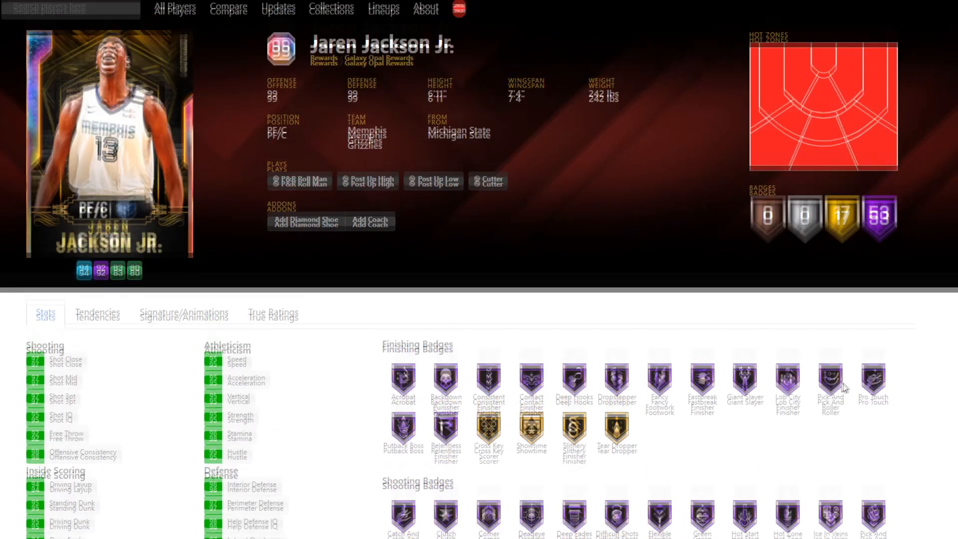
View Jaren Jackson Jr.'s True Ratings and scroll through them
{"action": "left_click", "coordinate": [273, 317]}
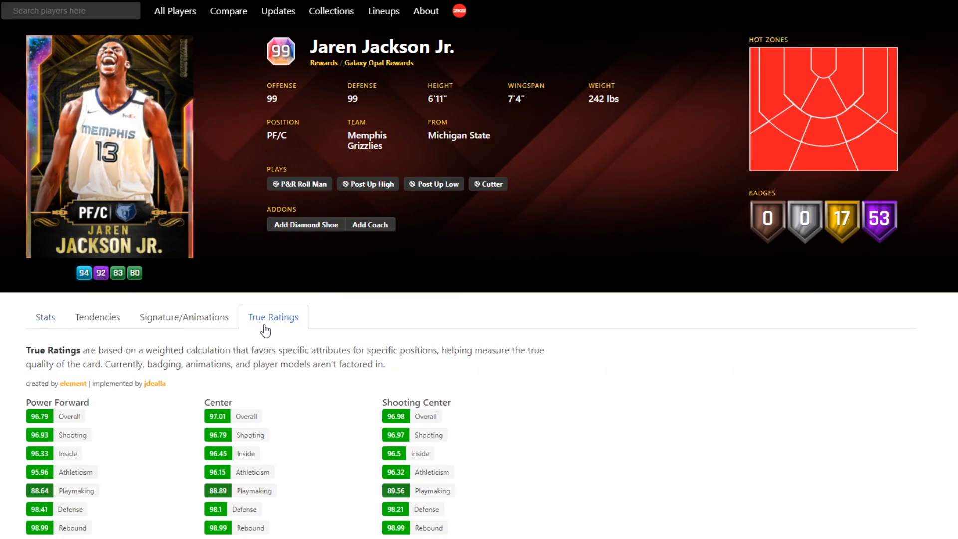
{"action": "scroll", "scroll_direction": "down", "scroll_amount": 3}
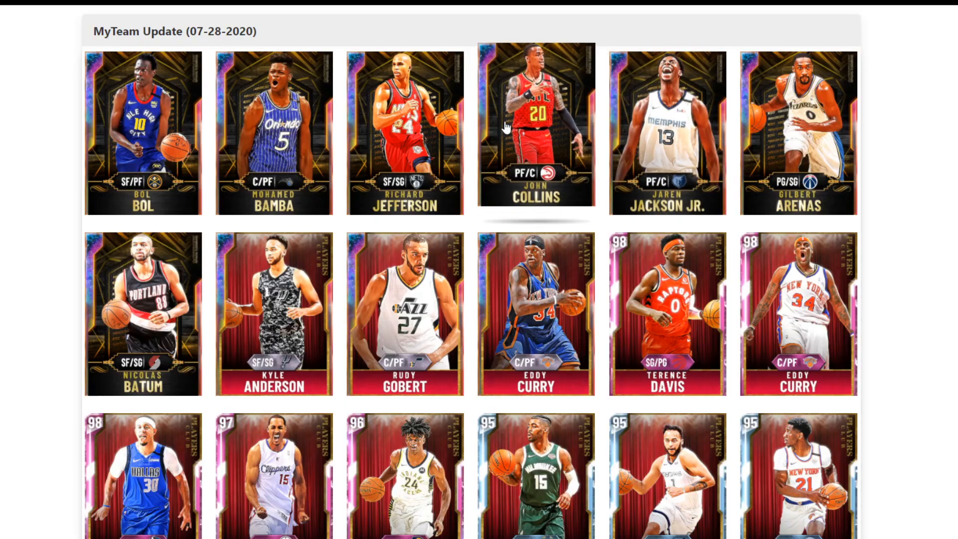
Open John Collins's card and scroll his animations list down to the dunk packages
{"action": "left_click", "coordinate": [534, 128]}
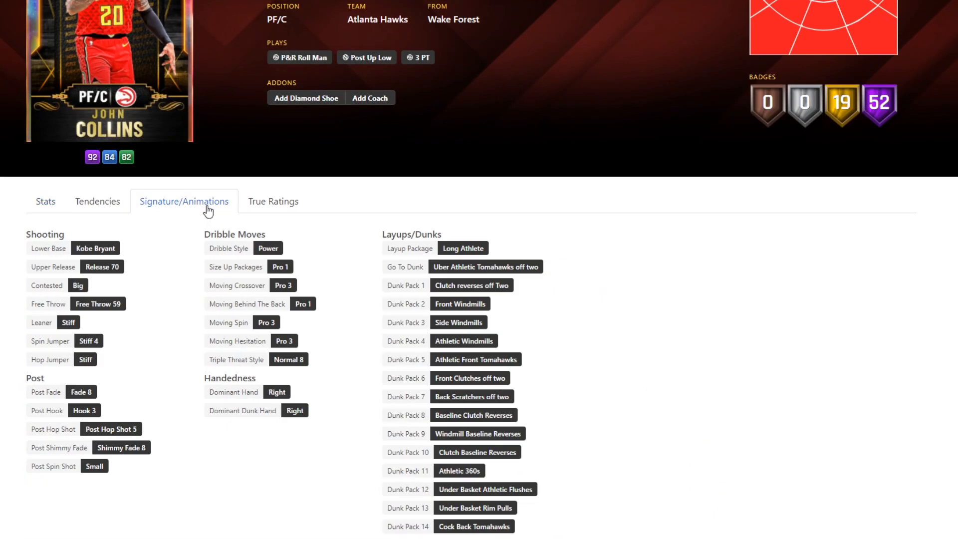
{"action": "left_click", "coordinate": [95, 248]}
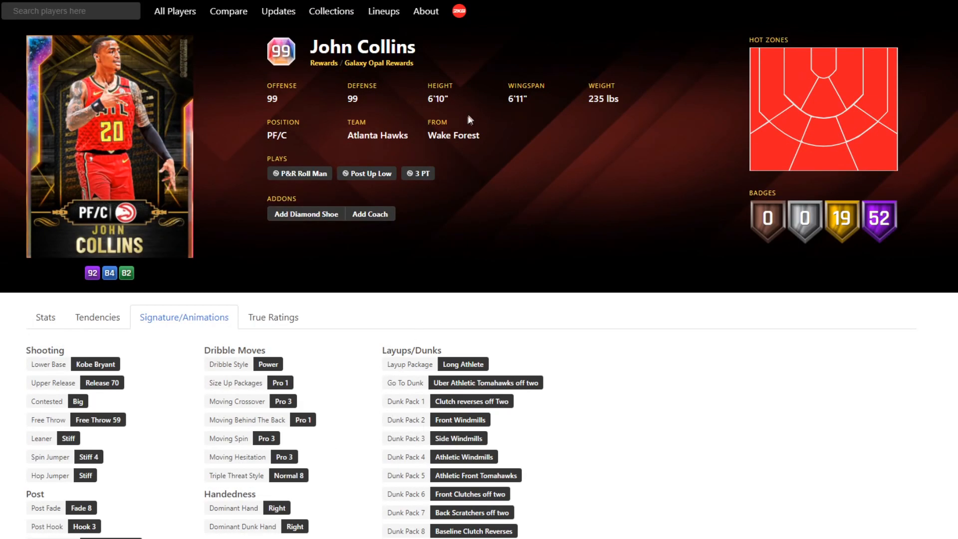
{"action": "mouse_move", "coordinate": [624, 251]}
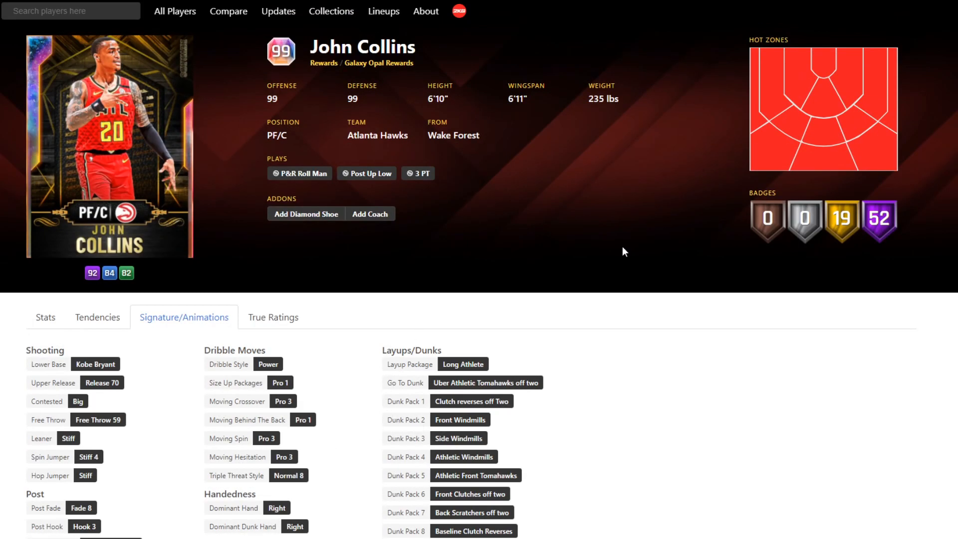
{"action": "scroll", "scroll_direction": "down", "scroll_amount": 3}
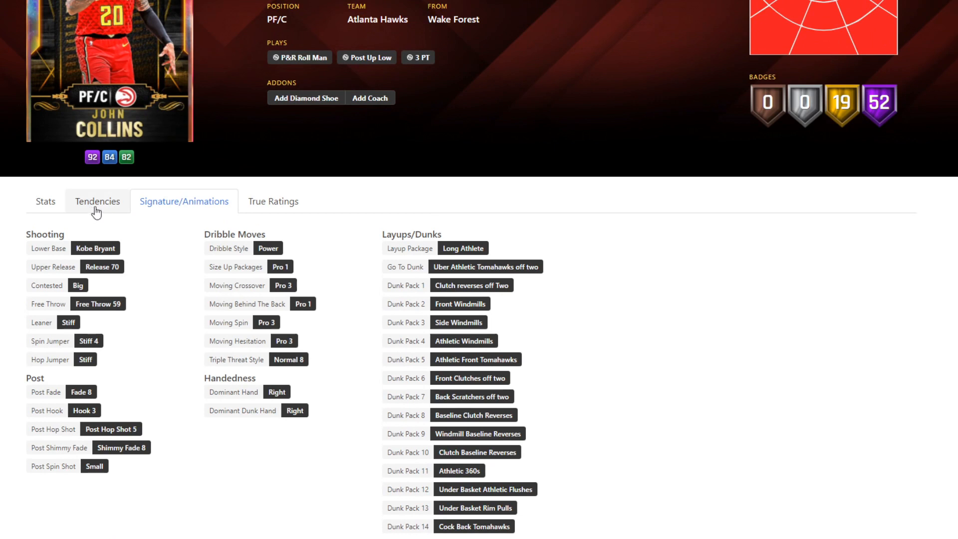
{"action": "mouse_move", "coordinate": [688, 312]}
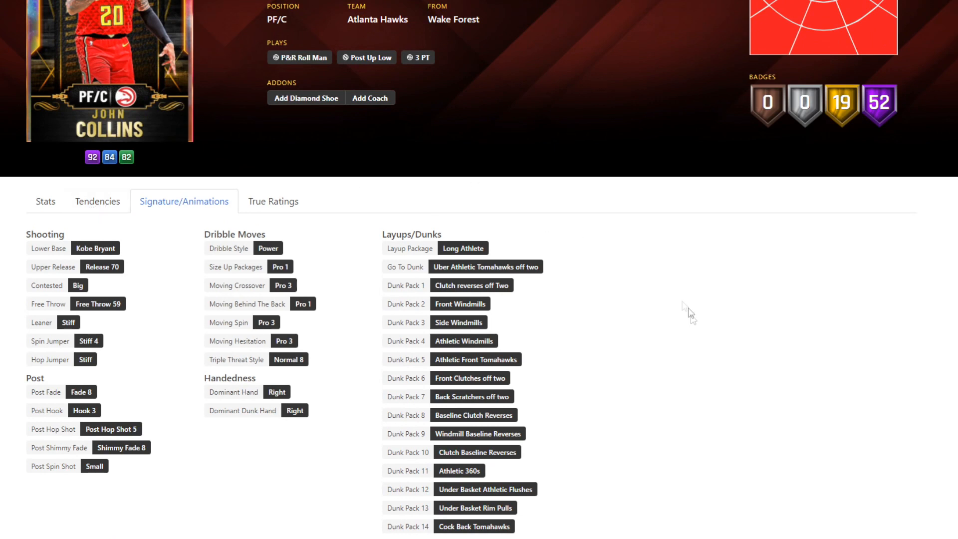
{"action": "mouse_move", "coordinate": [498, 528]}
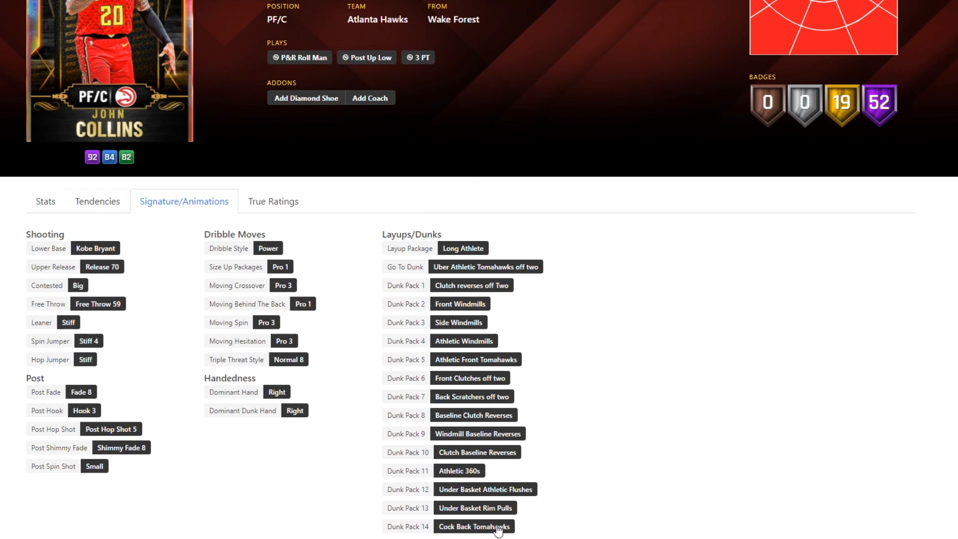
{"action": "mouse_move", "coordinate": [873, 394]}
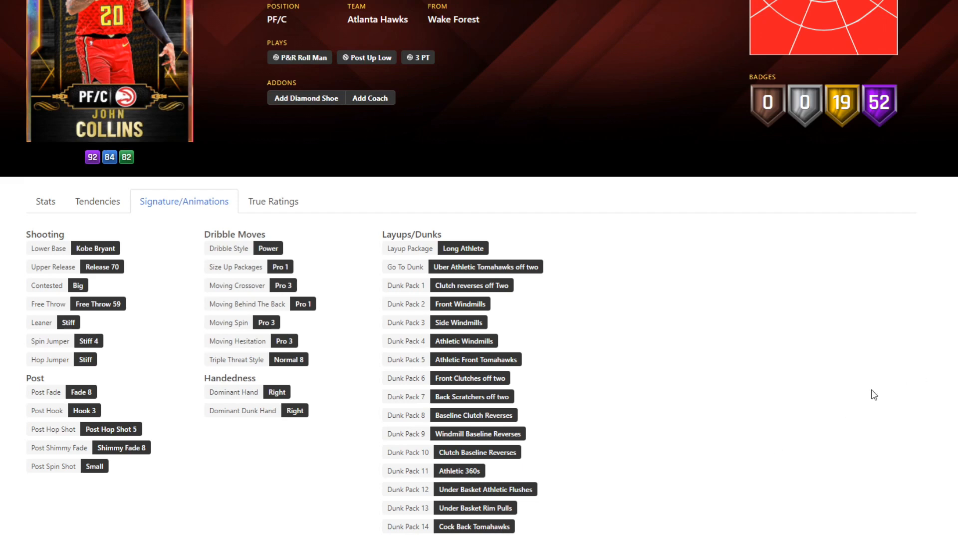
{"action": "scroll", "scroll_direction": "down", "scroll_amount": 3}
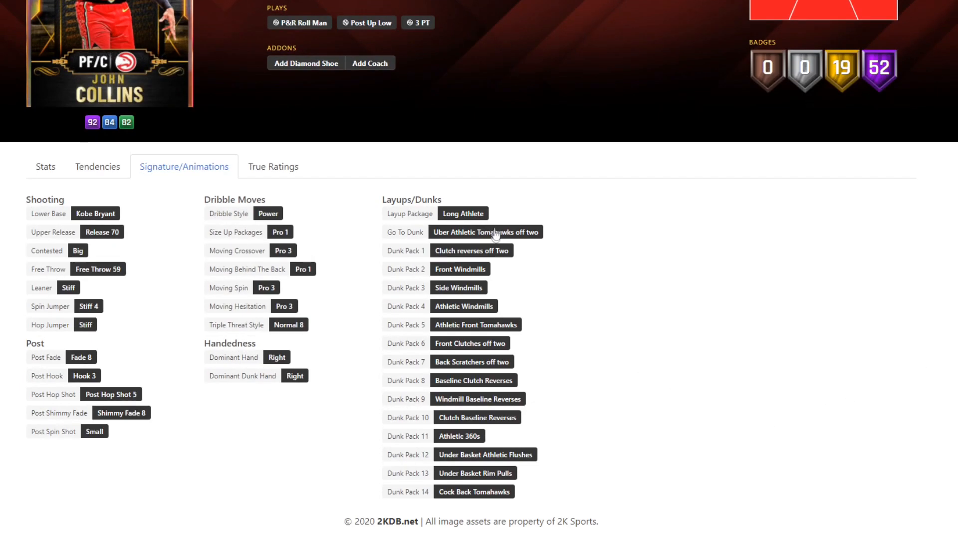
{"action": "left_click", "coordinate": [280, 231]}
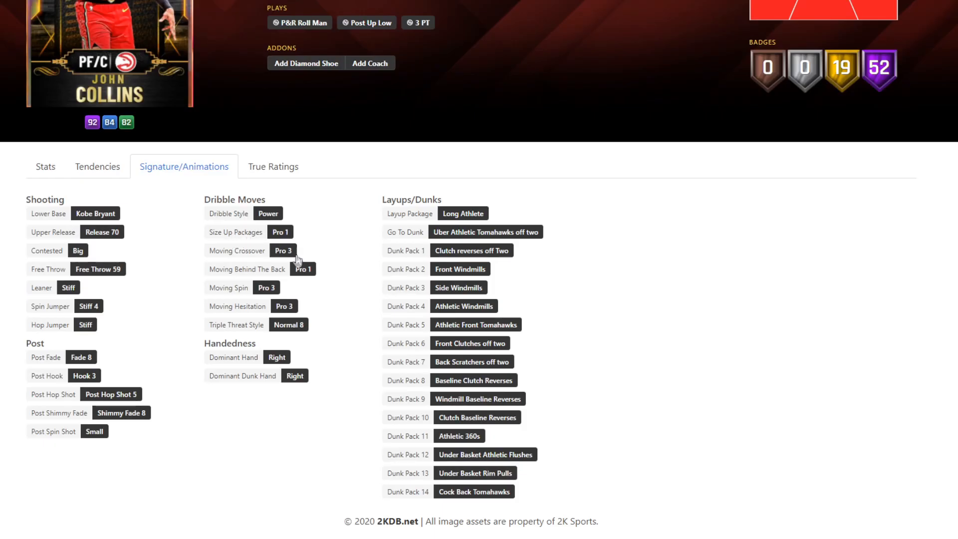
Check players sharing Collins's Behind The Back, Spin and Hesitation moves, then show tendencies and stats
{"action": "left_click", "coordinate": [283, 250]}
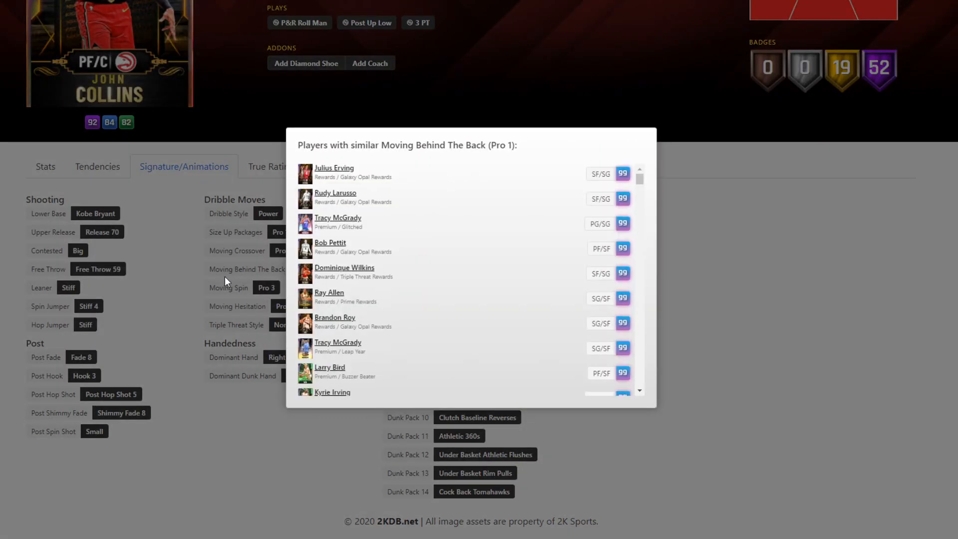
{"action": "left_click", "coordinate": [228, 287]}
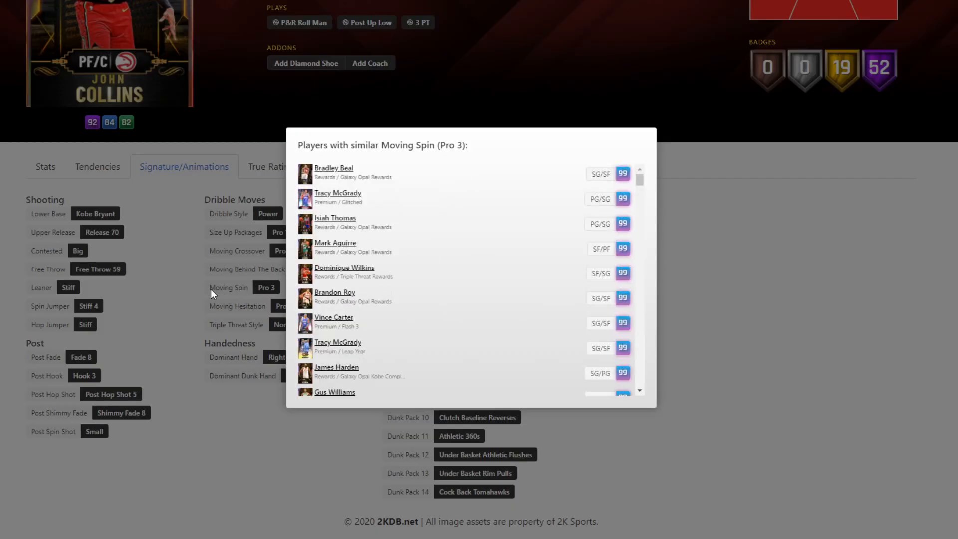
{"action": "left_click", "coordinate": [236, 306]}
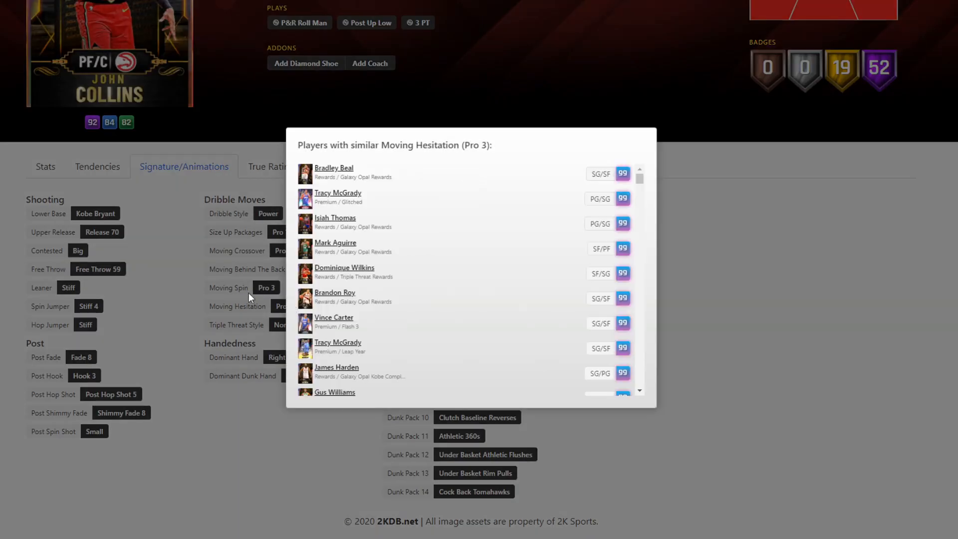
{"action": "left_click", "coordinate": [236, 324]}
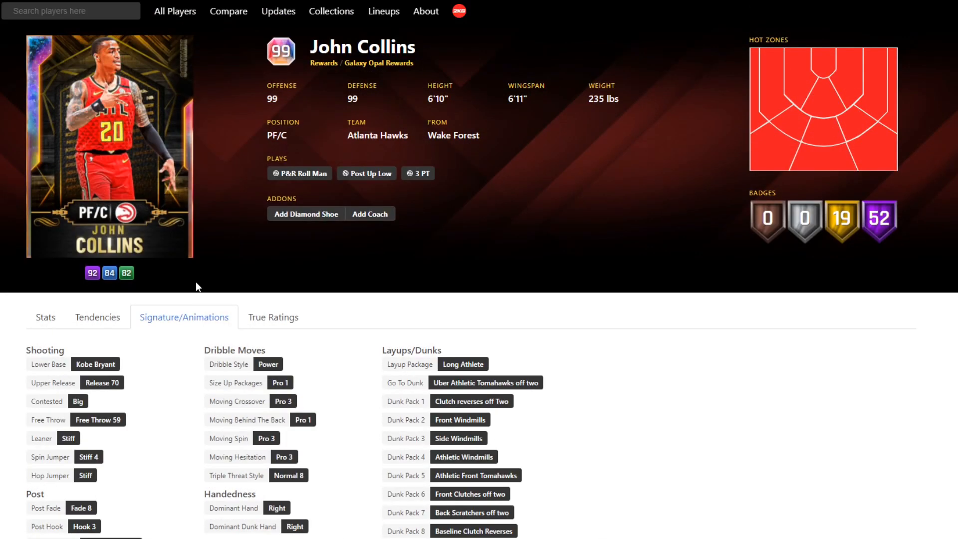
{"action": "scroll", "scroll_direction": "down", "scroll_amount": 3}
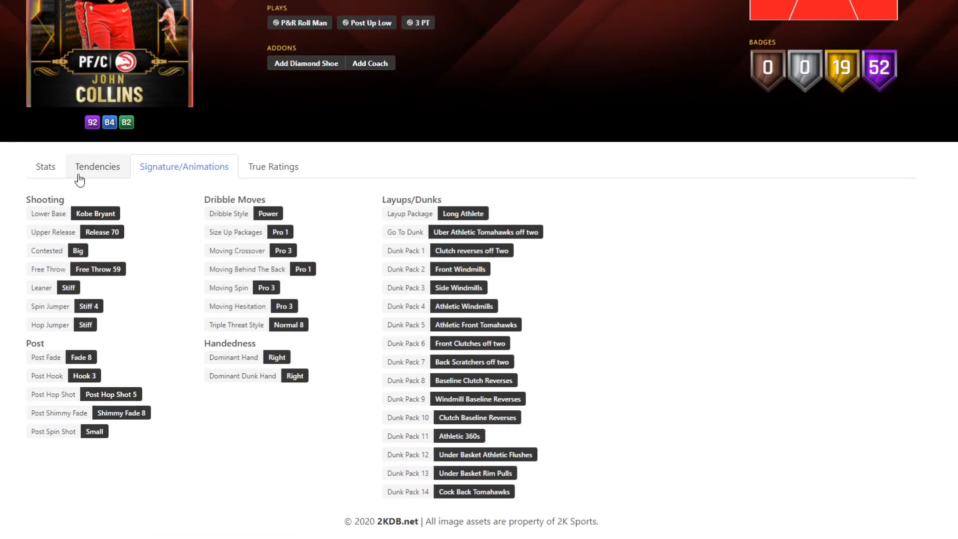
{"action": "left_click", "coordinate": [97, 166]}
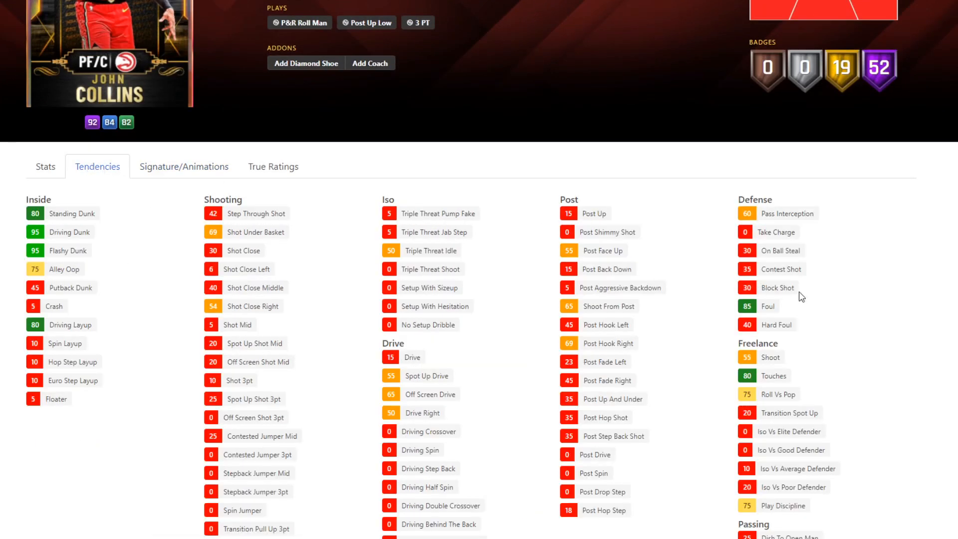
{"action": "double_click", "coordinate": [767, 305]}
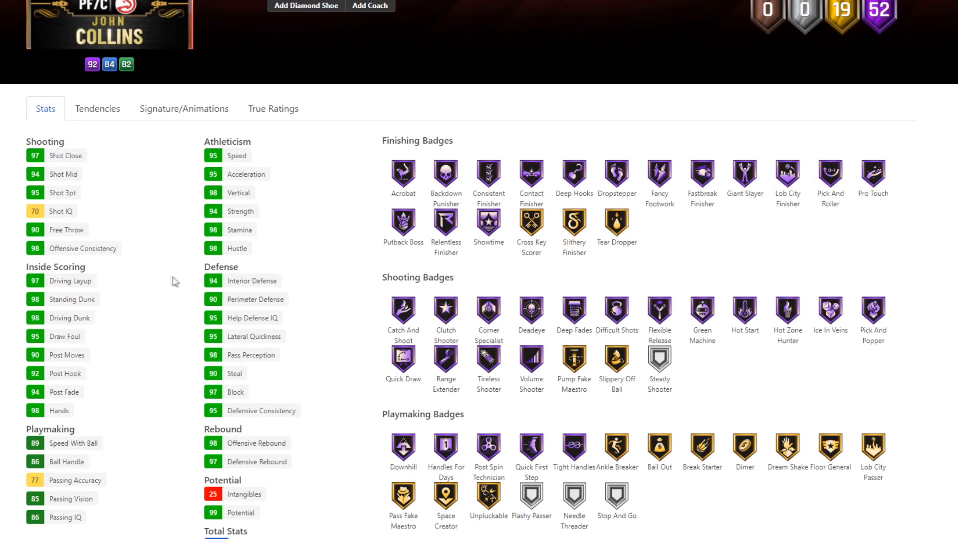
Scroll Collins's badges, revisit tendencies, animations and True Ratings, then return to the grid
{"action": "scroll", "scroll_direction": "down", "scroll_amount": 3}
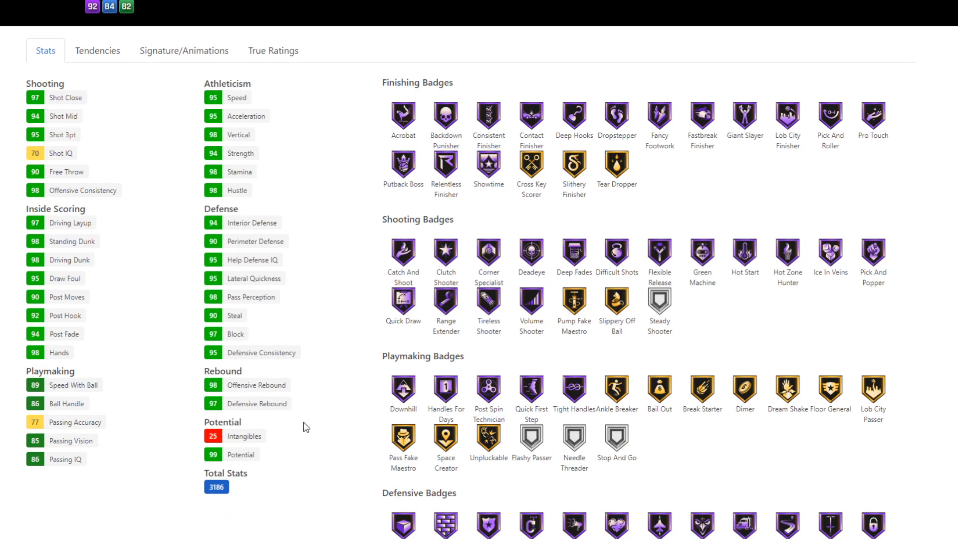
{"action": "scroll", "scroll_direction": "down", "scroll_amount": 3}
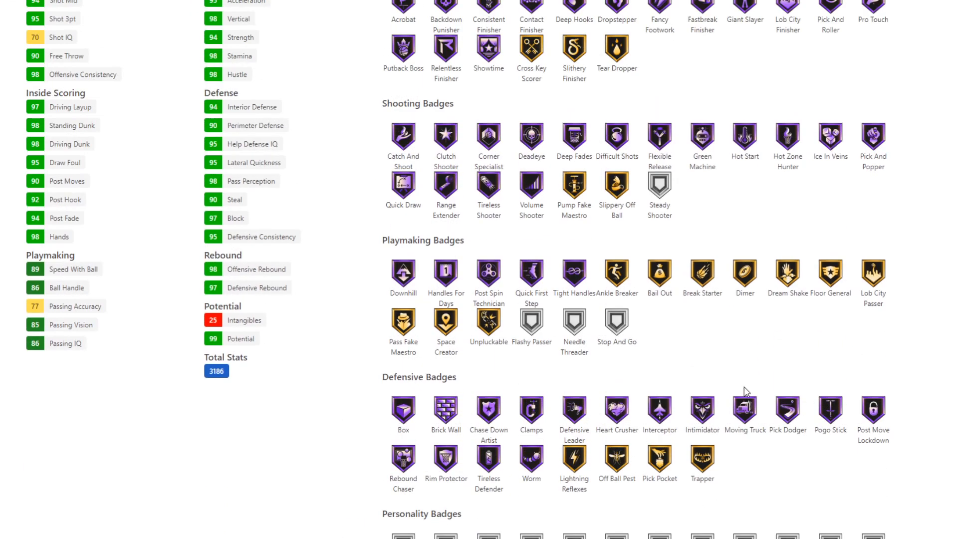
{"action": "mouse_move", "coordinate": [550, 382]}
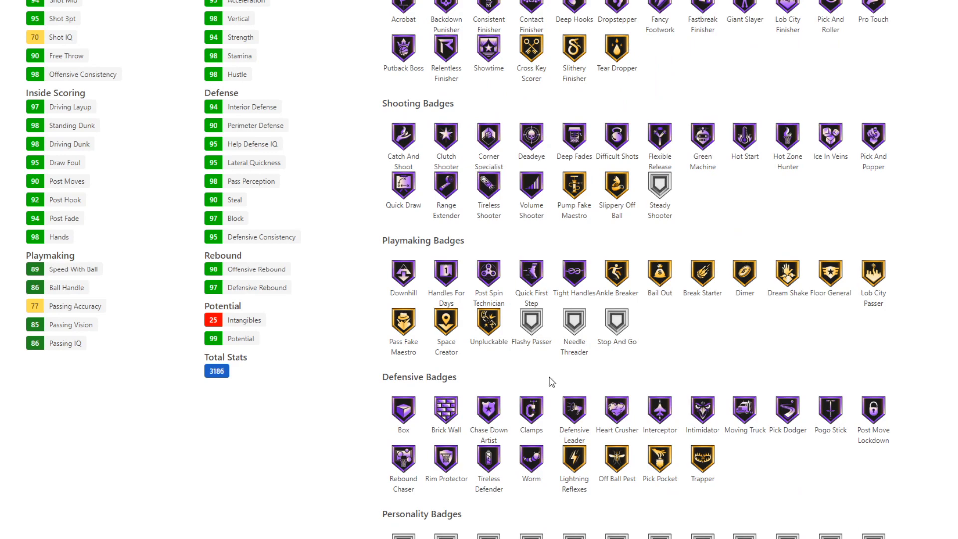
{"action": "mouse_move", "coordinate": [430, 276]}
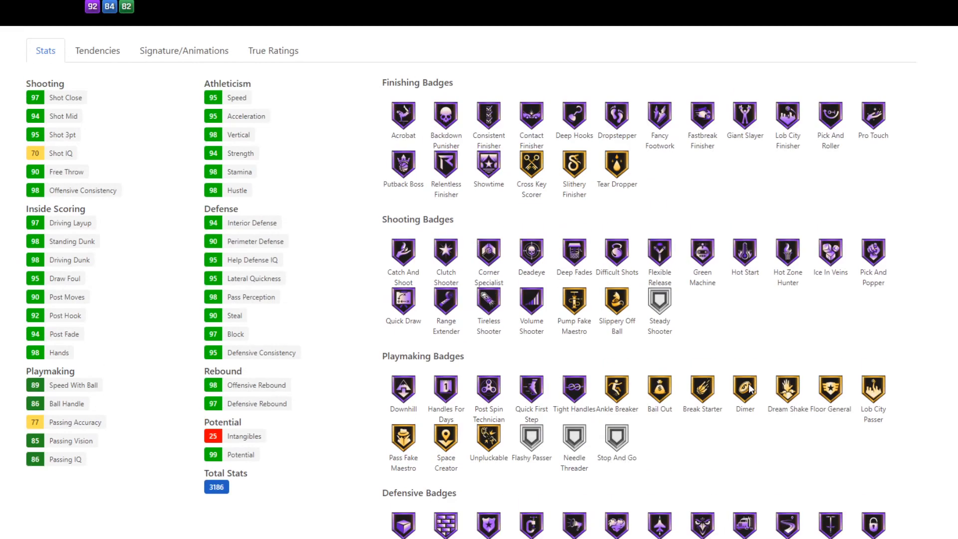
{"action": "mouse_move", "coordinate": [707, 317]}
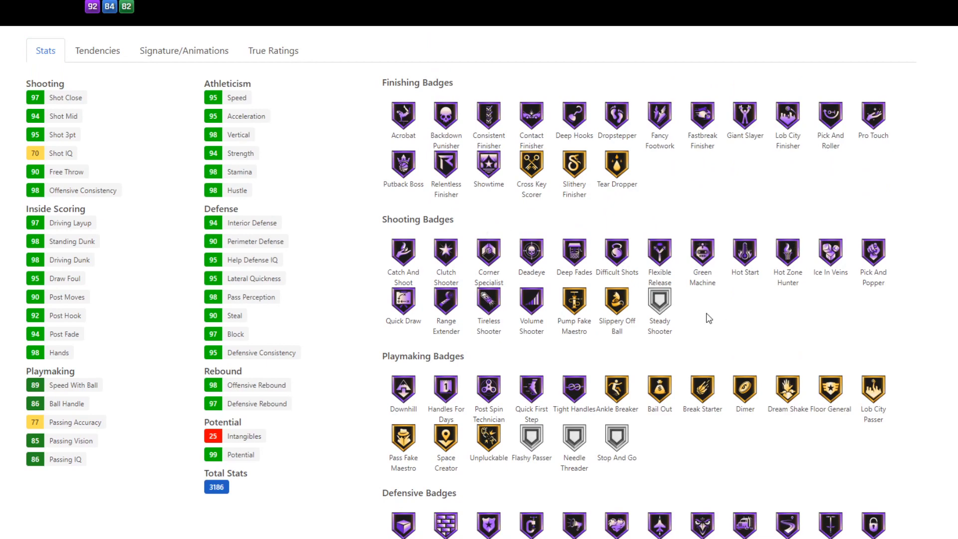
{"action": "left_click", "coordinate": [98, 50]}
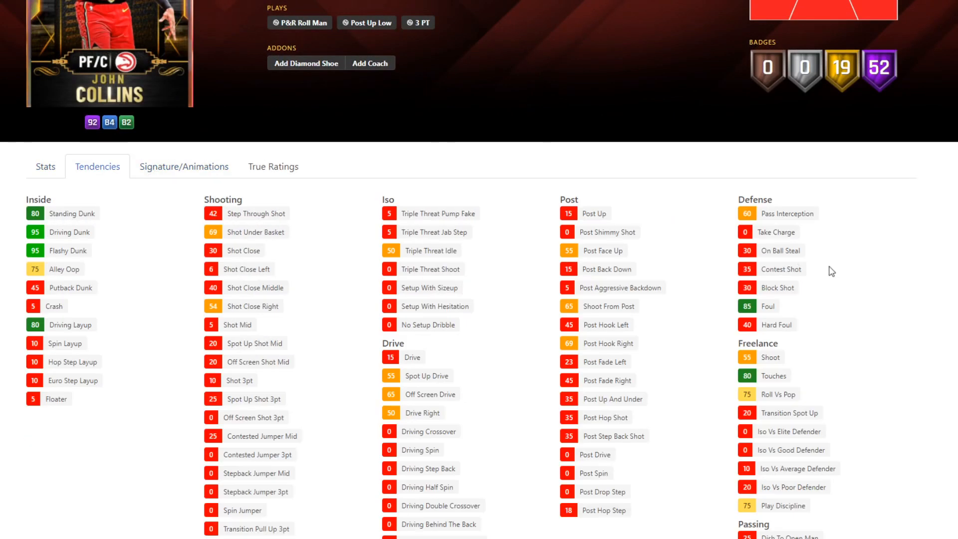
{"action": "left_click", "coordinate": [183, 166]}
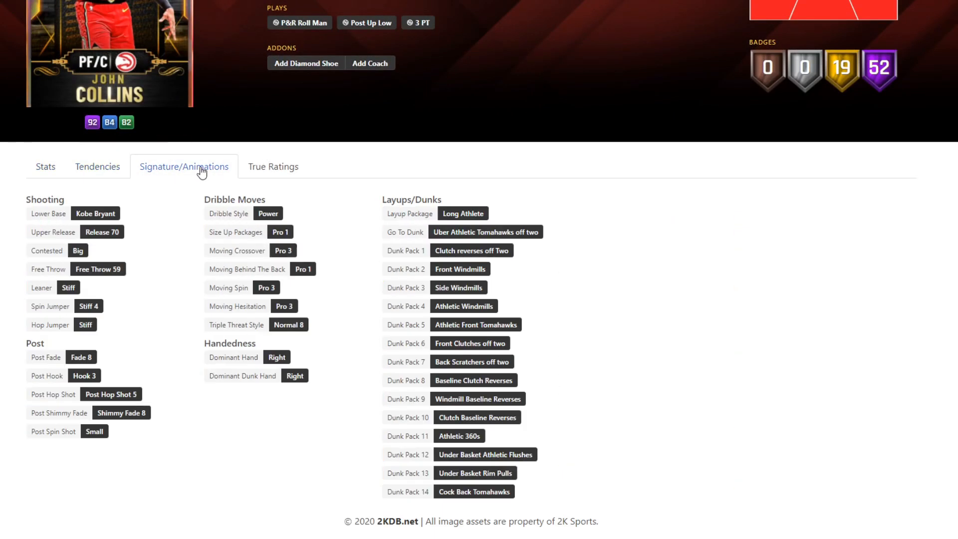
{"action": "left_click", "coordinate": [96, 166]}
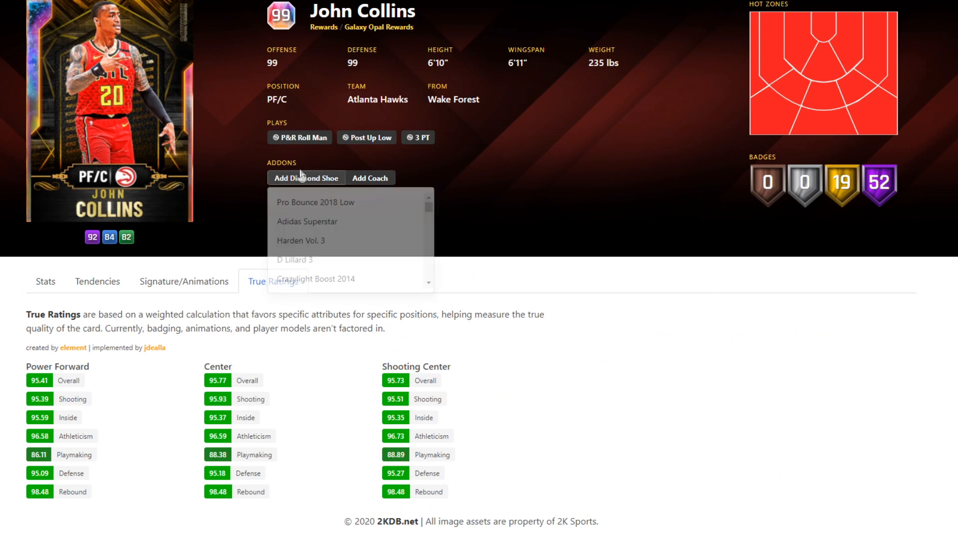
{"action": "left_click", "coordinate": [306, 178]}
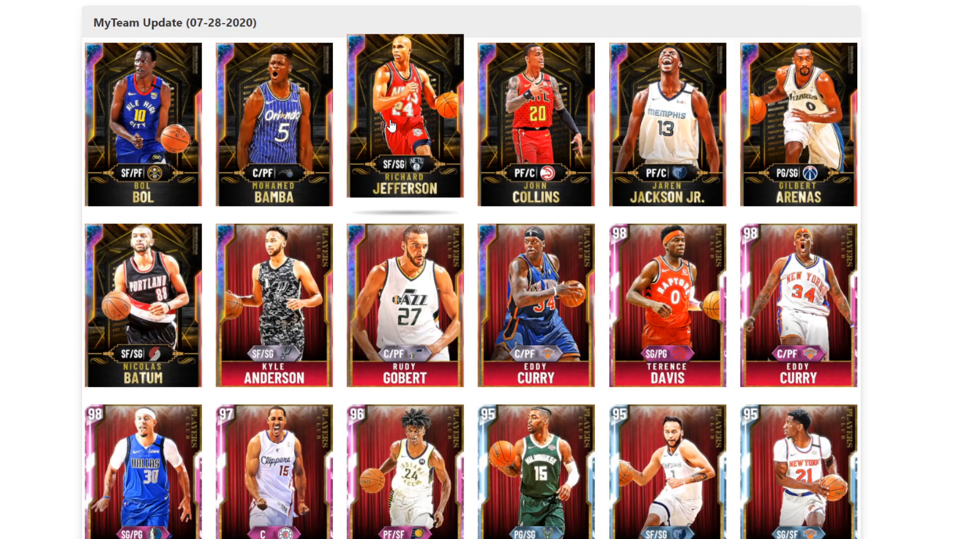
{"action": "left_click", "coordinate": [405, 119]}
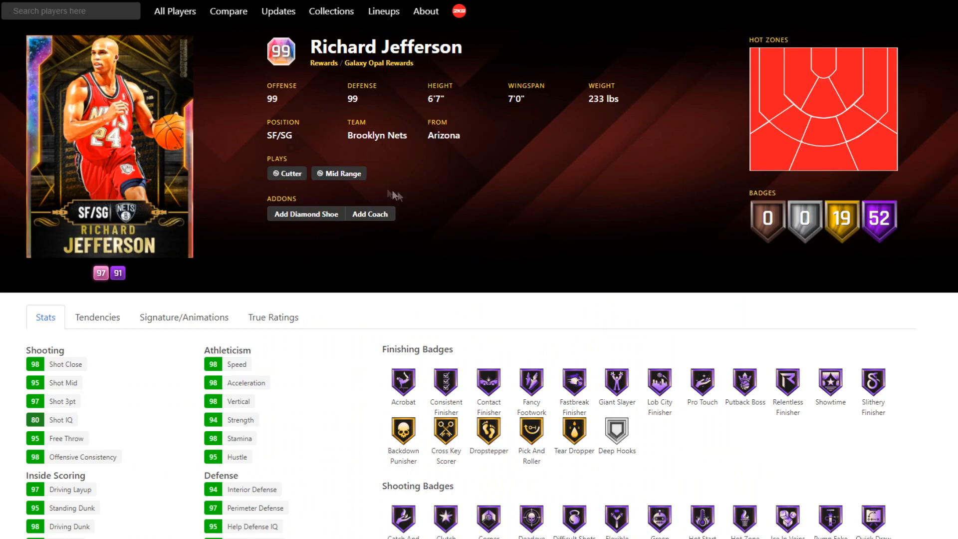
{"action": "mouse_move", "coordinate": [329, 173]}
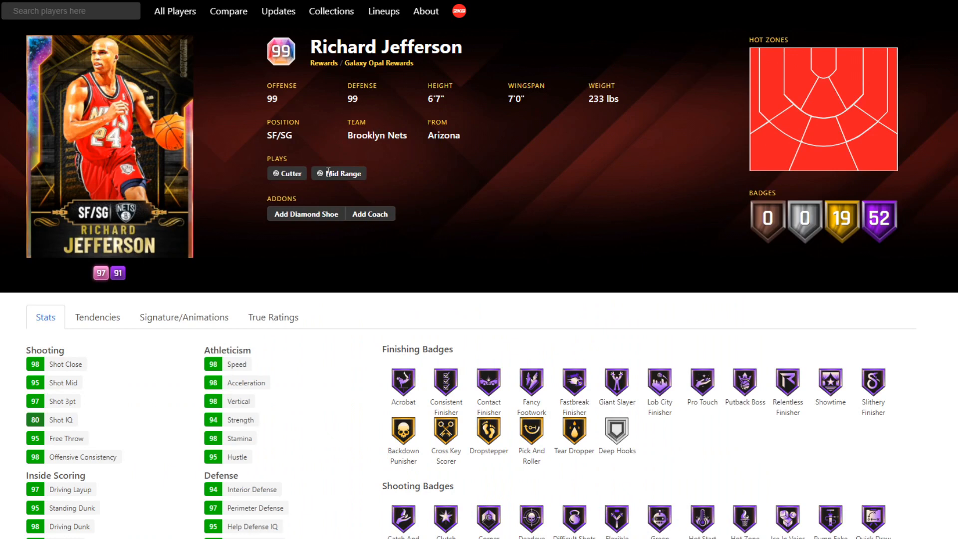
{"action": "mouse_move", "coordinate": [334, 384]}
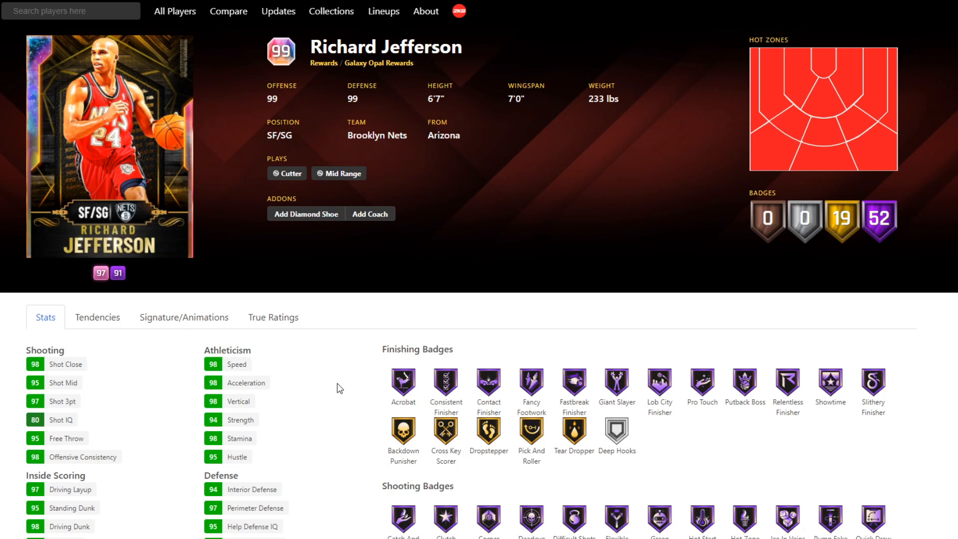
{"action": "left_click", "coordinate": [184, 317]}
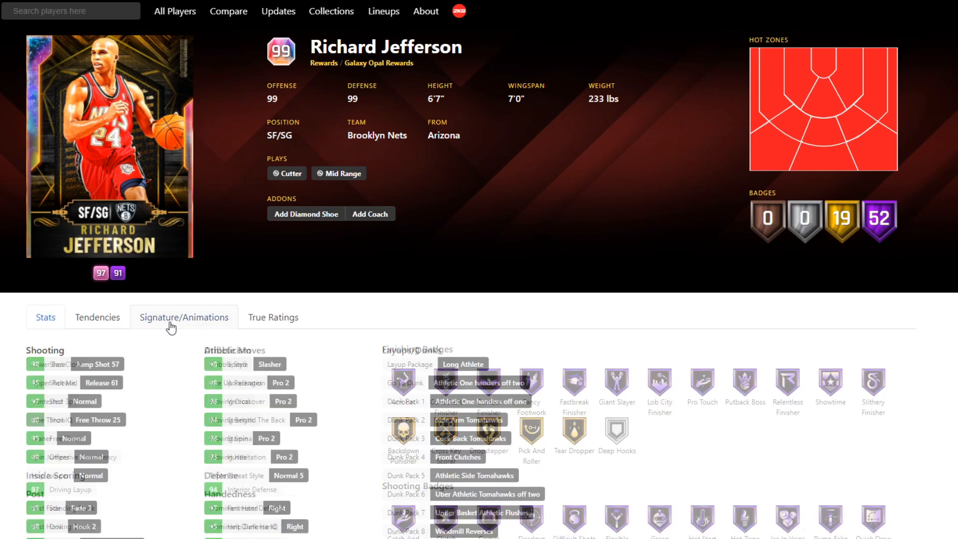
{"action": "left_click", "coordinate": [95, 364]}
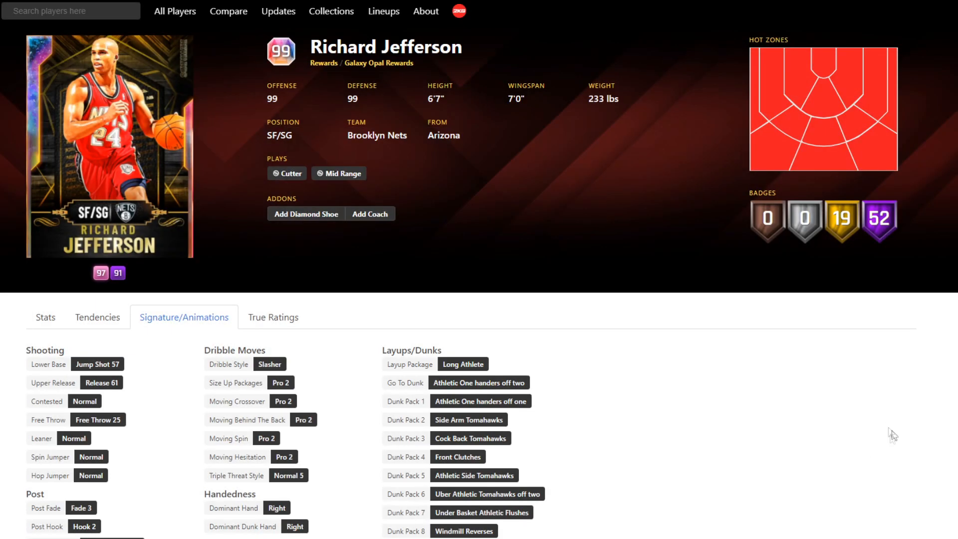
{"action": "scroll", "scroll_direction": "down", "scroll_amount": 3}
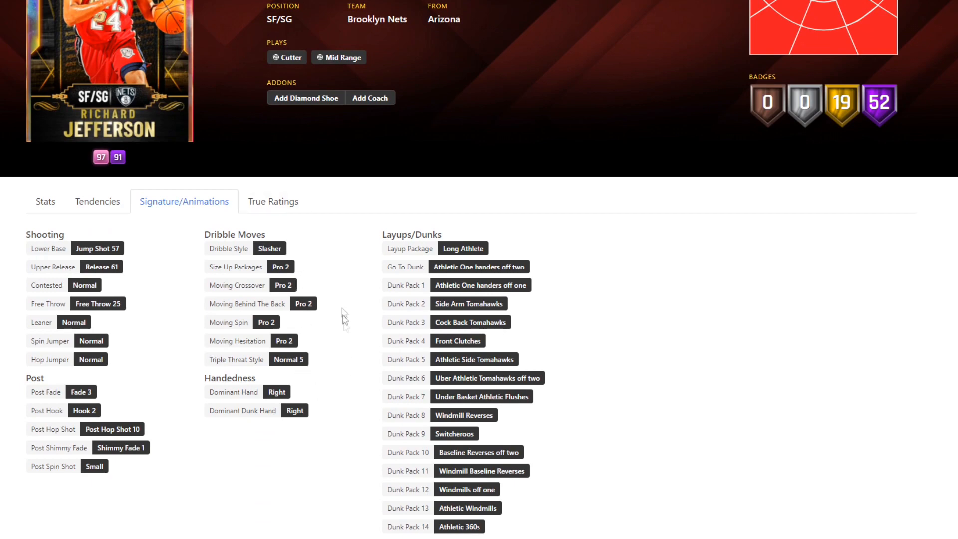
{"action": "left_click", "coordinate": [96, 201]}
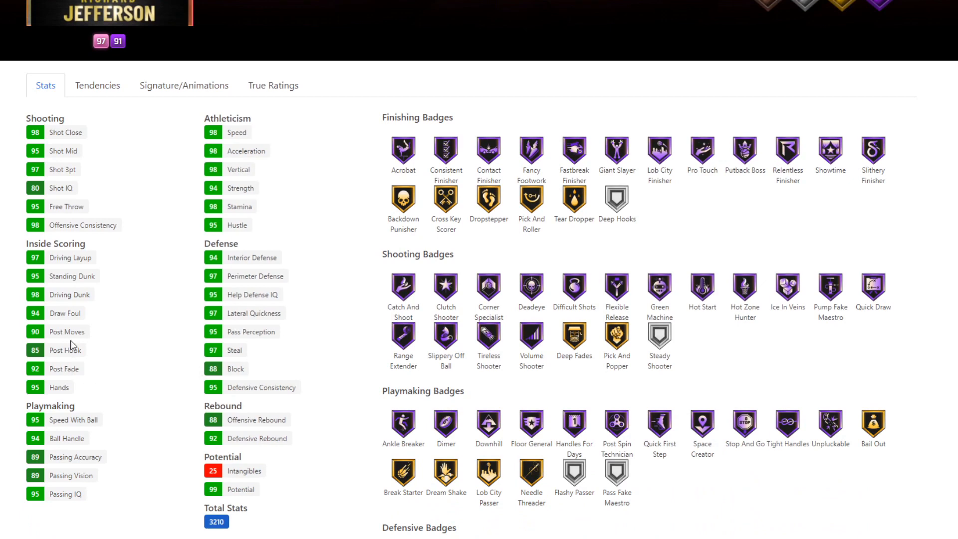
{"action": "mouse_move", "coordinate": [96, 256]}
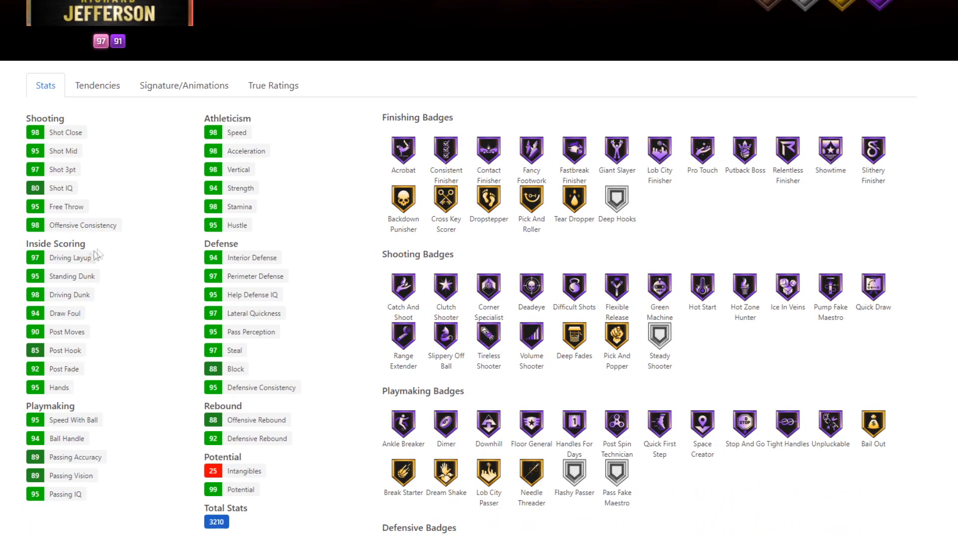
{"action": "mouse_move", "coordinate": [152, 305]}
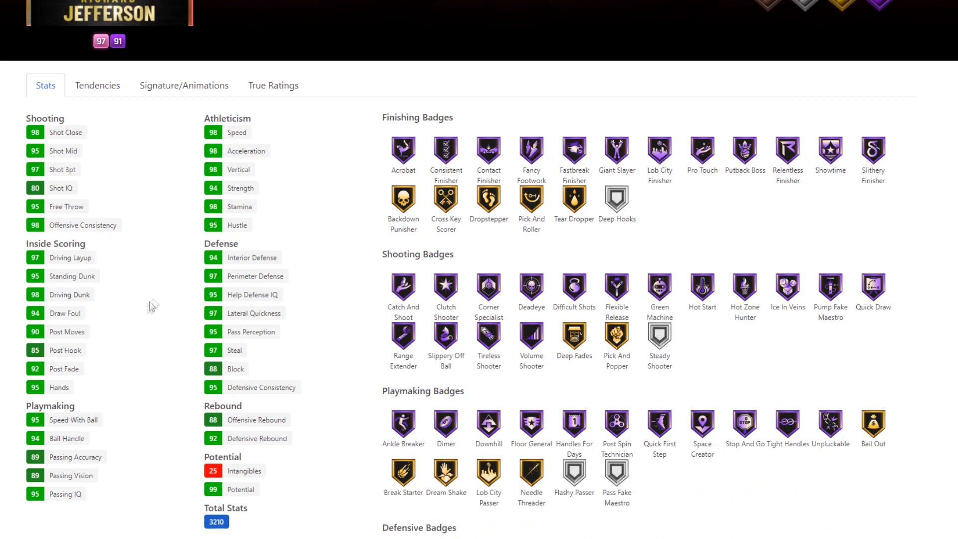
Check Jefferson's signature animations and True Ratings, then return to the July 28, 2020 update grid
{"action": "scroll", "scroll_direction": "up", "scroll_amount": 3}
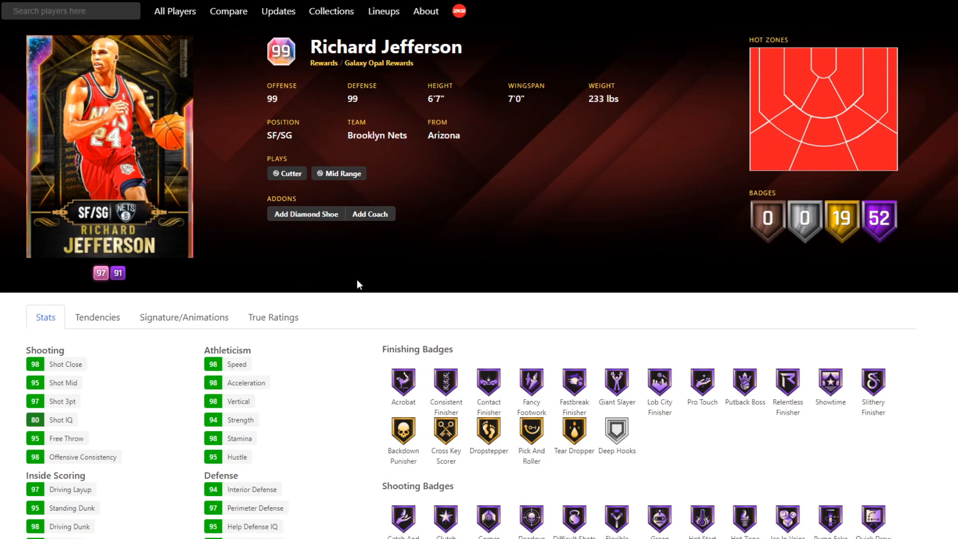
{"action": "mouse_move", "coordinate": [351, 305]}
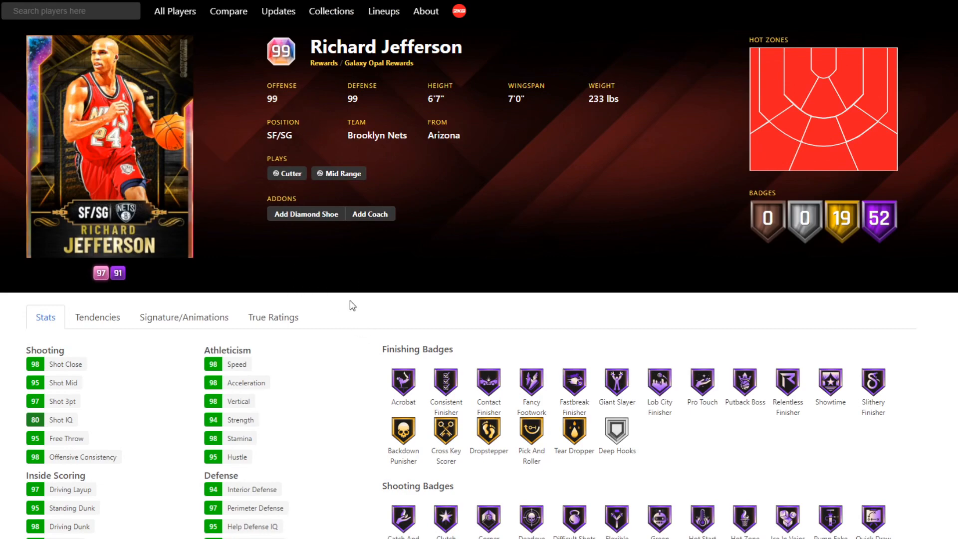
{"action": "scroll", "scroll_direction": "down", "scroll_amount": 3}
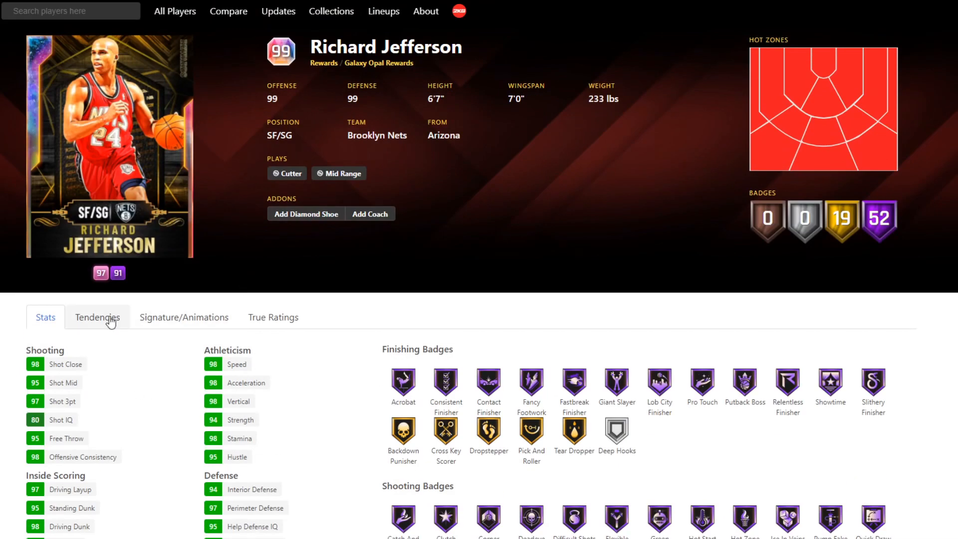
{"action": "left_click", "coordinate": [184, 317]}
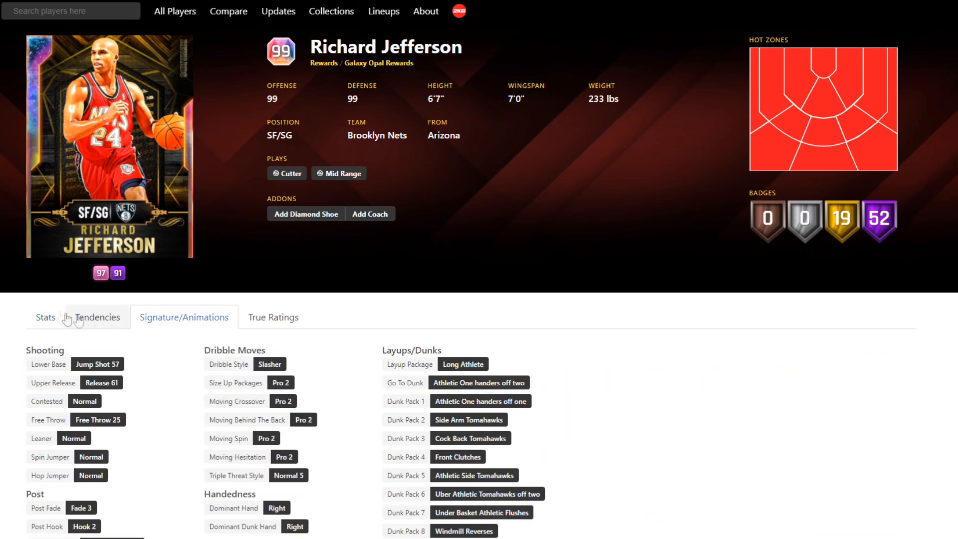
{"action": "left_click", "coordinate": [272, 317]}
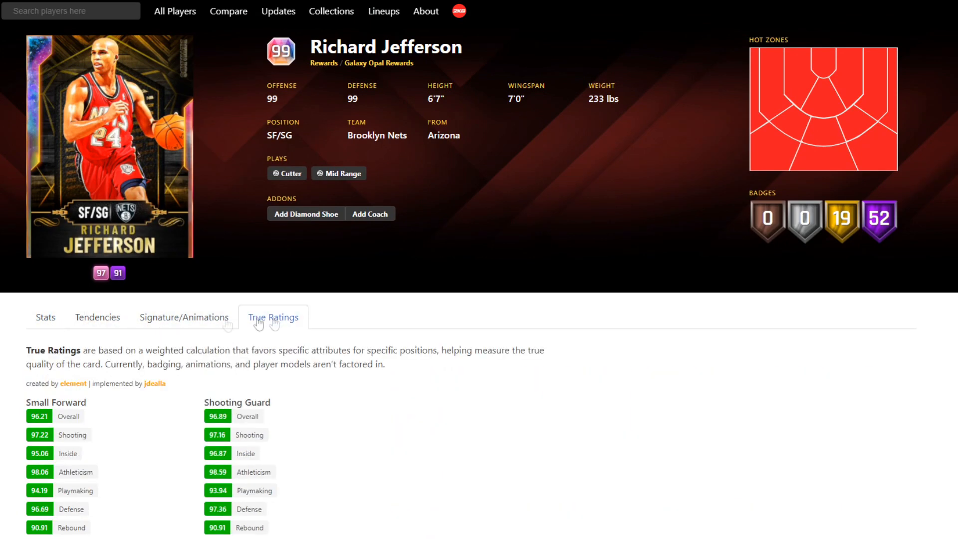
{"action": "left_click", "coordinate": [45, 317]}
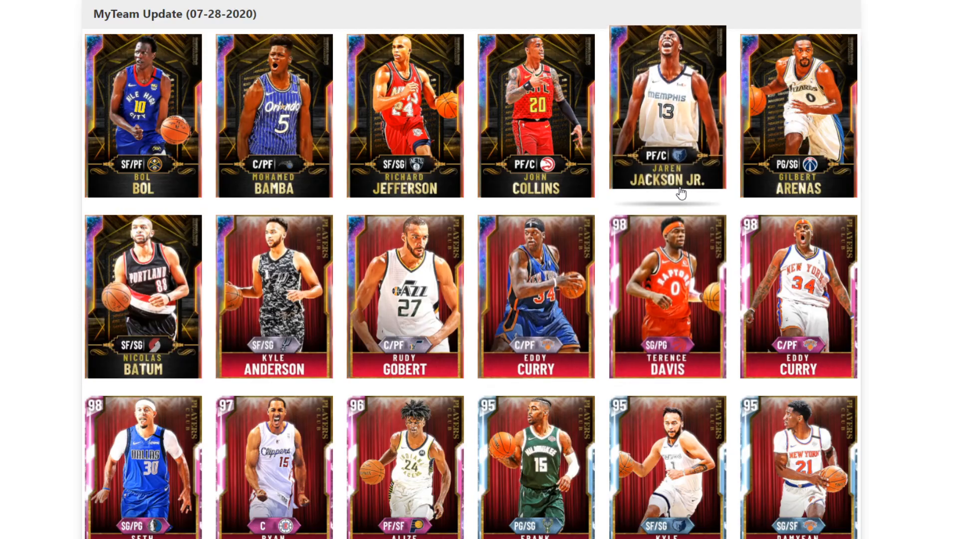
{"action": "left_click", "coordinate": [274, 115]}
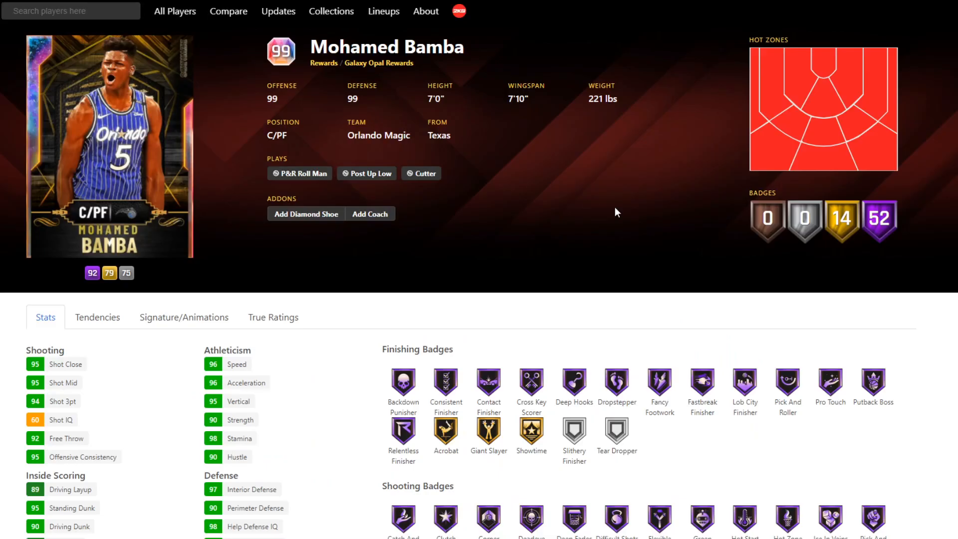
{"action": "mouse_move", "coordinate": [631, 172]}
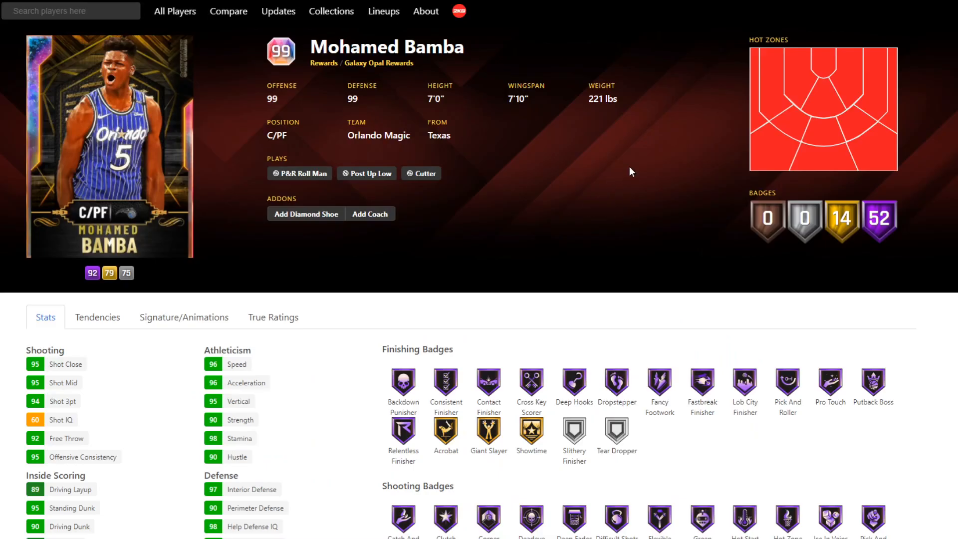
{"action": "scroll", "scroll_direction": "down", "scroll_amount": 3}
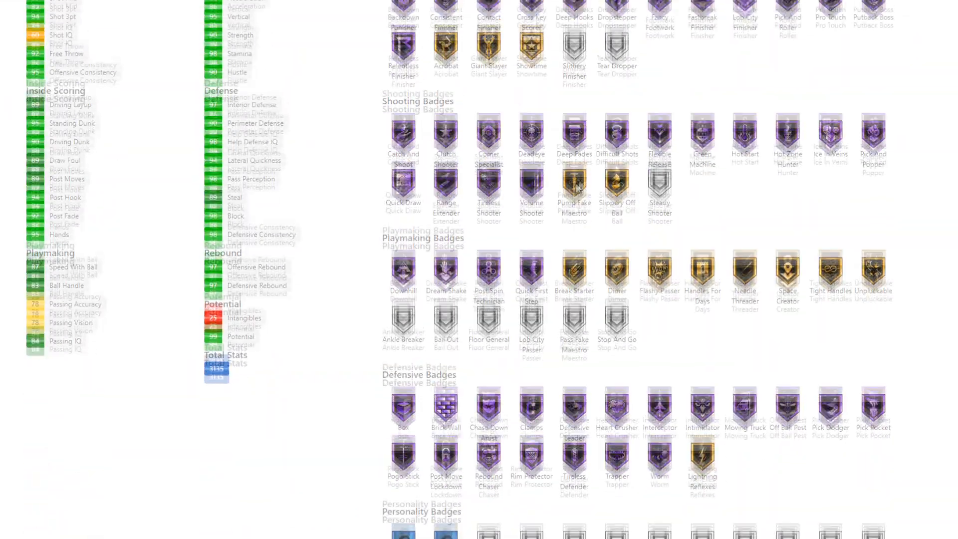
{"action": "left_click", "coordinate": [184, 166]}
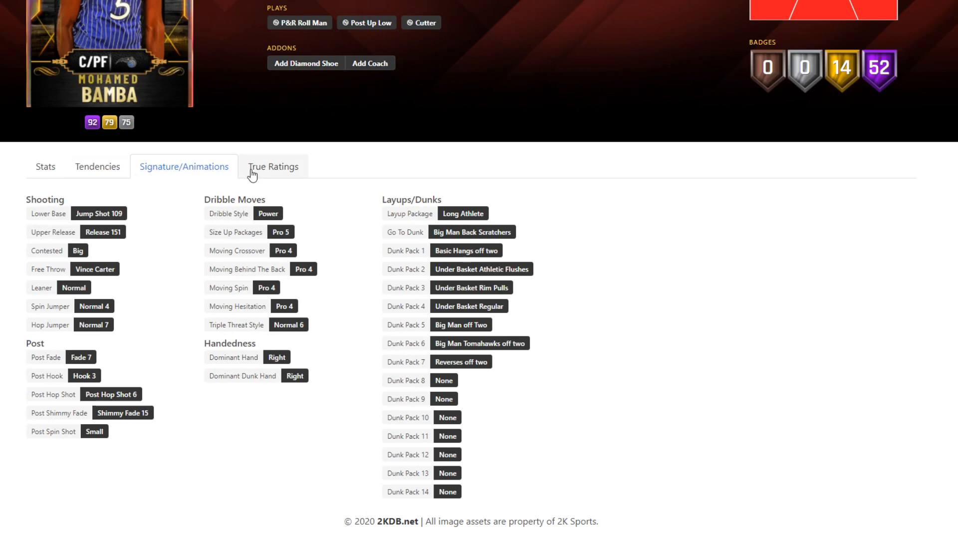
{"action": "left_click", "coordinate": [280, 231]}
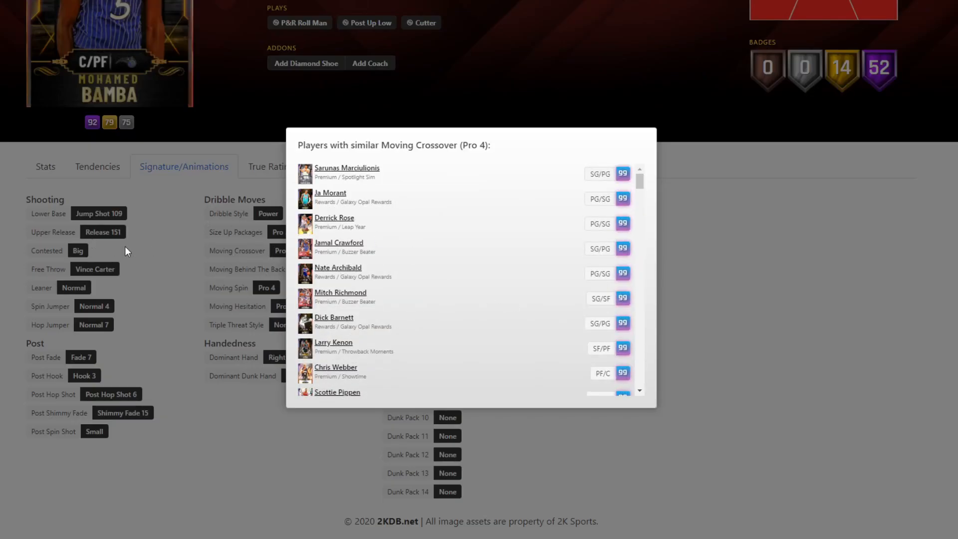
{"action": "left_click", "coordinate": [246, 269]}
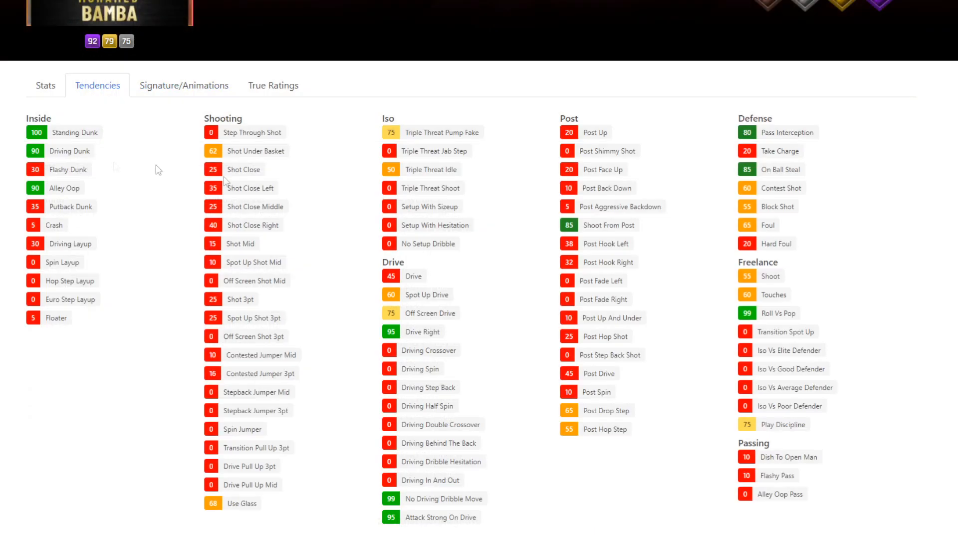
{"action": "mouse_move", "coordinate": [786, 185]}
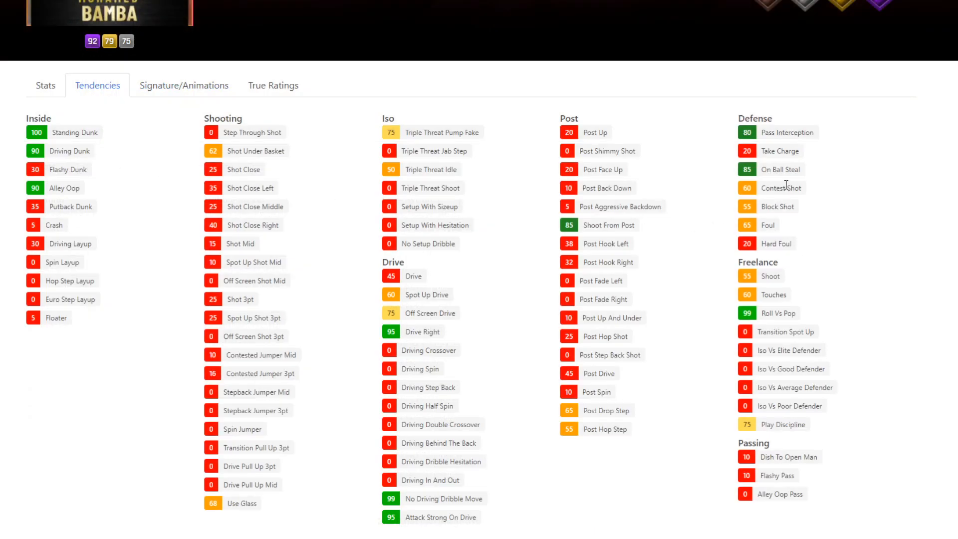
{"action": "mouse_move", "coordinate": [787, 218]}
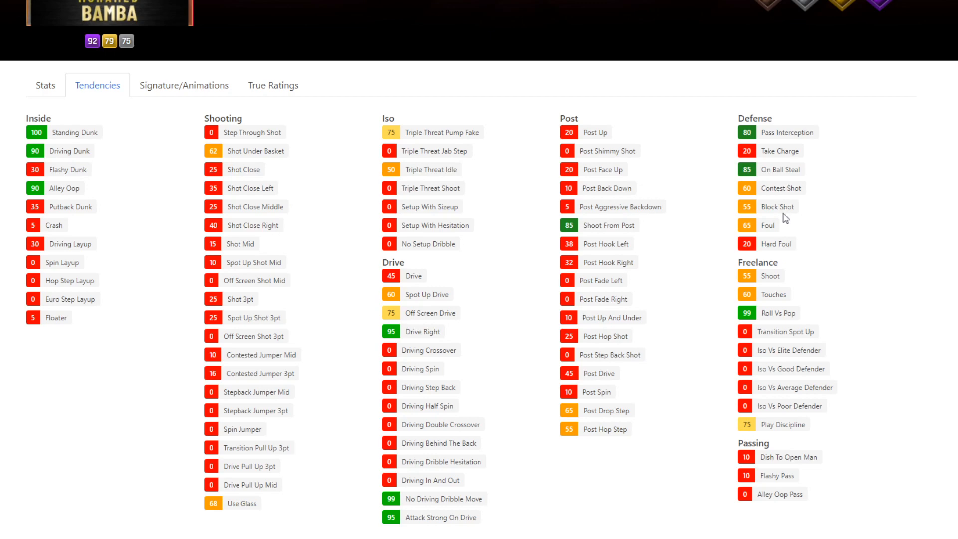
Switch to Bamba's stats and scroll through his badges down to defensive and personality badges
{"action": "scroll", "scroll_direction": "up", "scroll_amount": 3}
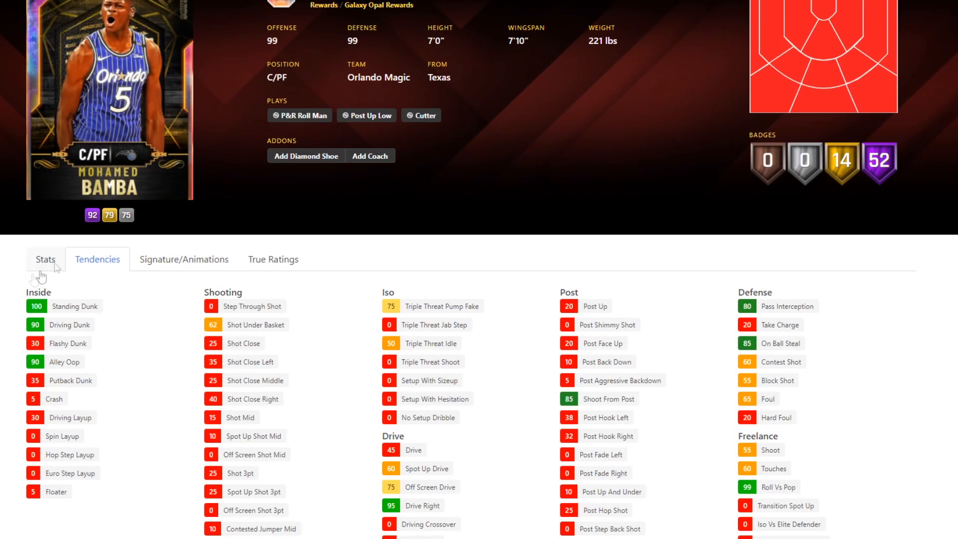
{"action": "left_click", "coordinate": [45, 258]}
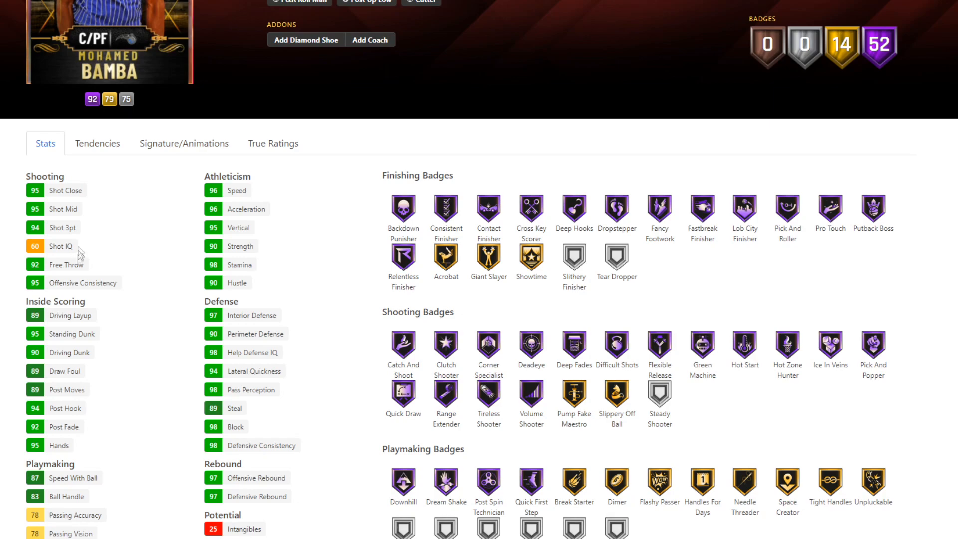
{"action": "mouse_move", "coordinate": [256, 205]}
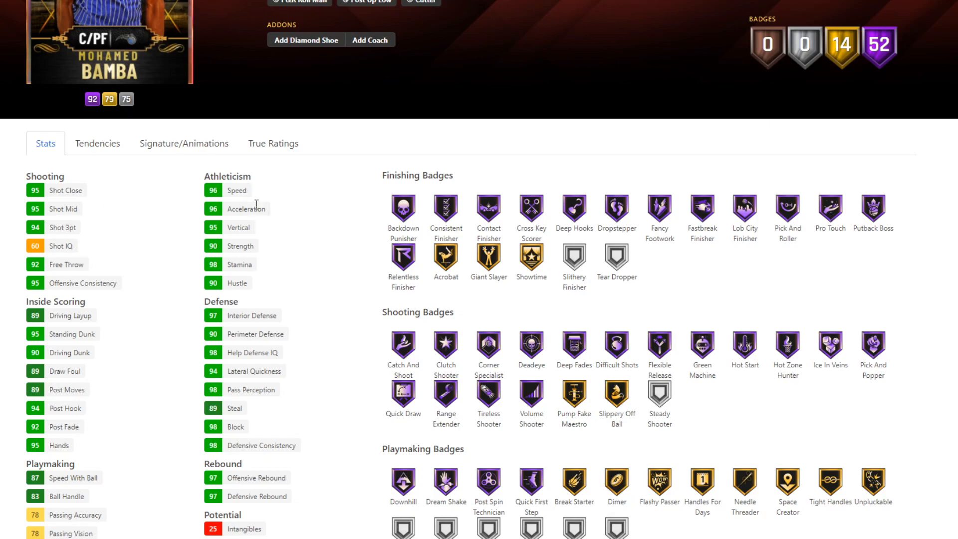
{"action": "scroll", "scroll_direction": "down", "scroll_amount": 3}
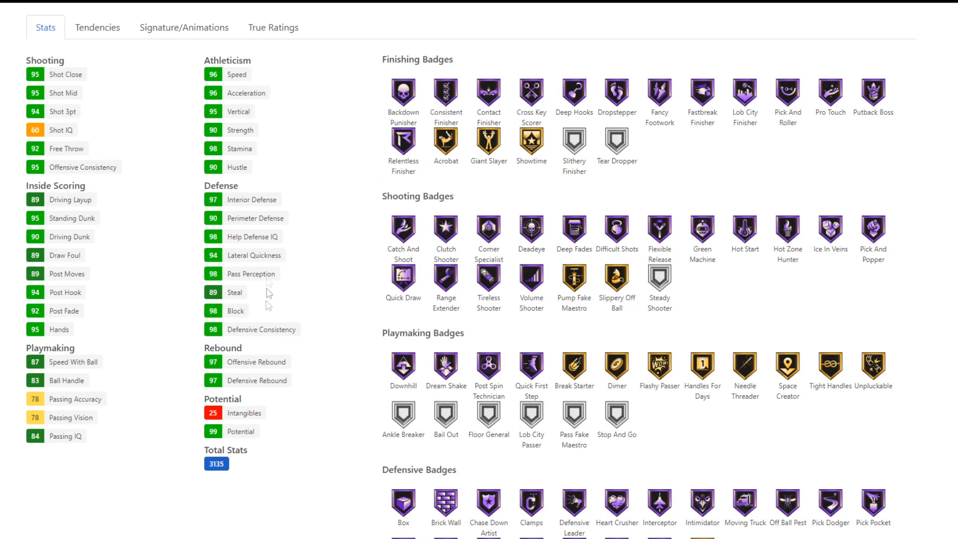
{"action": "mouse_move", "coordinate": [366, 357]}
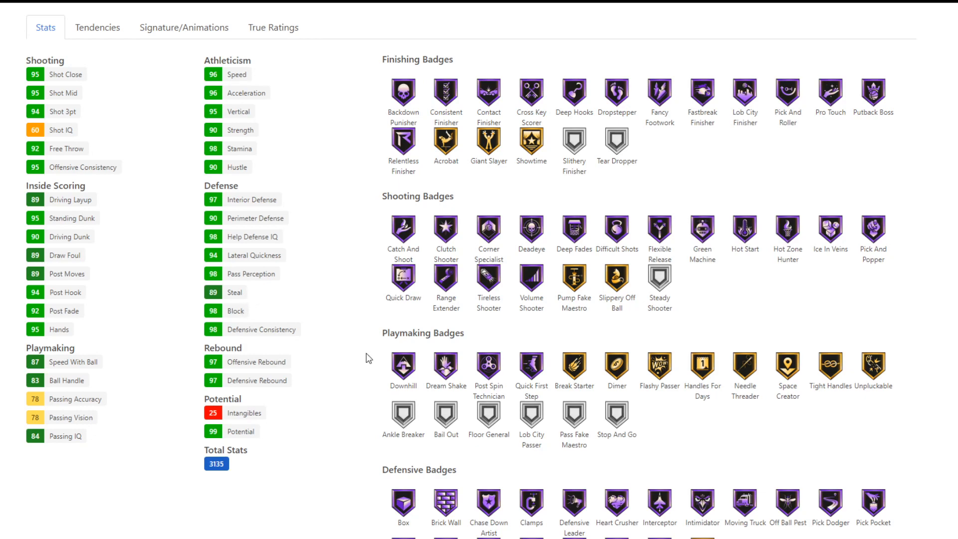
{"action": "mouse_move", "coordinate": [409, 284]}
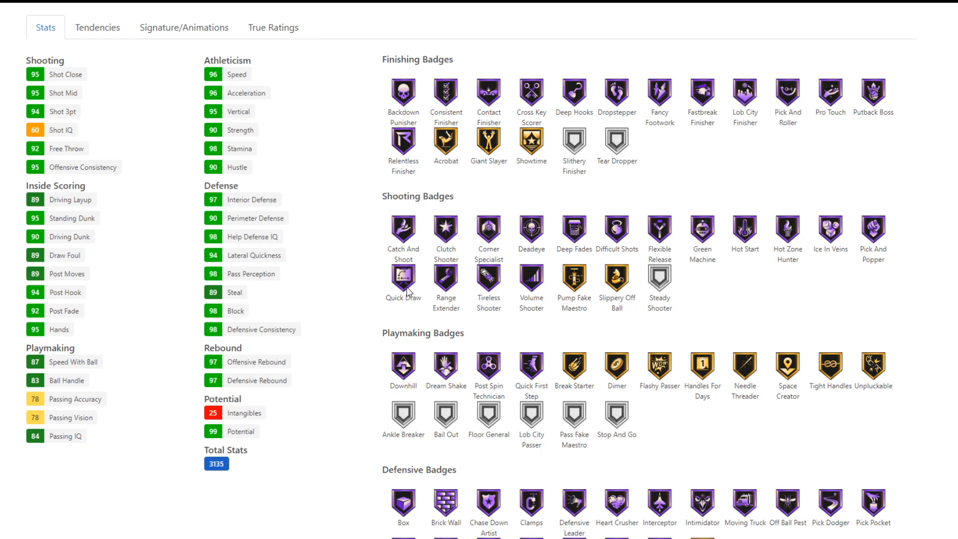
{"action": "scroll", "scroll_direction": "down", "scroll_amount": 3}
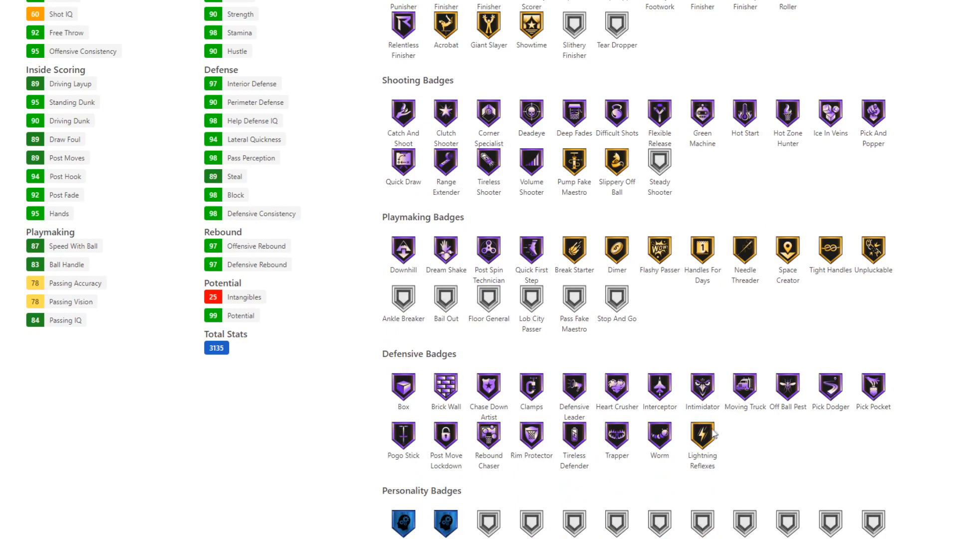
{"action": "scroll", "scroll_direction": "down", "scroll_amount": 3}
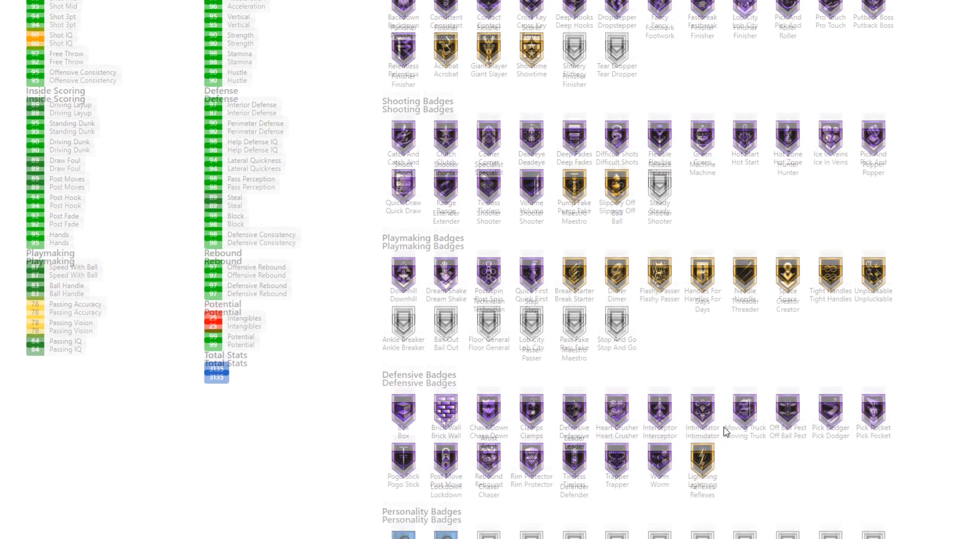
{"action": "scroll", "scroll_direction": "down", "scroll_amount": 3}
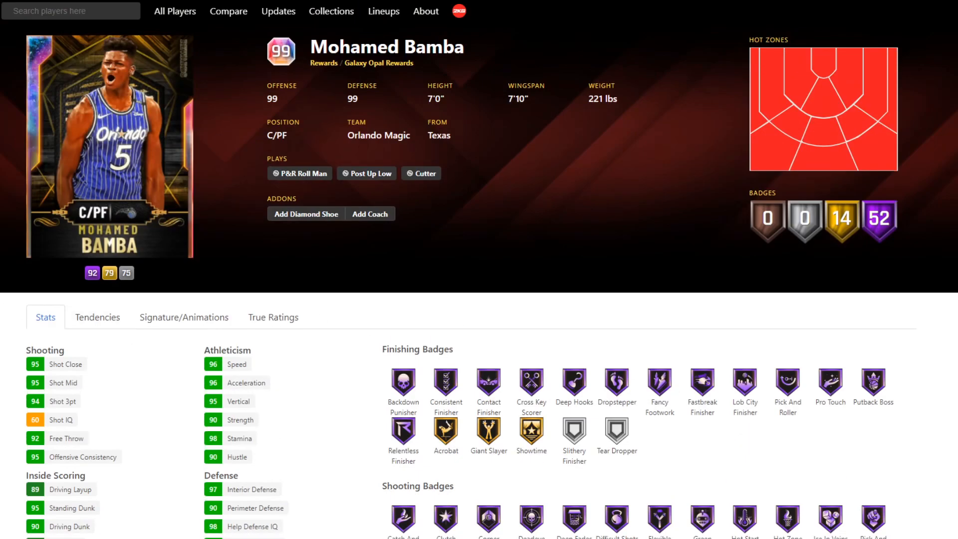
Compare the 99-rated Galaxy Opal Bamba against the 92-rated Flash Bamba
{"action": "left_click", "coordinate": [228, 11]}
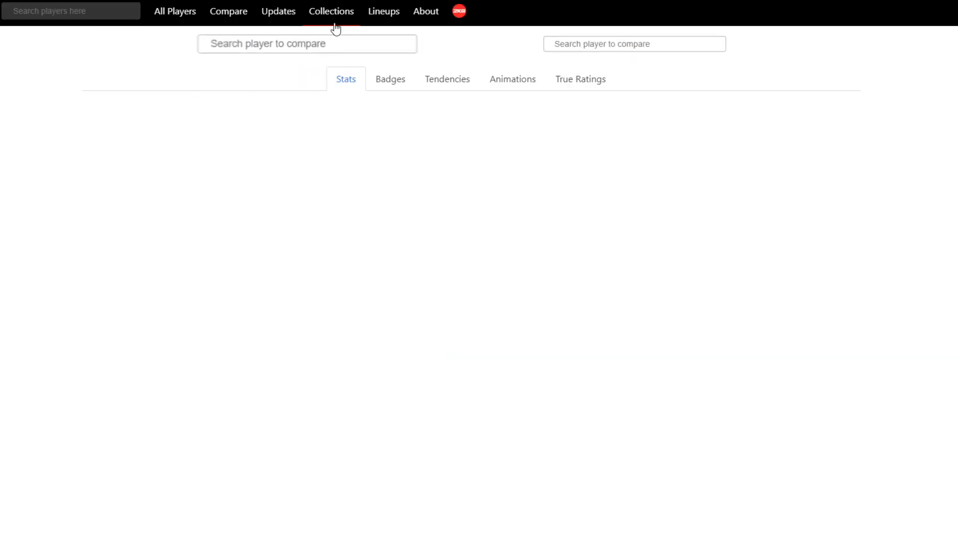
{"action": "type", "text": "bamb"}
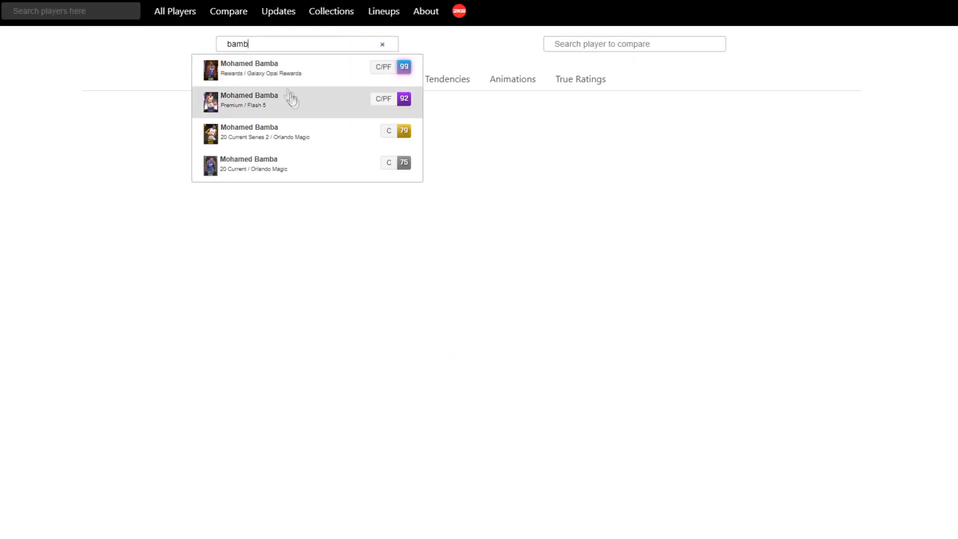
{"action": "left_click", "coordinate": [249, 67]}
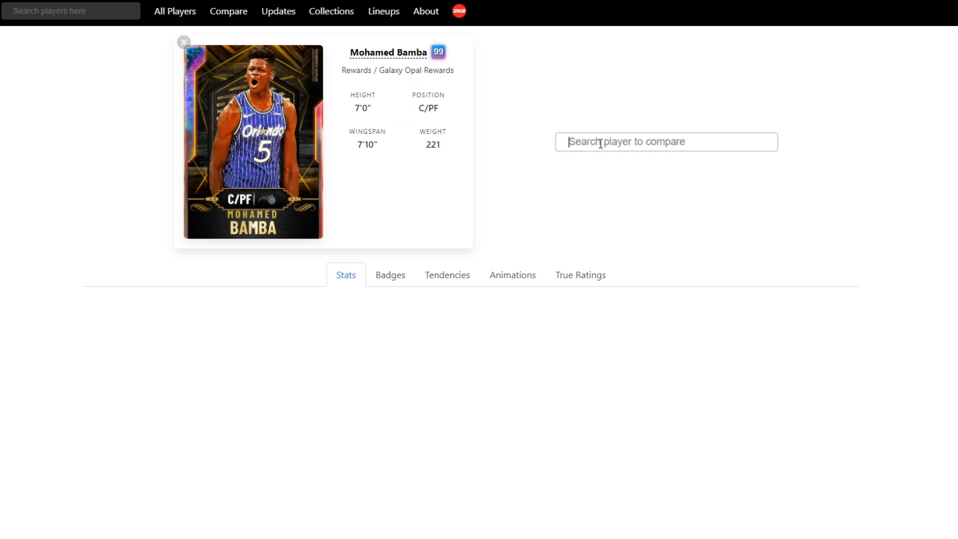
{"action": "type", "text": "bamb"}
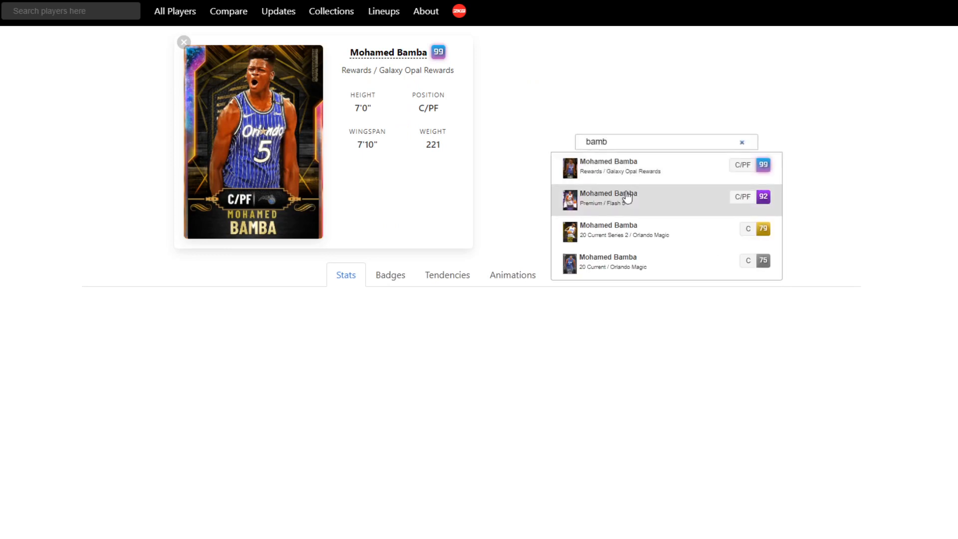
{"action": "left_click", "coordinate": [617, 198]}
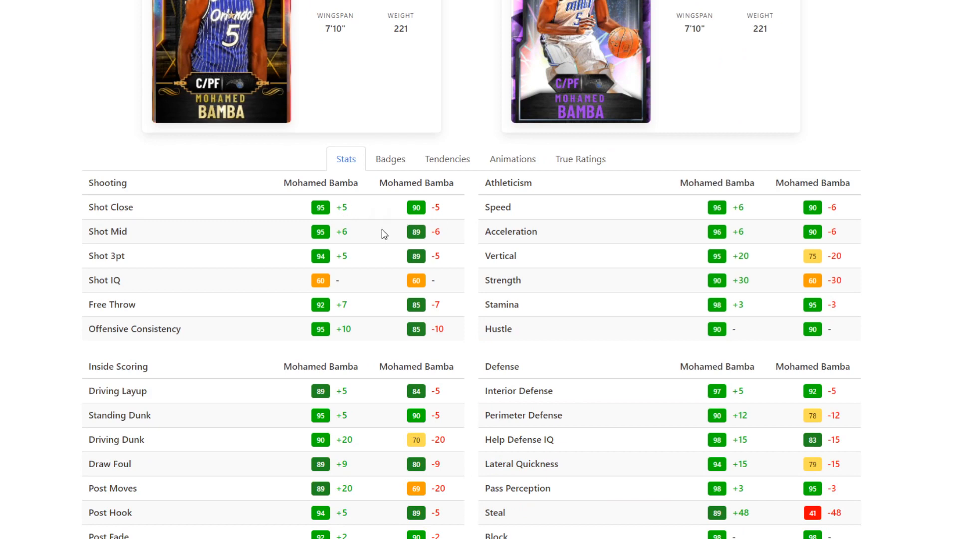
Scroll down the comparison and show the two Bamba cards' badges
{"action": "scroll", "scroll_direction": "down", "scroll_amount": 3}
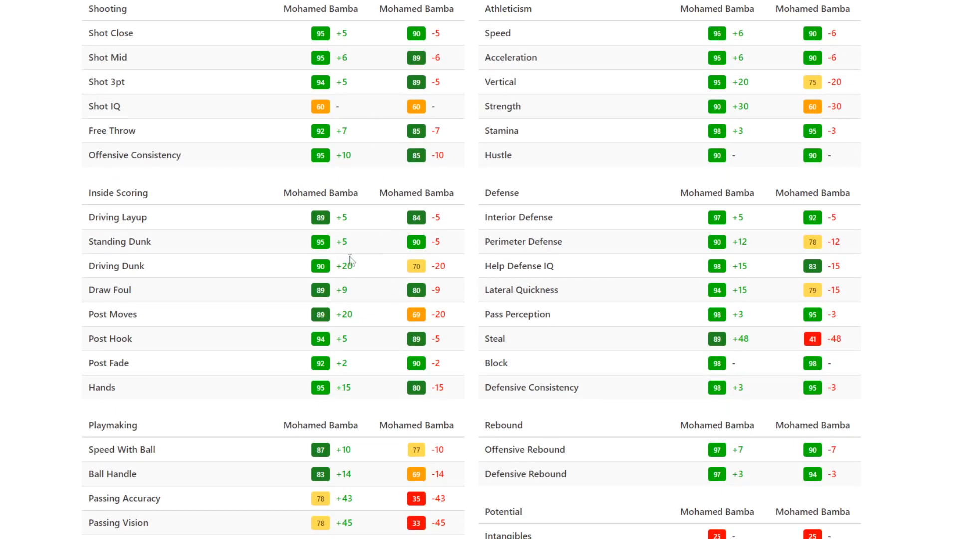
{"action": "scroll", "scroll_direction": "down", "scroll_amount": 3}
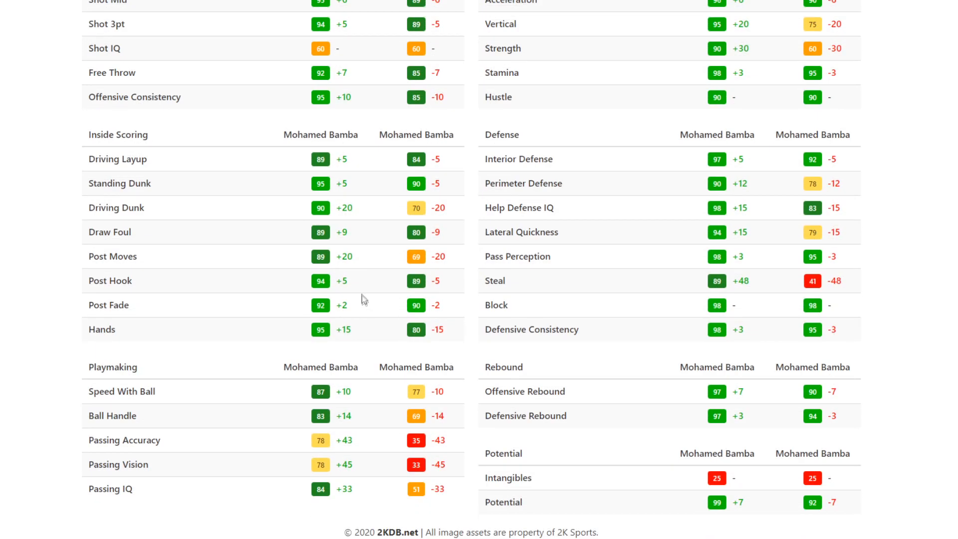
{"action": "scroll", "scroll_direction": "down", "scroll_amount": 3}
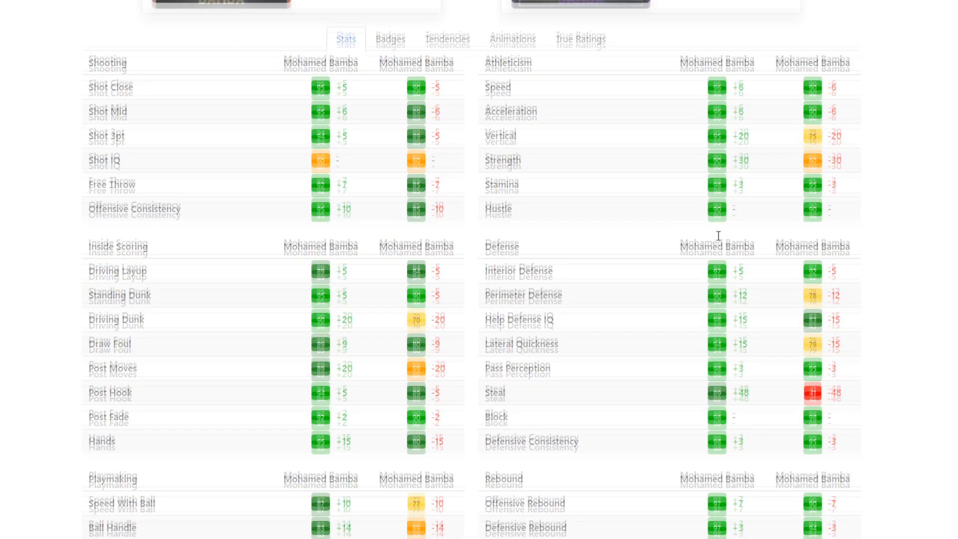
{"action": "left_click", "coordinate": [389, 262]}
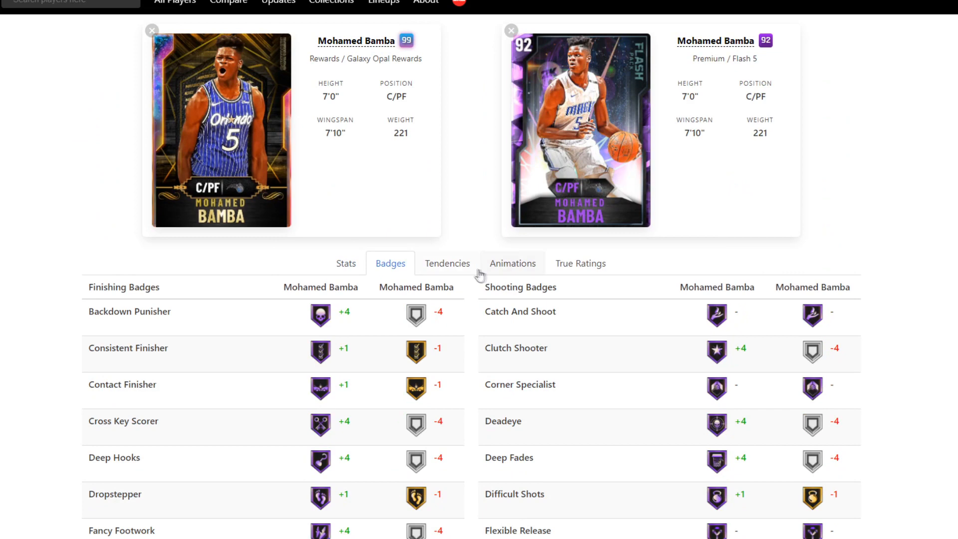
{"action": "left_click", "coordinate": [512, 262]}
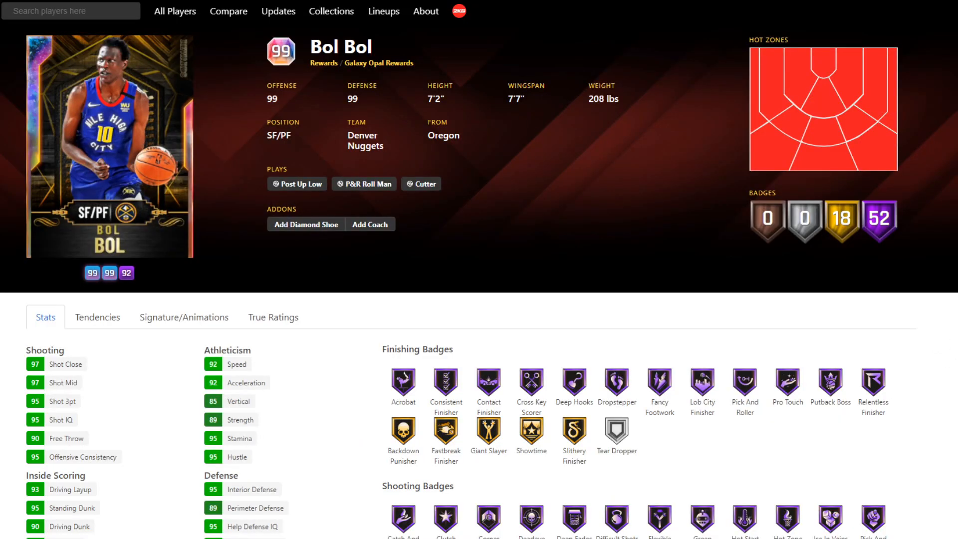
Scroll through Bol Bol's attribute ratings and badges, then open his tendency ratings
{"action": "scroll", "scroll_direction": "down", "scroll_amount": 3}
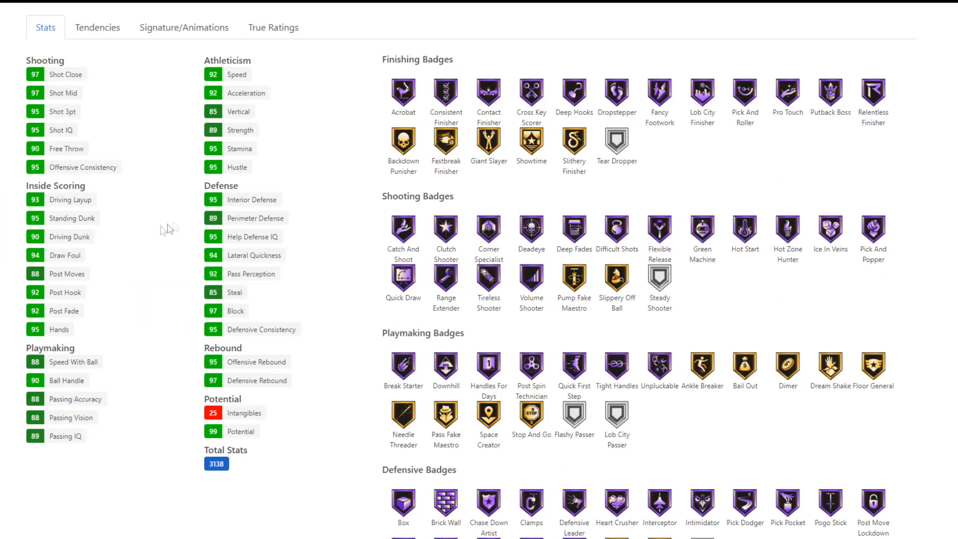
{"action": "scroll", "scroll_direction": "down", "scroll_amount": 3}
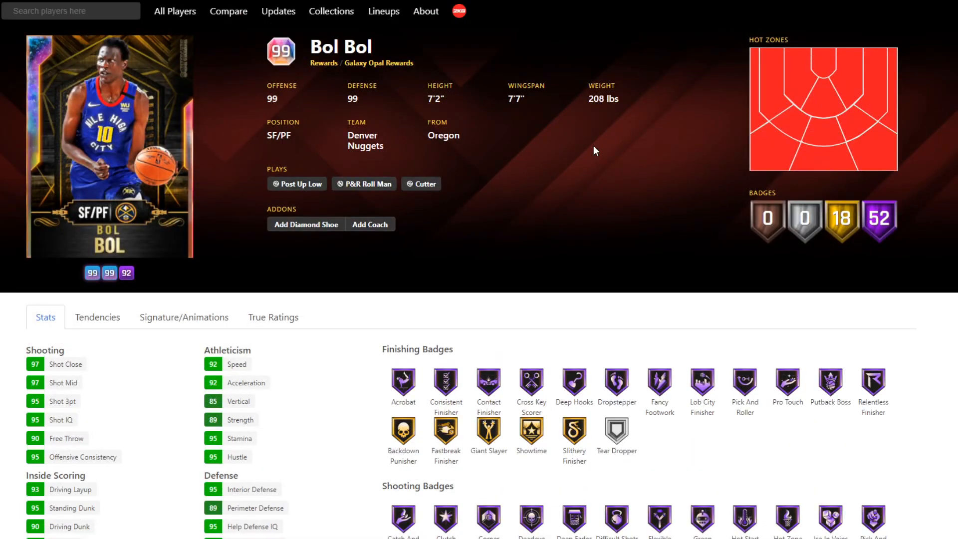
{"action": "scroll", "scroll_direction": "down", "scroll_amount": 3}
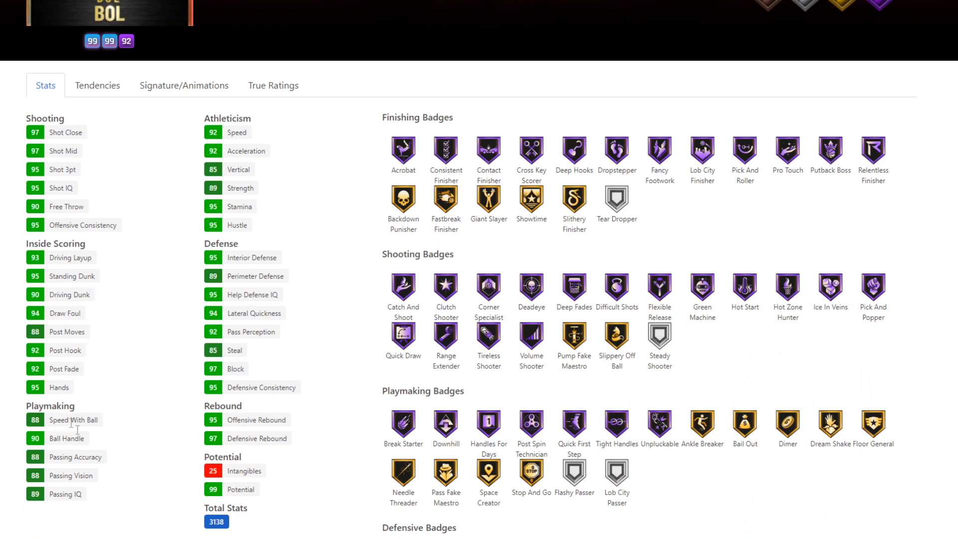
{"action": "mouse_move", "coordinate": [229, 186]}
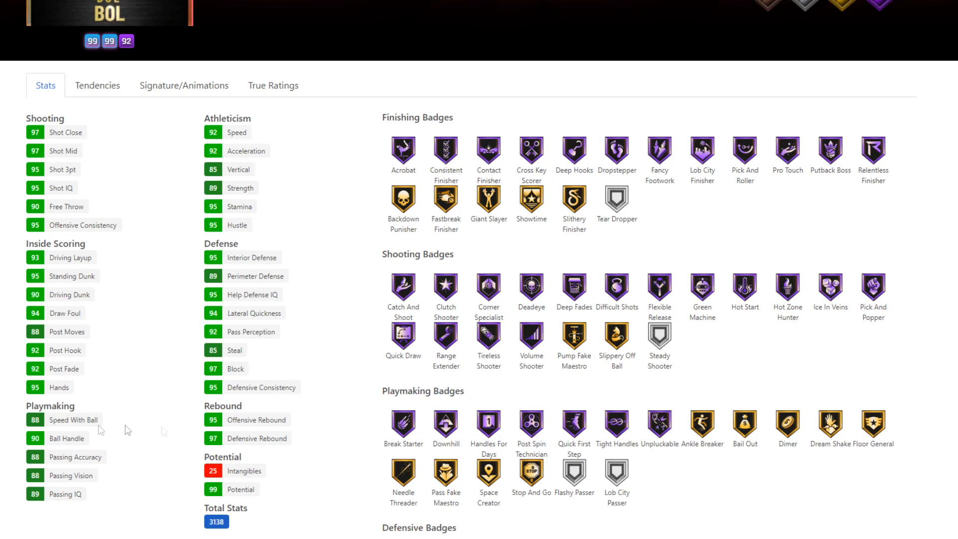
{"action": "mouse_move", "coordinate": [261, 277]}
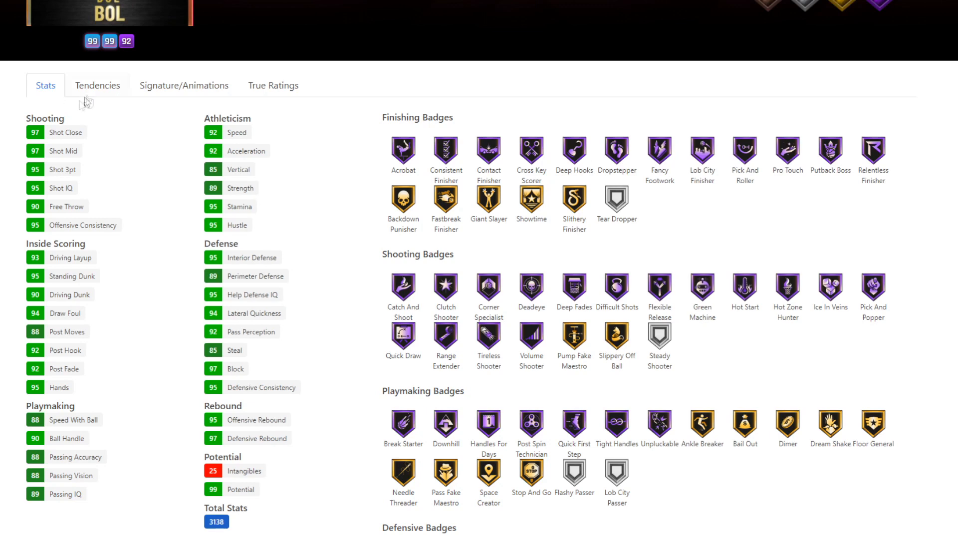
{"action": "left_click", "coordinate": [96, 85]}
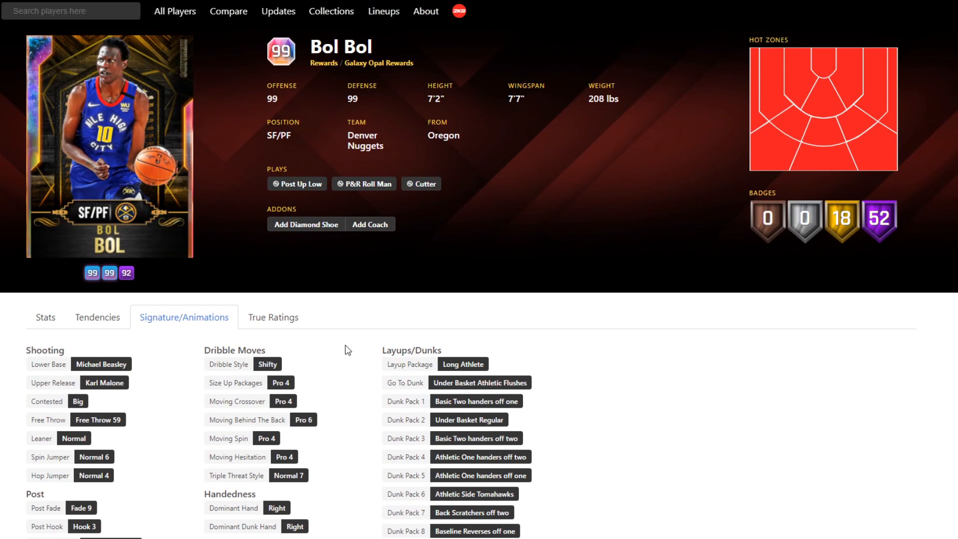
{"action": "mouse_move", "coordinate": [365, 343]}
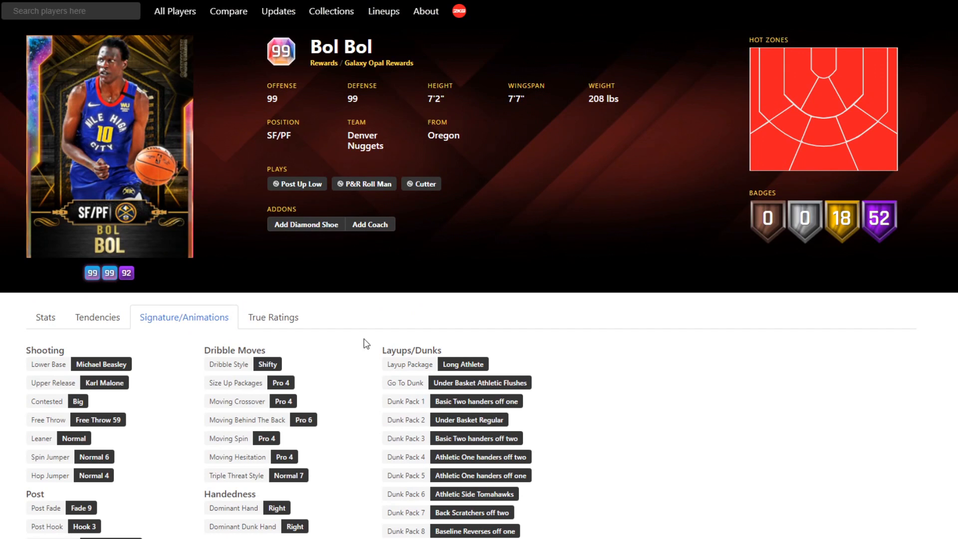
List players sharing Bol Bol's Pro 4 size-up and Pro 6 behind-the-back packages, then show True Ratings
{"action": "left_click", "coordinate": [462, 364]}
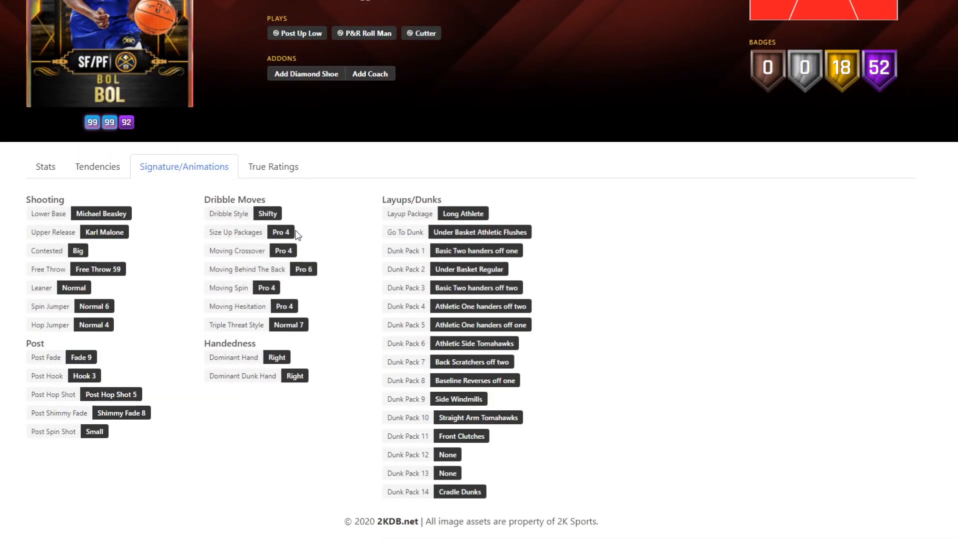
{"action": "left_click", "coordinate": [280, 232]}
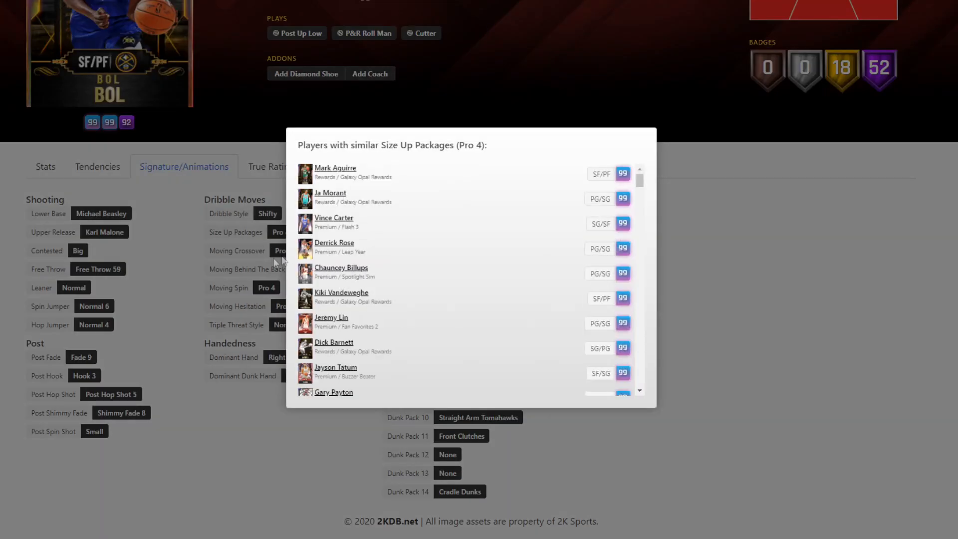
{"action": "scroll", "scroll_direction": "down", "scroll_amount": 3}
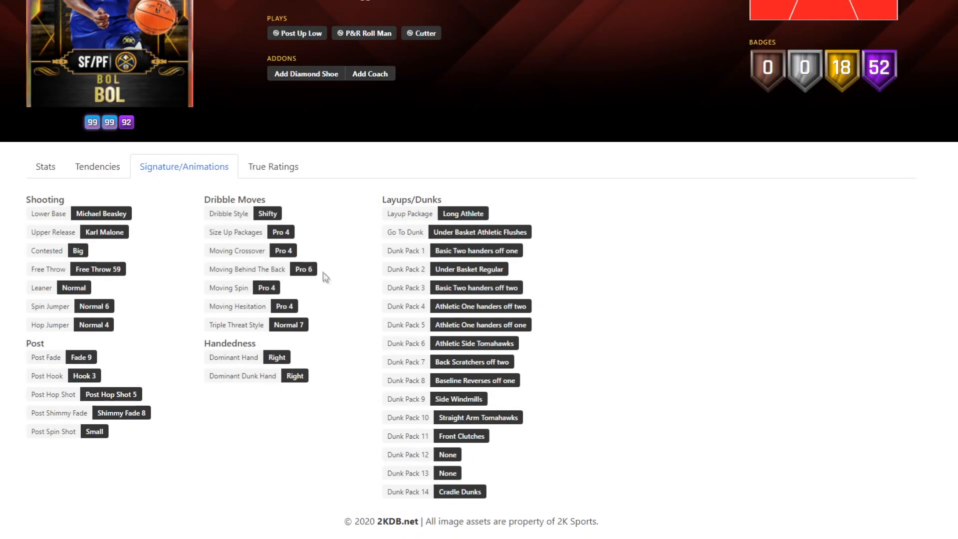
{"action": "left_click", "coordinate": [303, 269]}
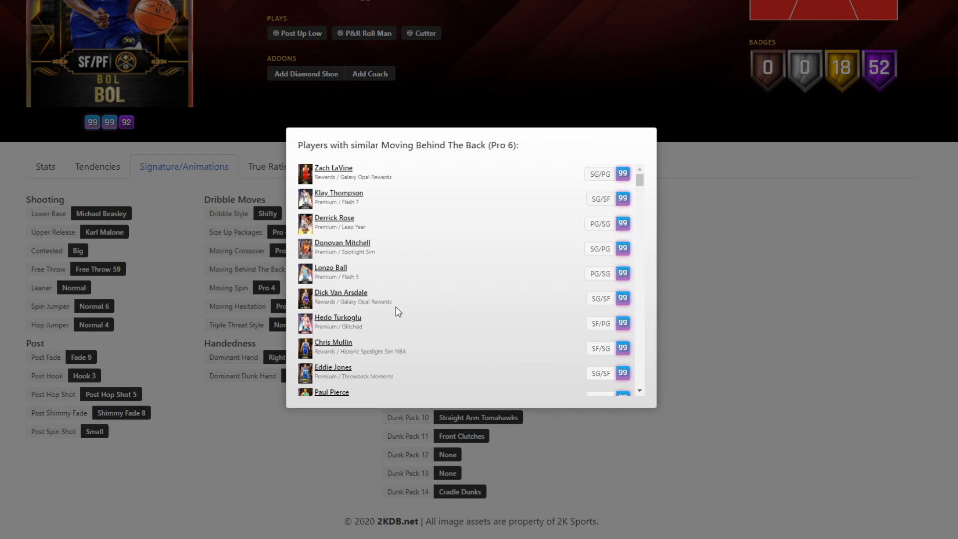
{"action": "scroll", "scroll_direction": "down", "scroll_amount": 3}
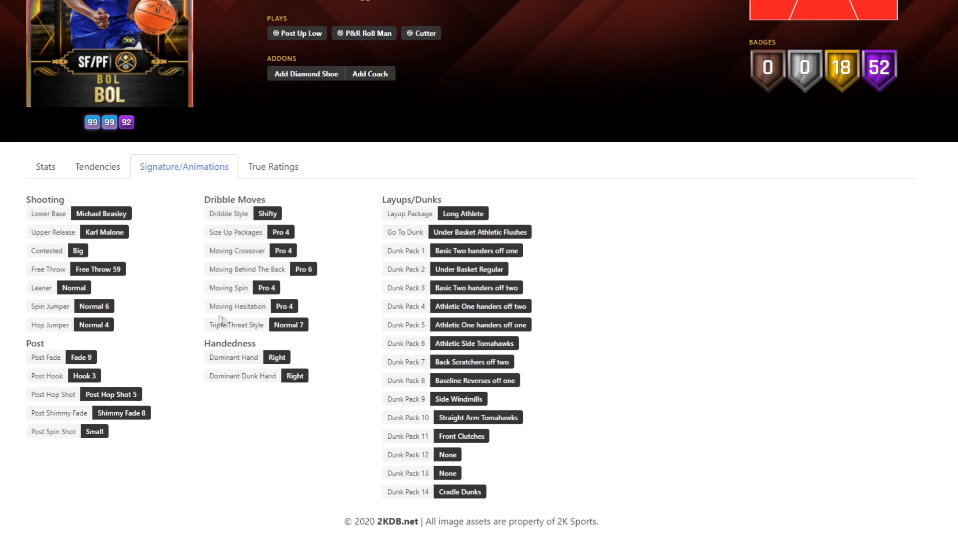
{"action": "mouse_move", "coordinate": [394, 279]}
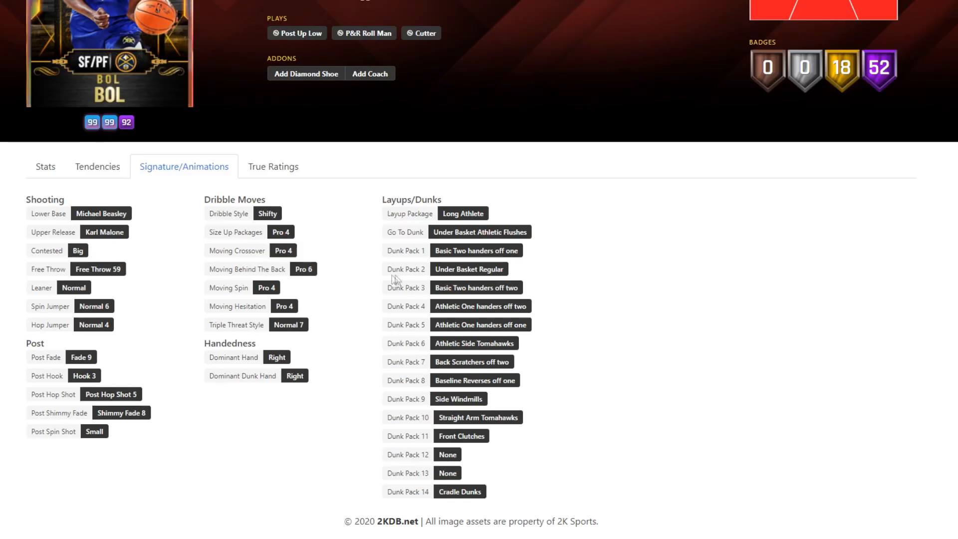
{"action": "scroll", "scroll_direction": "up", "scroll_amount": 3}
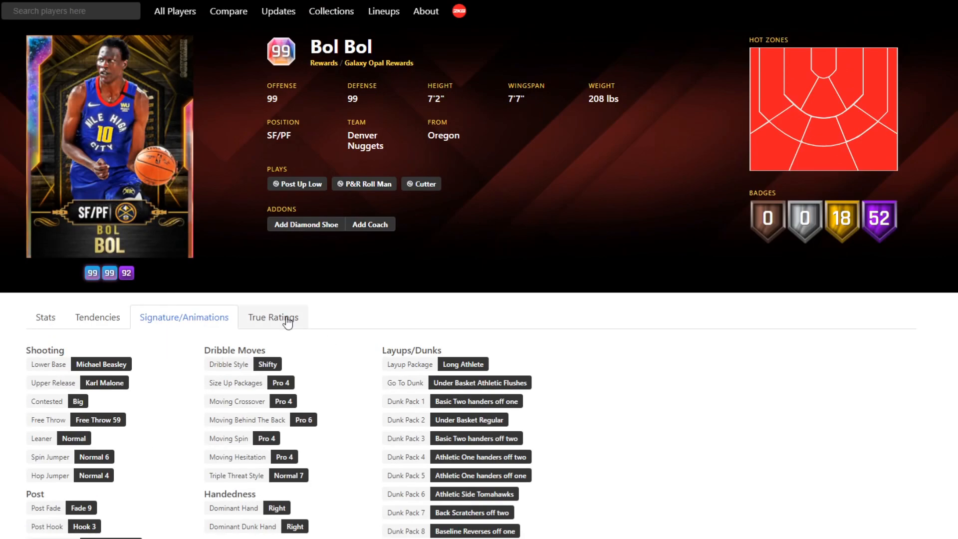
{"action": "left_click", "coordinate": [273, 316]}
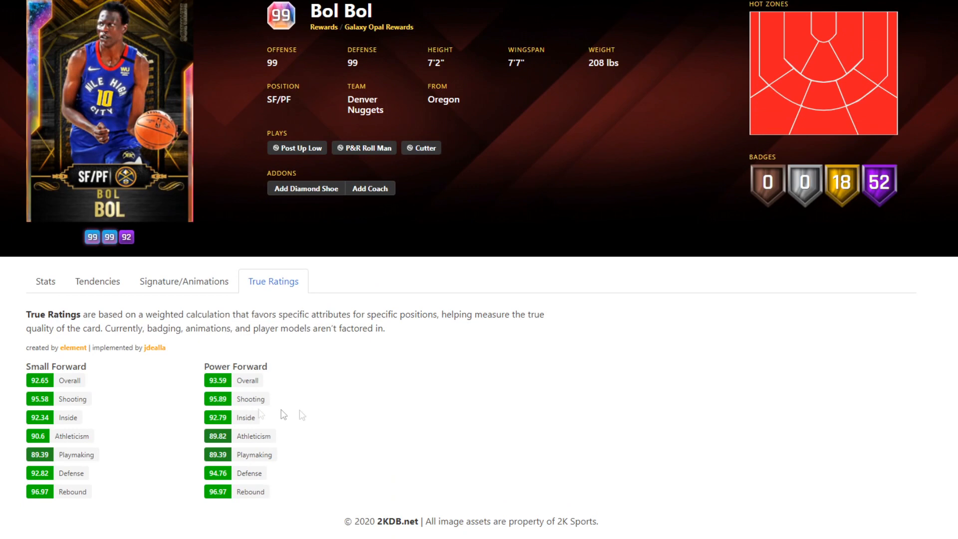
Scroll through Bol Bol's tendency ratings and return to the July 28, 2020 update grid
{"action": "left_click", "coordinate": [97, 281]}
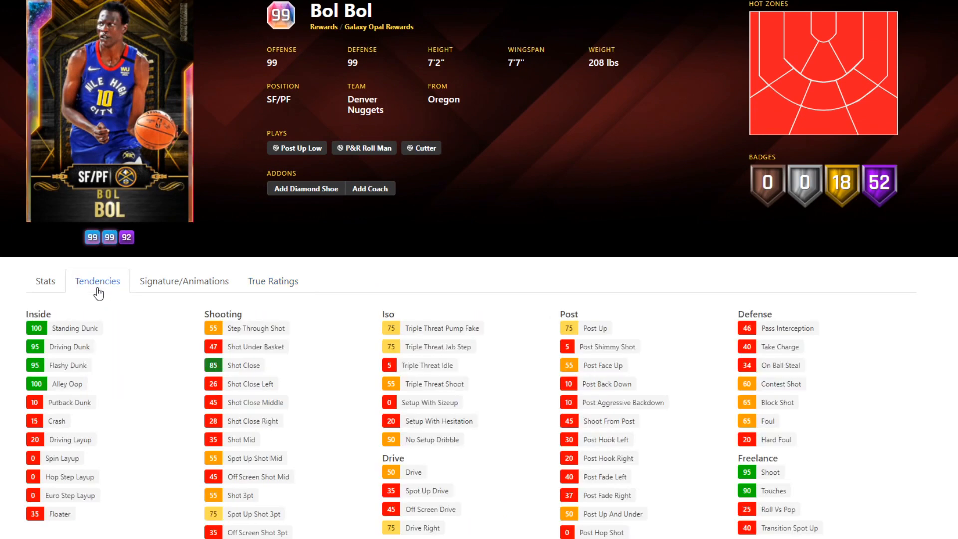
{"action": "scroll", "scroll_direction": "down", "scroll_amount": 3}
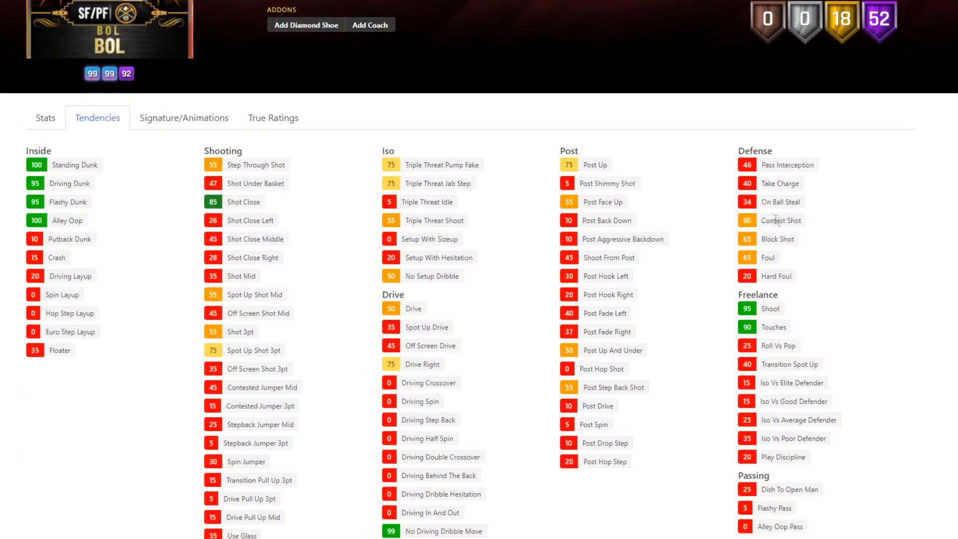
{"action": "mouse_move", "coordinate": [763, 259]}
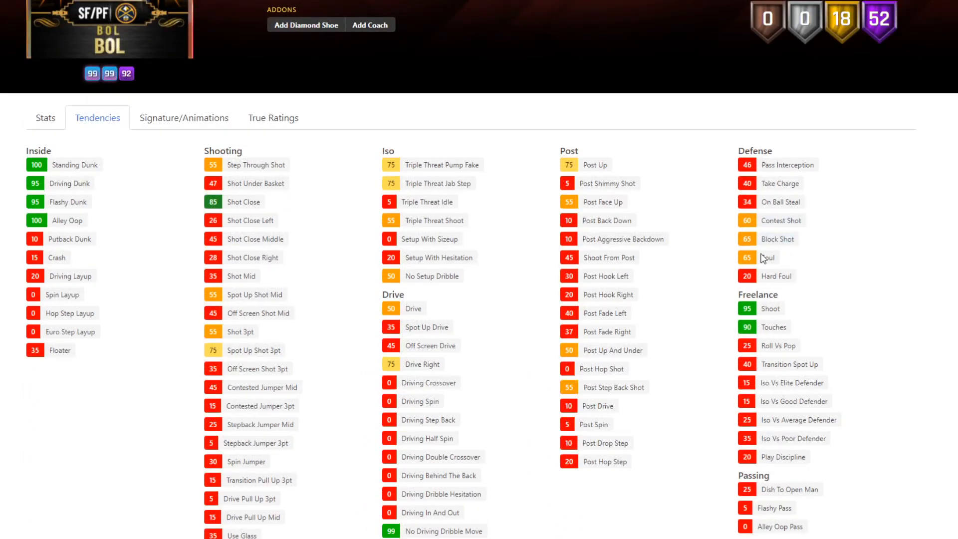
{"action": "double_click", "coordinate": [767, 257]}
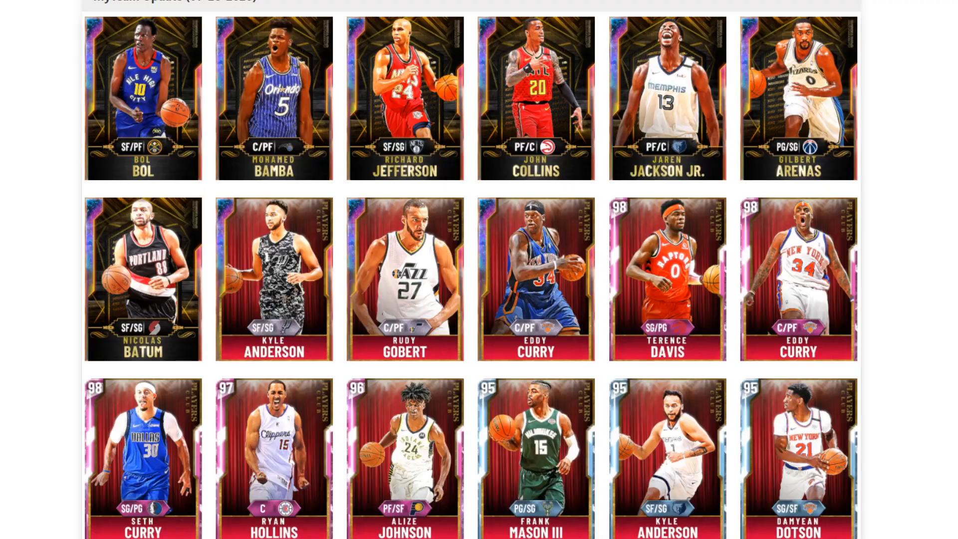
Open Jaren Jackson Jr.'s Galaxy Opal card page, then go back to the update grid
{"action": "left_click", "coordinate": [666, 98]}
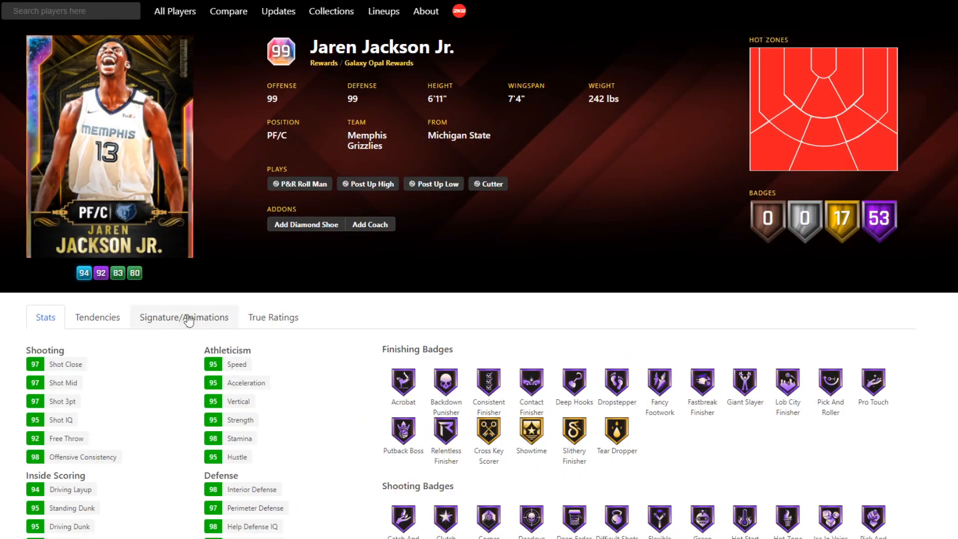
{"action": "left_click", "coordinate": [96, 318]}
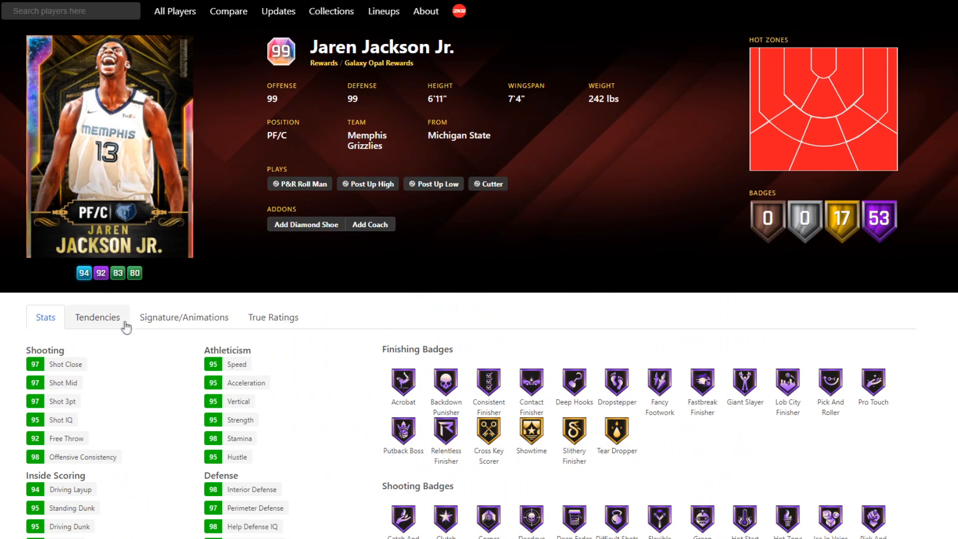
{"action": "left_click", "coordinate": [96, 317]}
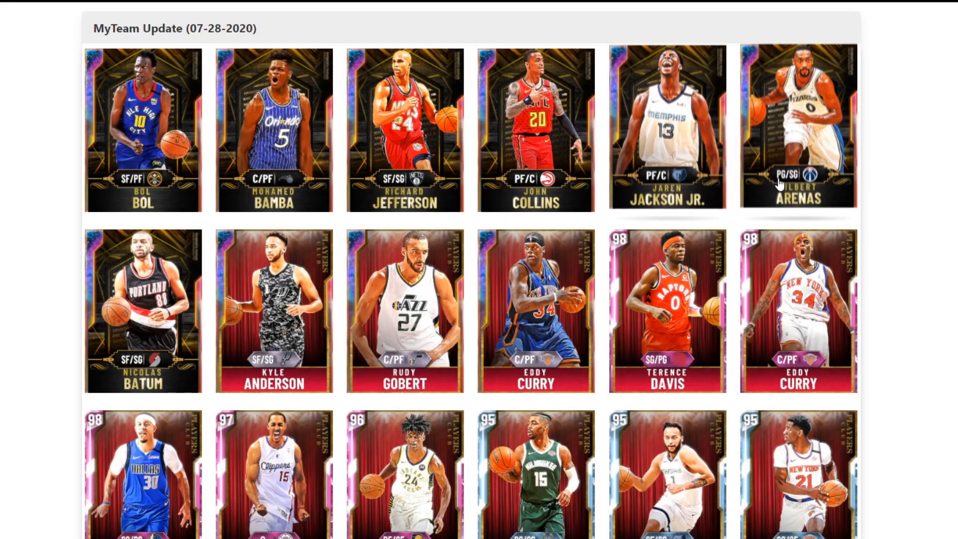
{"action": "scroll", "scroll_direction": "down", "scroll_amount": 3}
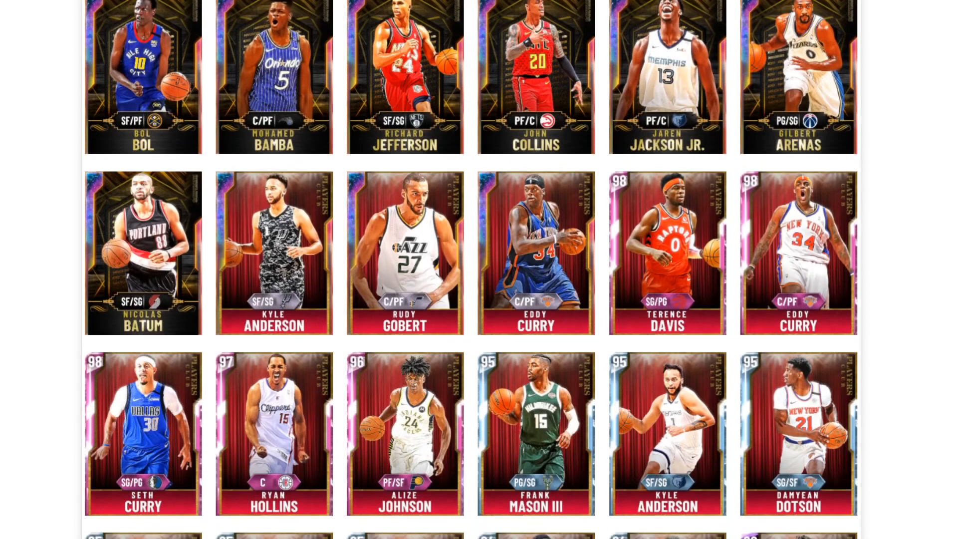
{"action": "scroll", "scroll_direction": "up", "scroll_amount": 3}
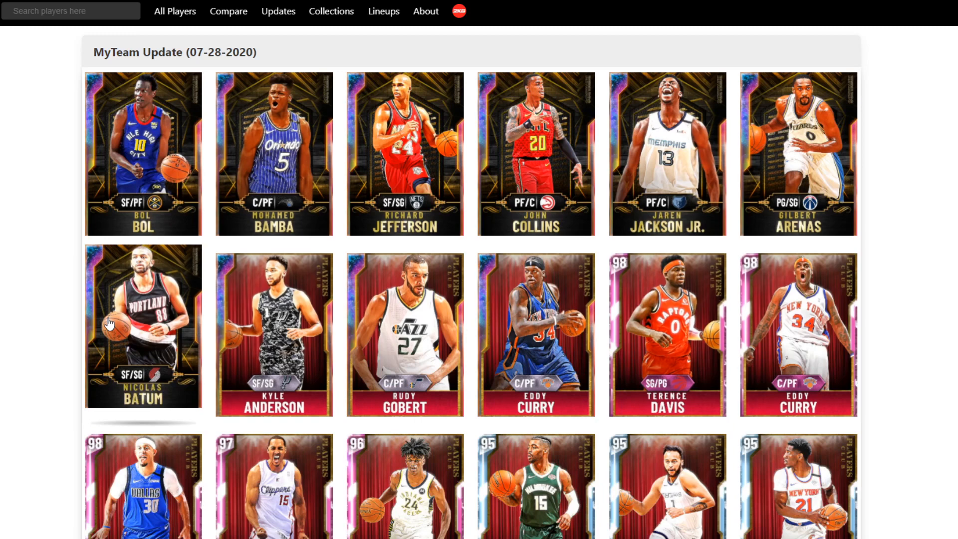
{"action": "left_click", "coordinate": [142, 325]}
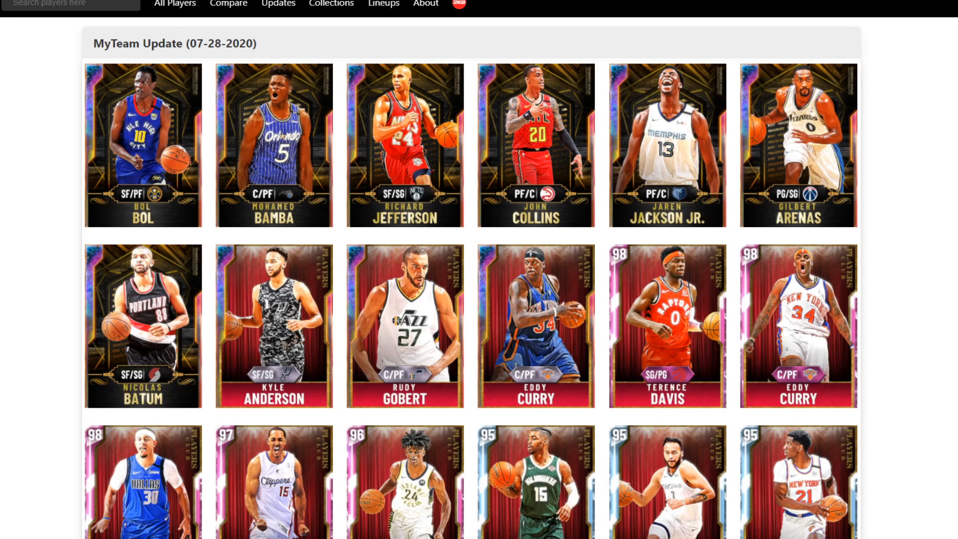
{"action": "scroll", "scroll_direction": "down", "scroll_amount": 3}
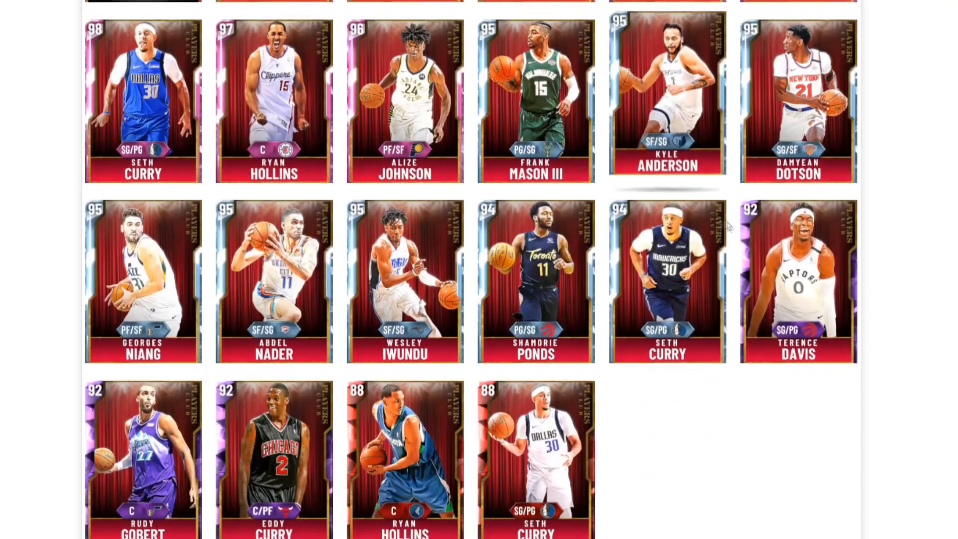
{"action": "scroll", "scroll_direction": "down", "scroll_amount": 3}
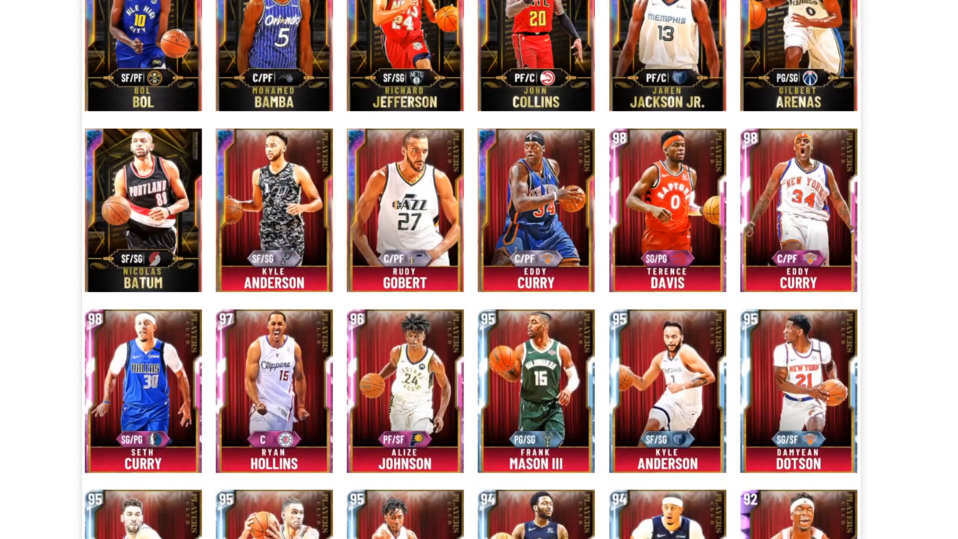